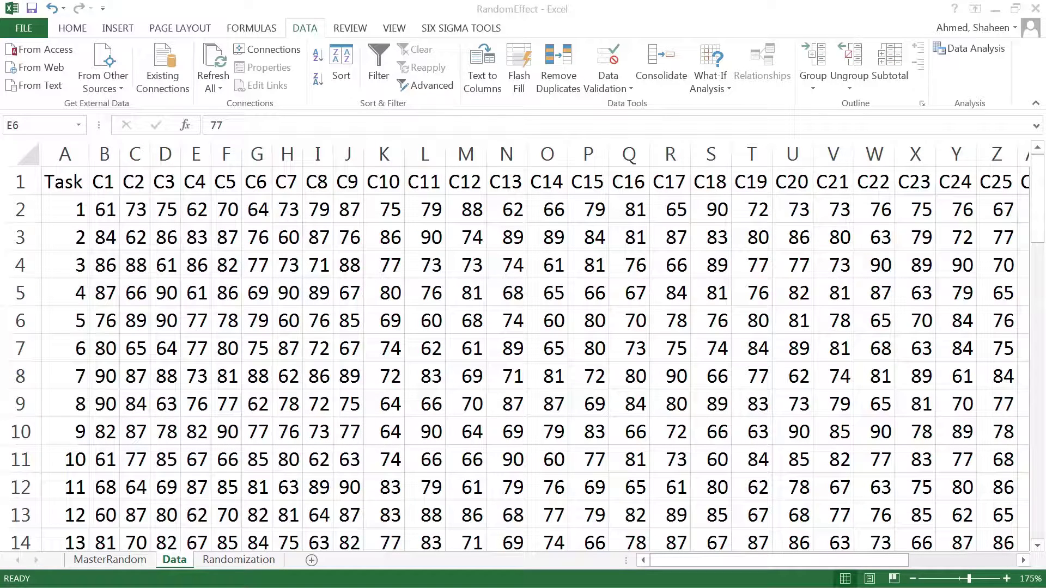
- Review the Task numbers and the C1 and C15 score columns on the Data sheet
{"action": "left_click", "coordinate": [195, 321]}
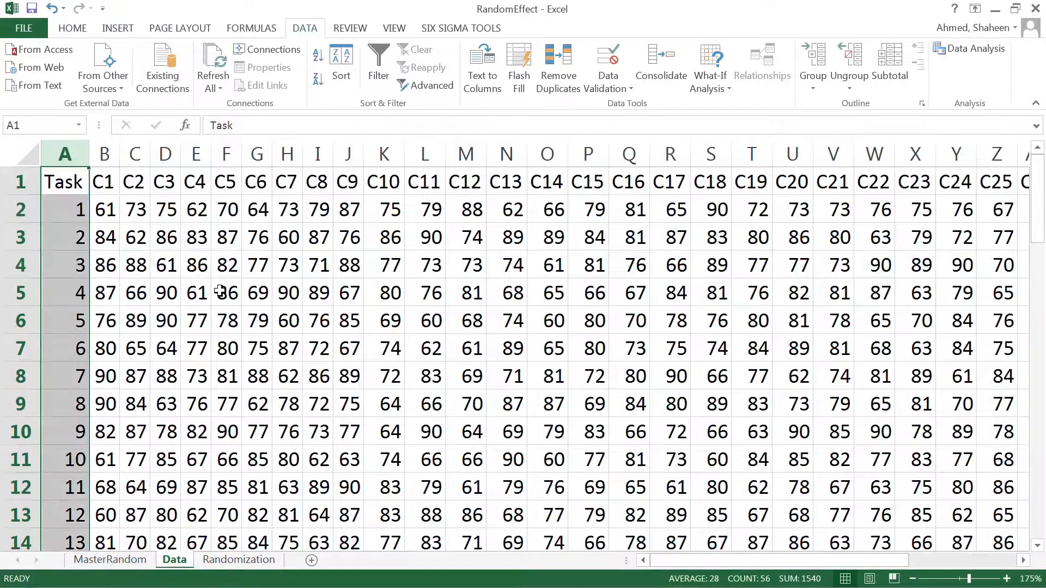
{"action": "scroll", "scroll_direction": "down", "scroll_amount": 3}
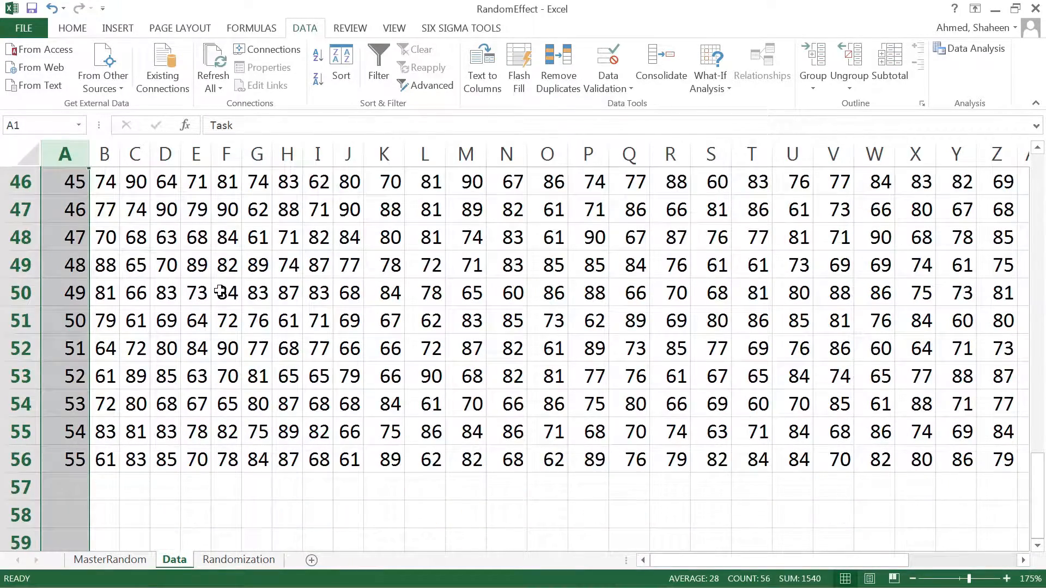
{"action": "scroll", "scroll_direction": "up", "scroll_amount": 3}
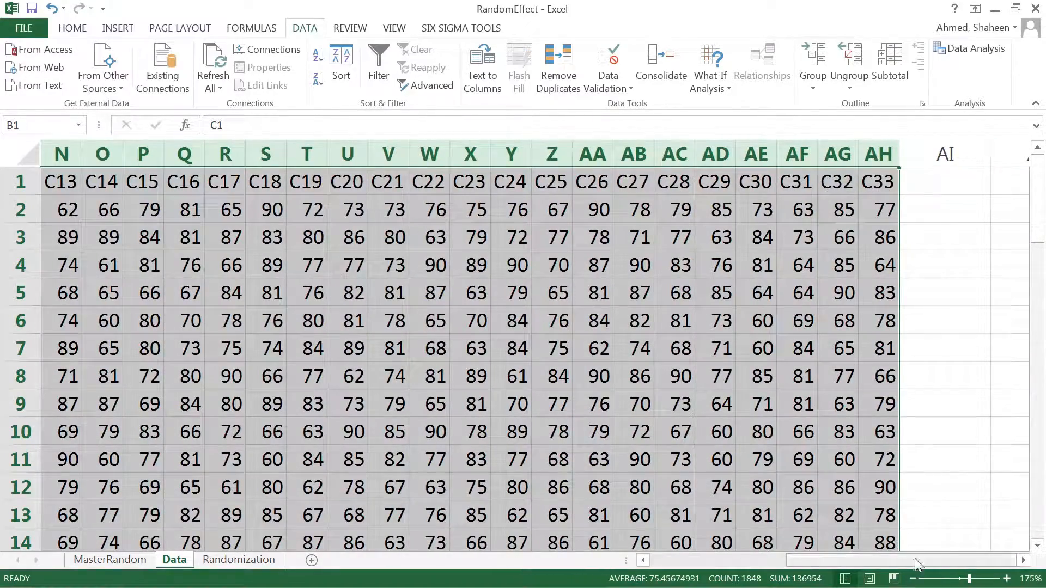
{"action": "scroll", "scroll_direction": "left", "scroll_amount": 3}
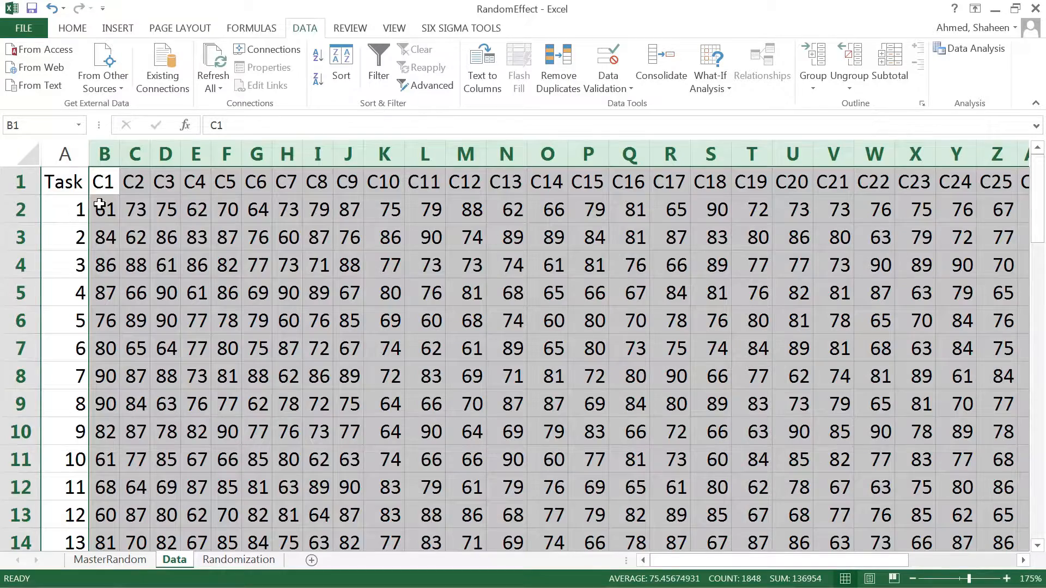
{"action": "left_click", "coordinate": [104, 210]}
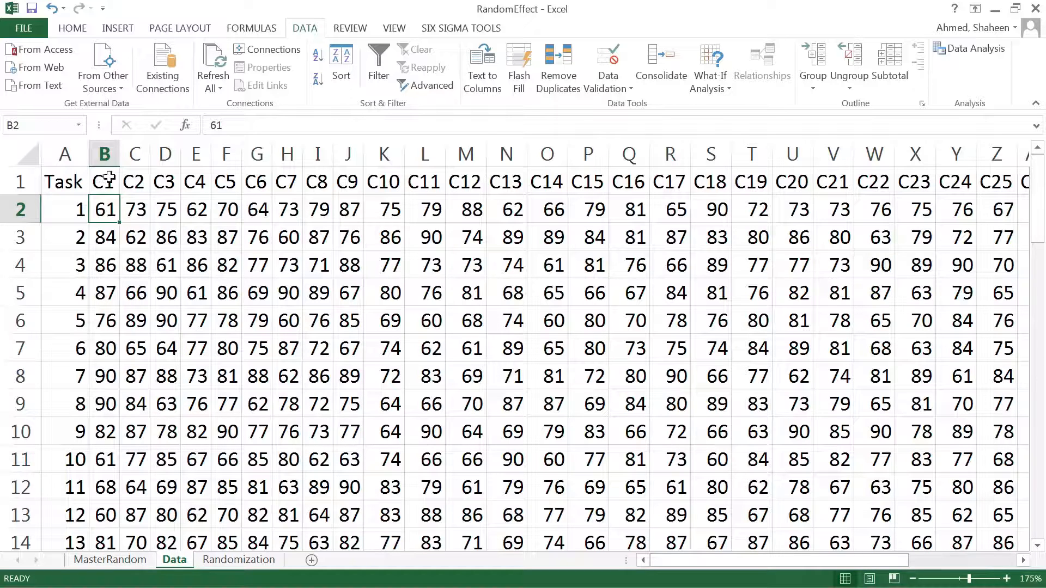
{"action": "left_click", "coordinate": [104, 182]}
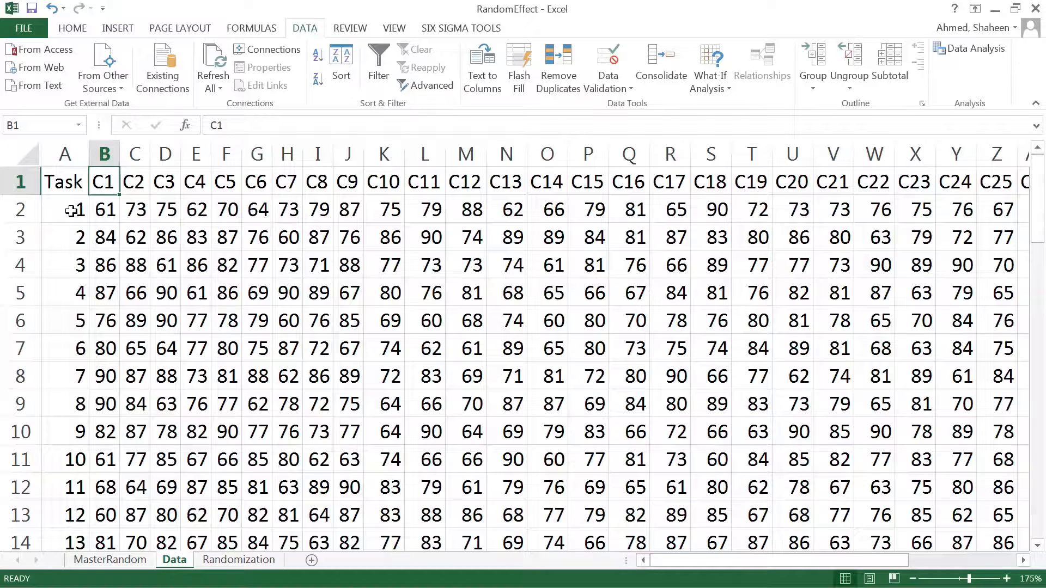
{"action": "left_click", "coordinate": [65, 209]}
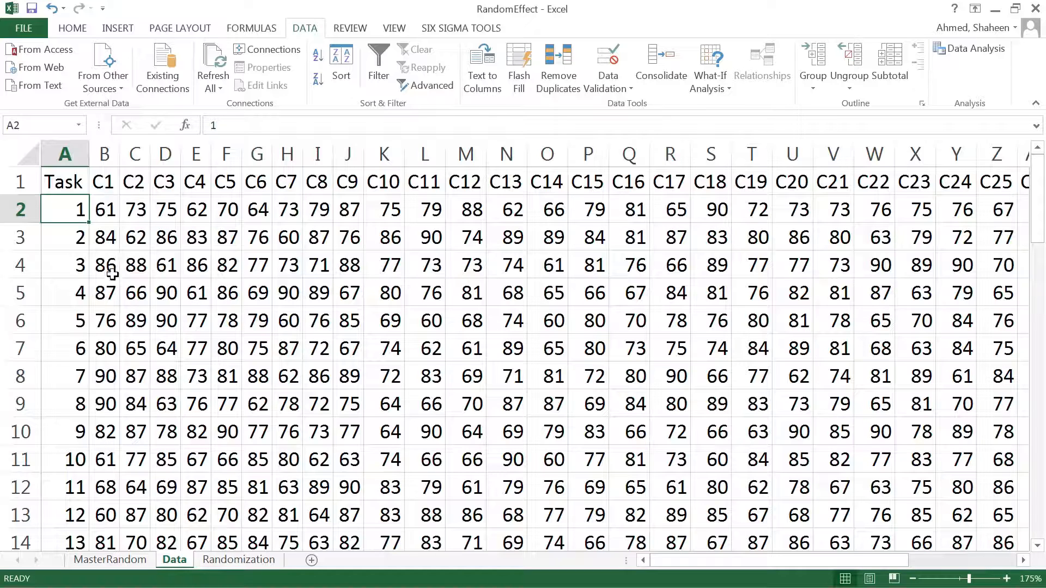
{"action": "mouse_move", "coordinate": [104, 376]}
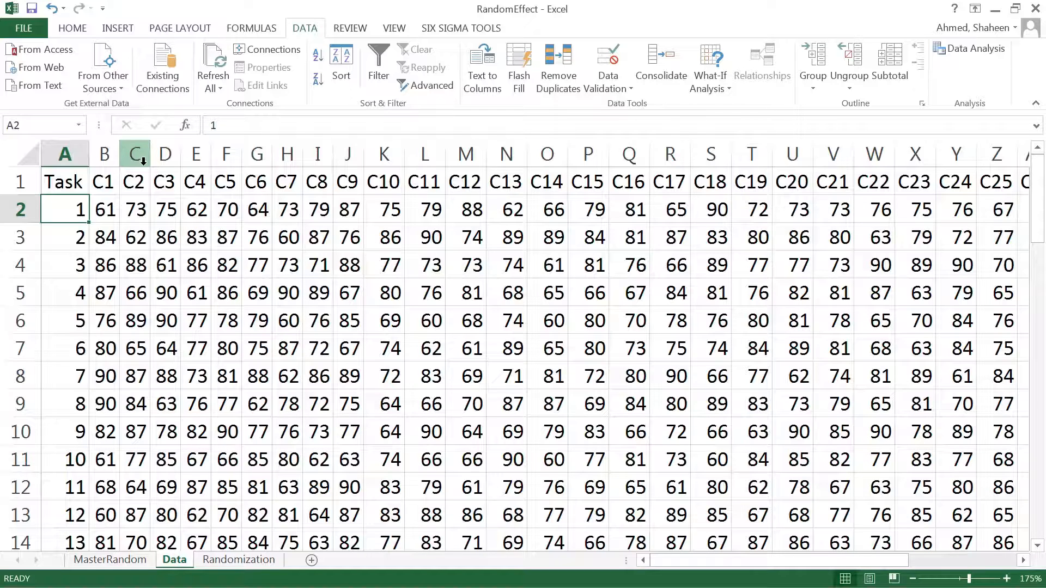
{"action": "mouse_move", "coordinate": [152, 193]}
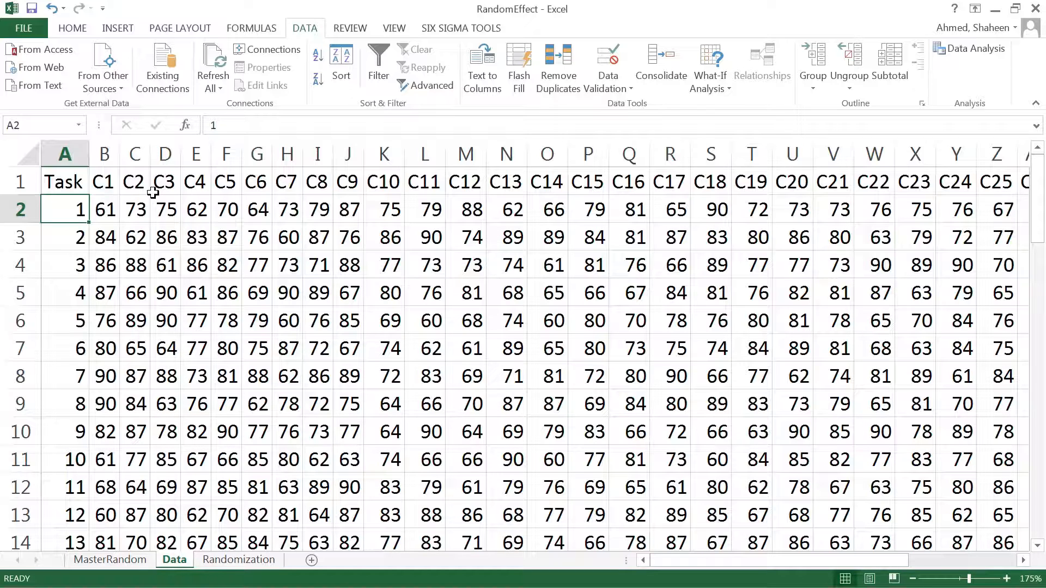
{"action": "mouse_move", "coordinate": [318, 153]}
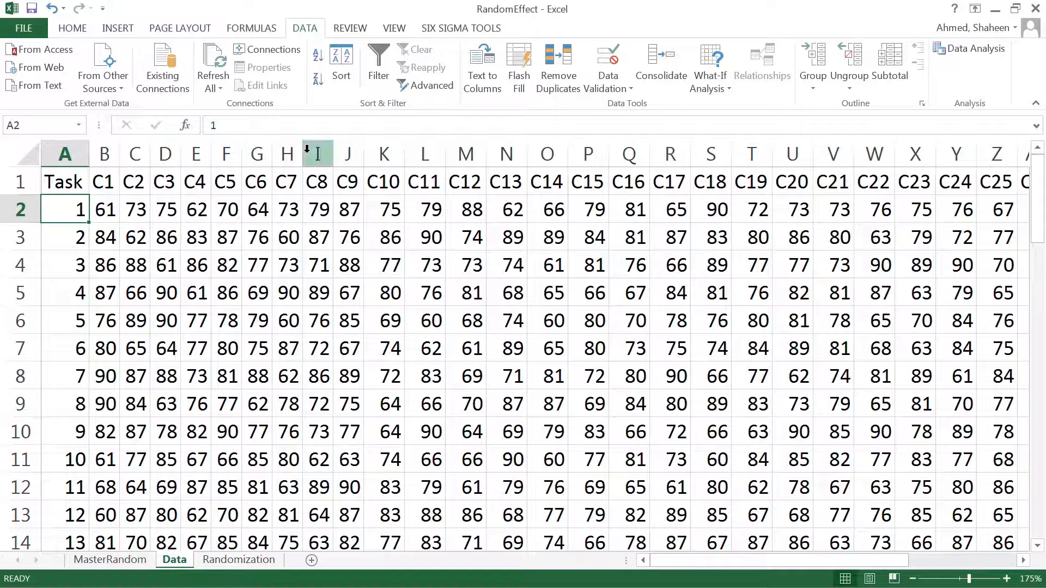
{"action": "mouse_move", "coordinate": [435, 321]}
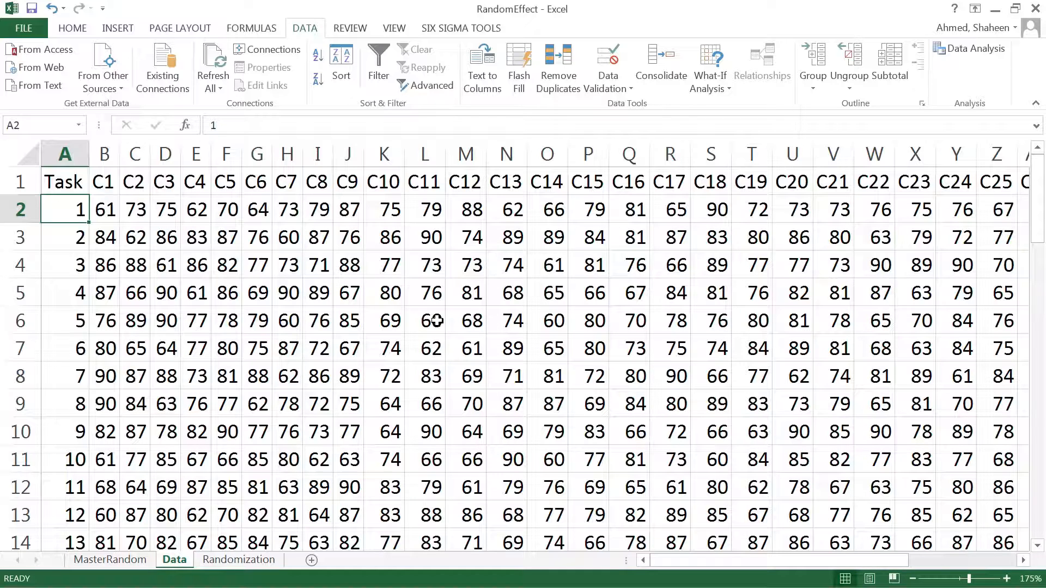
{"action": "mouse_move", "coordinate": [477, 386]}
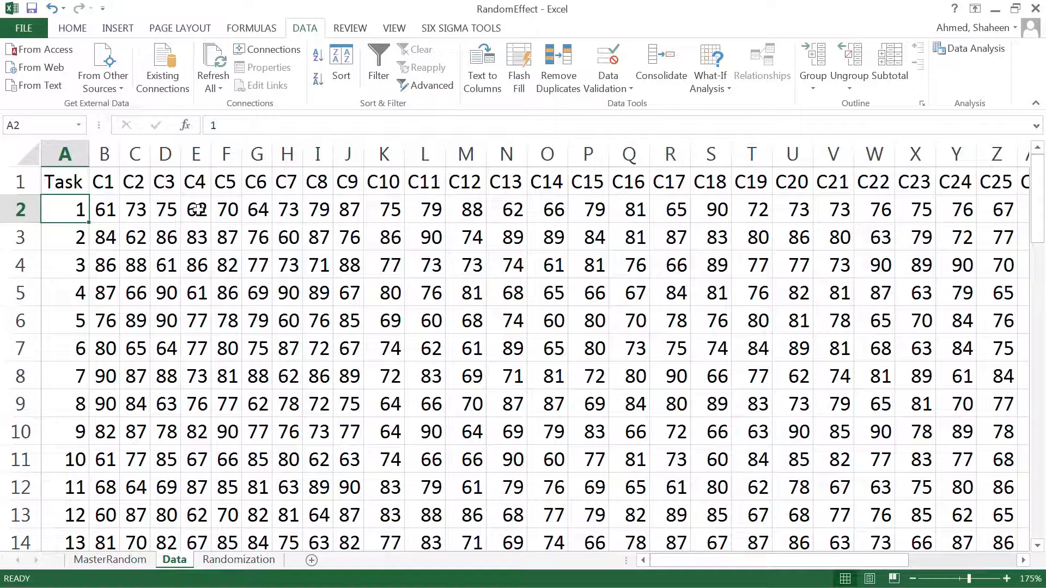
{"action": "mouse_move", "coordinate": [393, 257]}
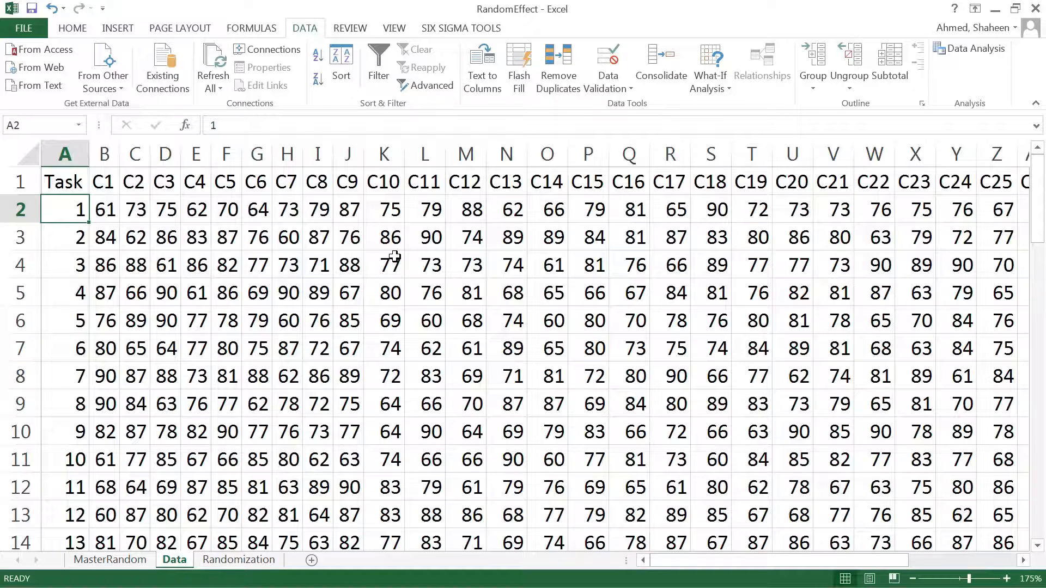
{"action": "mouse_move", "coordinate": [207, 194]}
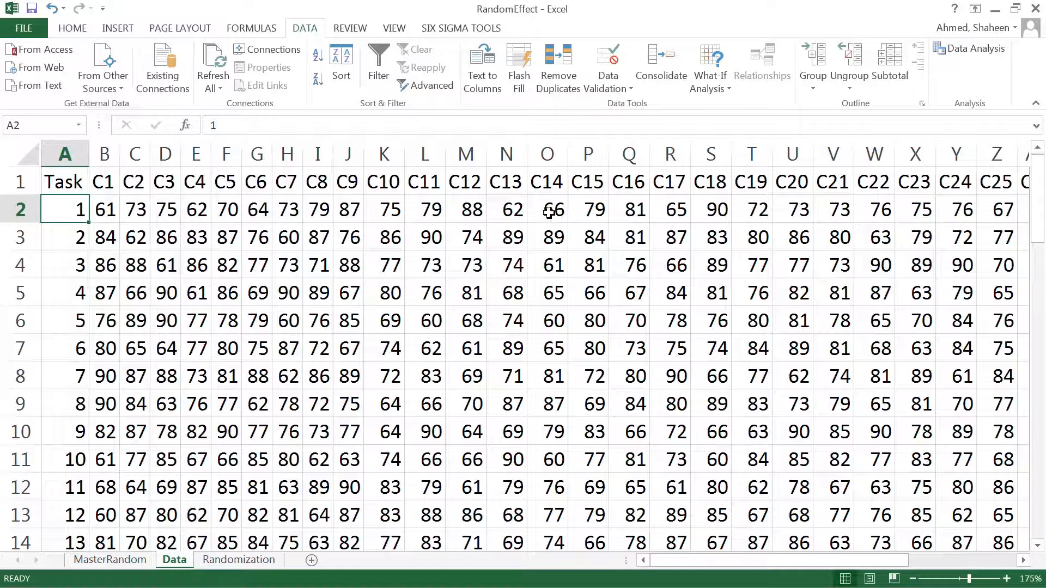
{"action": "mouse_move", "coordinate": [550, 236]}
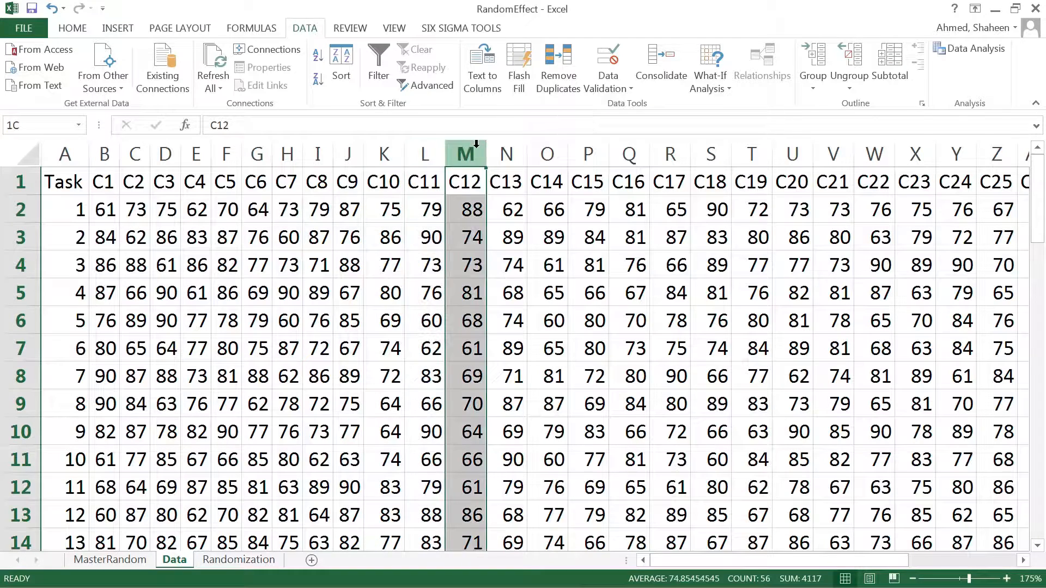
{"action": "left_click", "coordinate": [587, 153]}
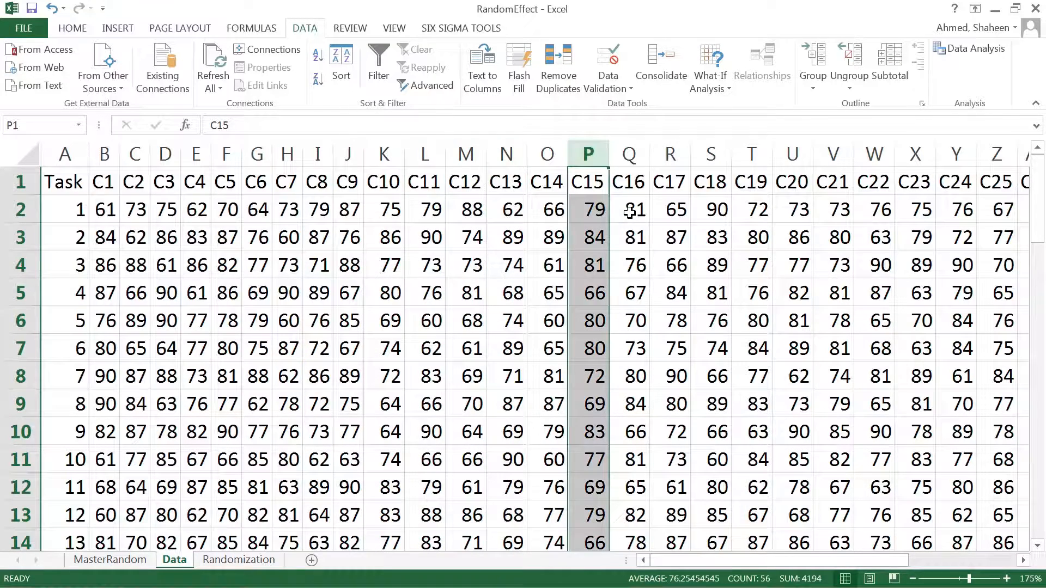
{"action": "mouse_move", "coordinate": [347, 211]}
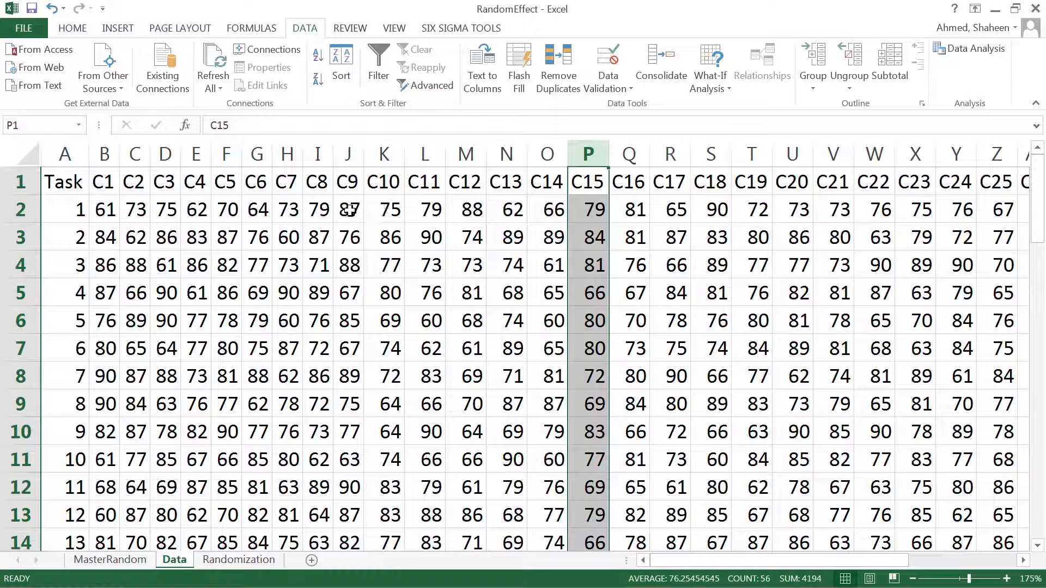
{"action": "mouse_move", "coordinate": [270, 270]}
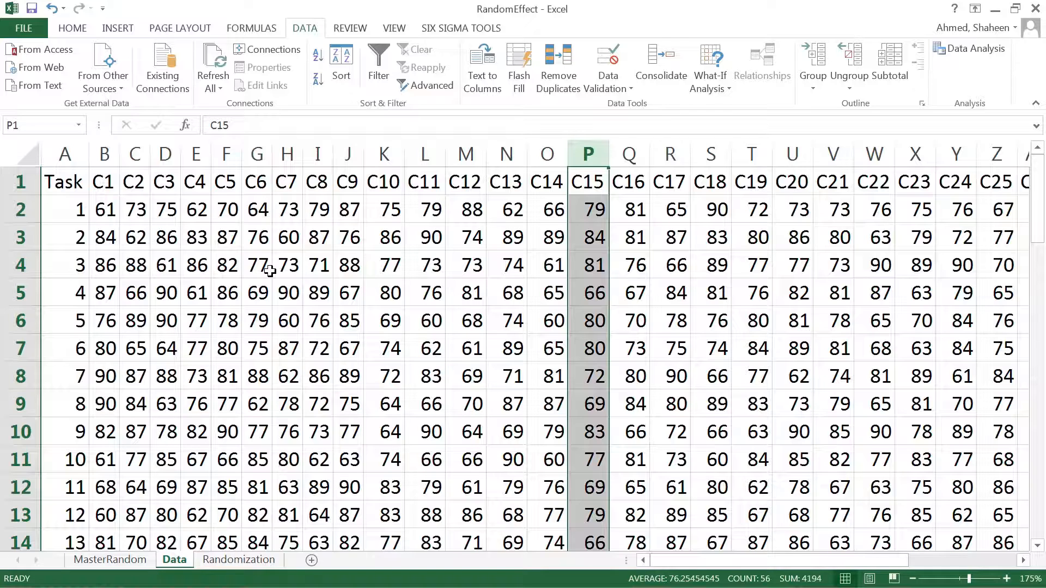
{"action": "mouse_move", "coordinate": [311, 274]}
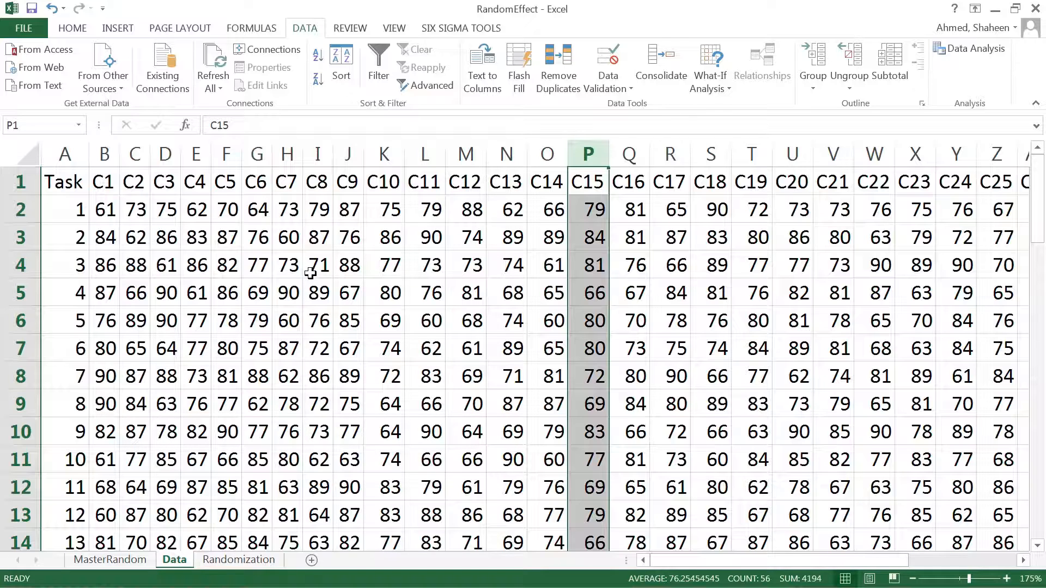
{"action": "mouse_move", "coordinate": [422, 252]}
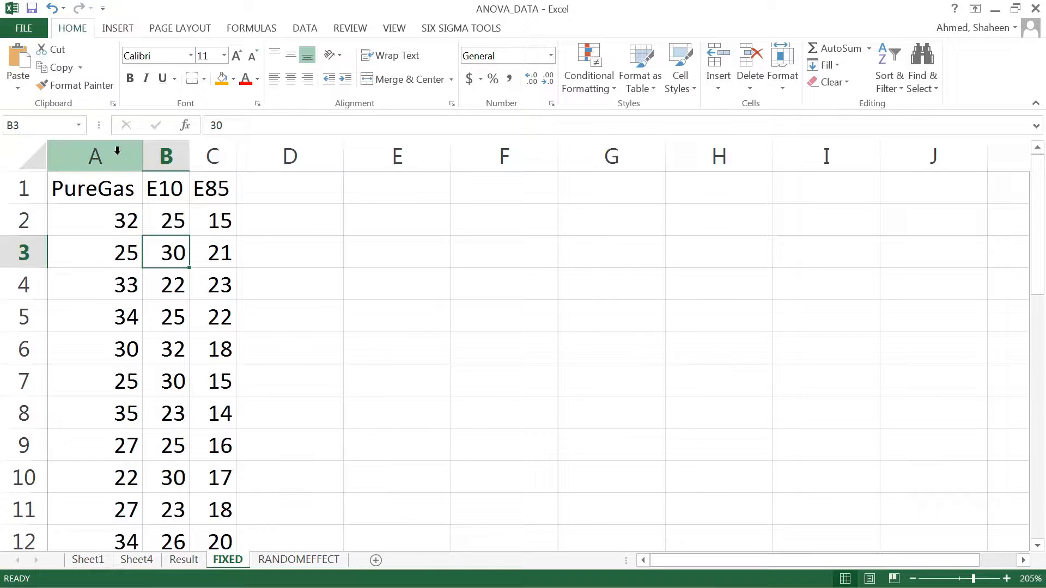
- Compare the E10 and E85 fuel columns on the ANOVA_DATA FIXED sheet, E85 averaging about 17.9
{"action": "left_click", "coordinate": [165, 156]}
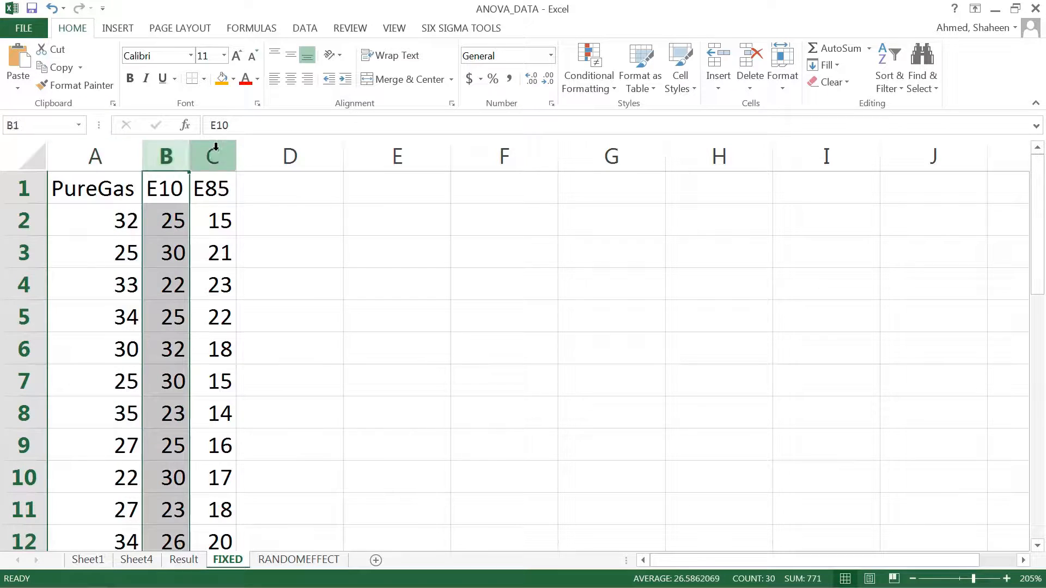
{"action": "left_click", "coordinate": [165, 156]}
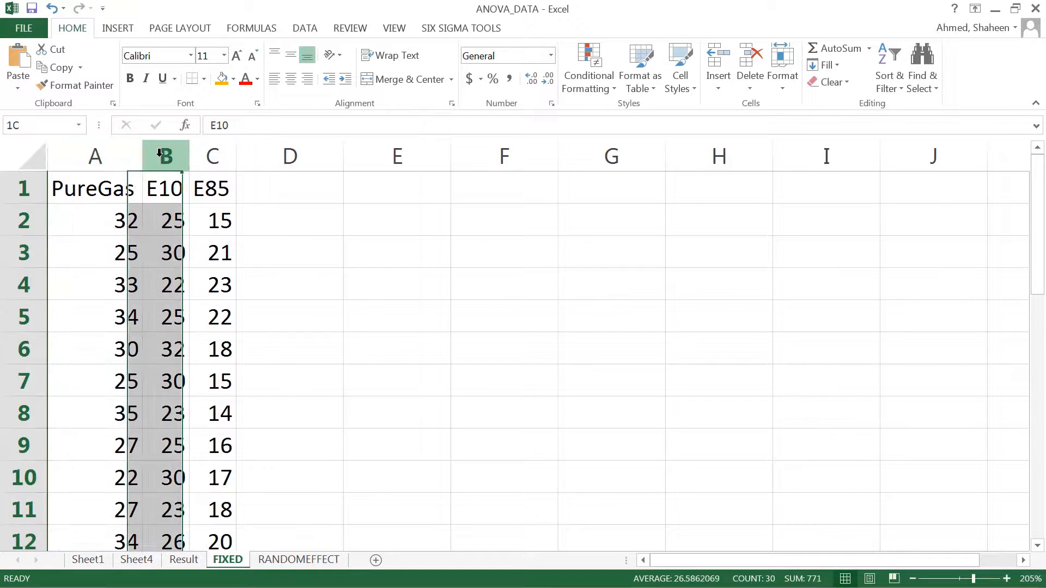
{"action": "left_click", "coordinate": [212, 189]}
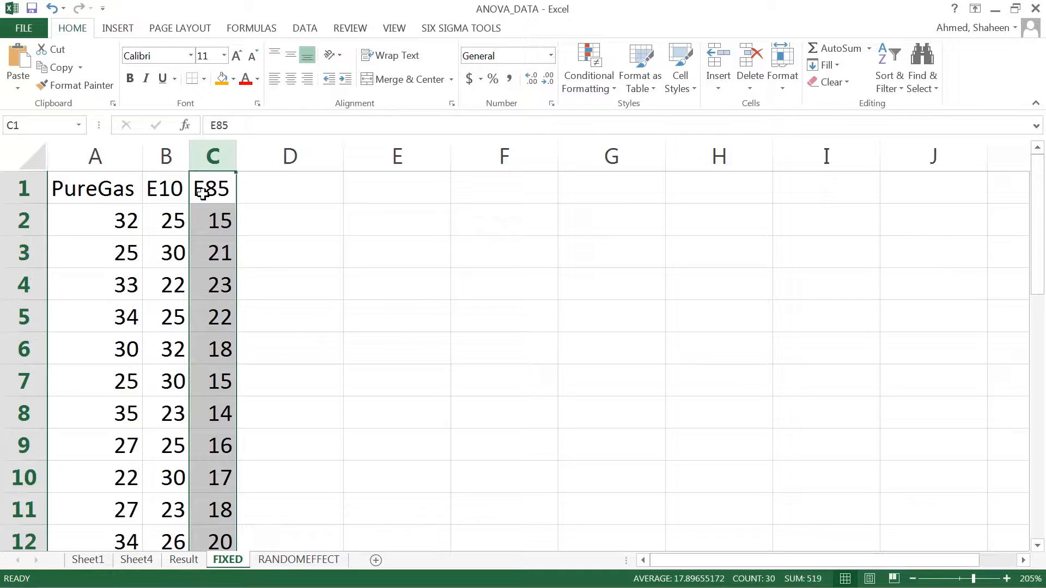
{"action": "left_click", "coordinate": [164, 156]}
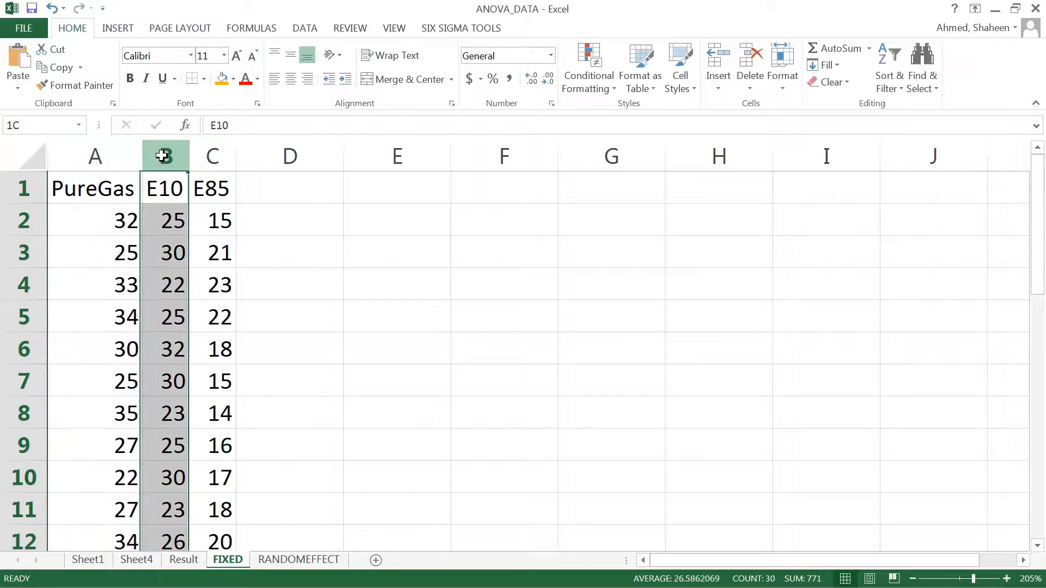
{"action": "left_click", "coordinate": [213, 156]}
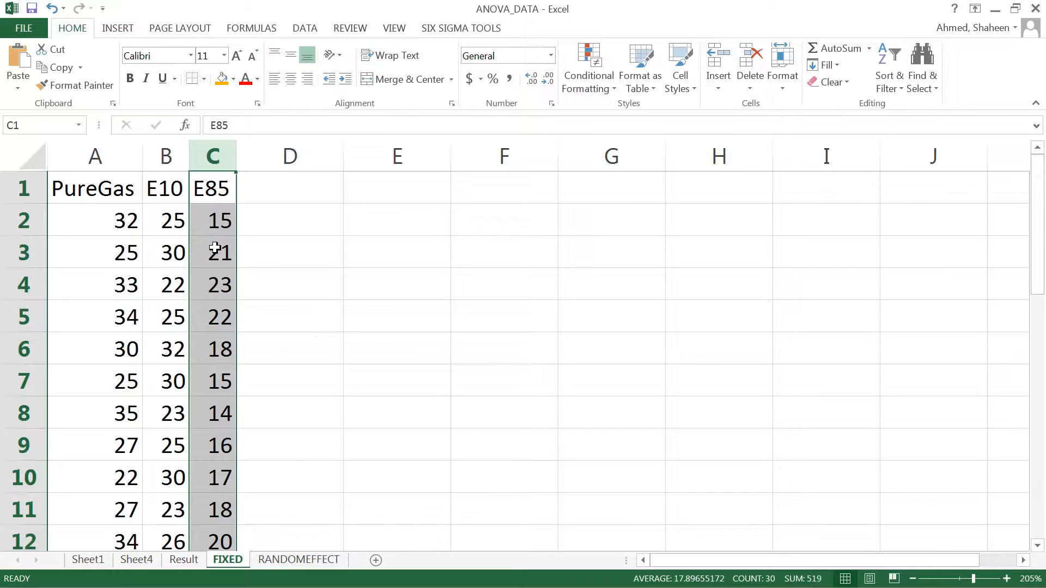
{"action": "mouse_move", "coordinate": [126, 171]}
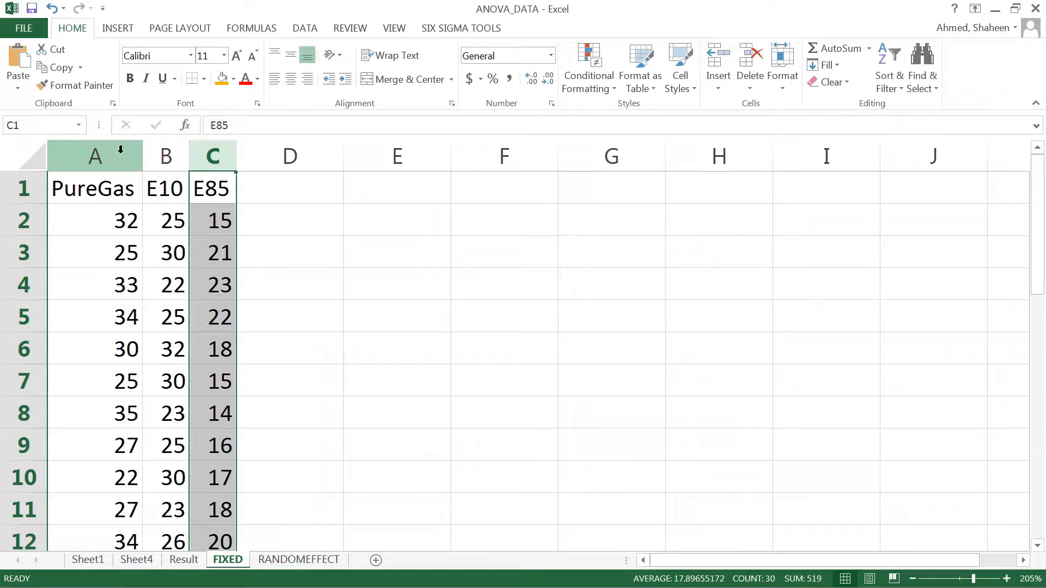
{"action": "mouse_move", "coordinate": [212, 156]}
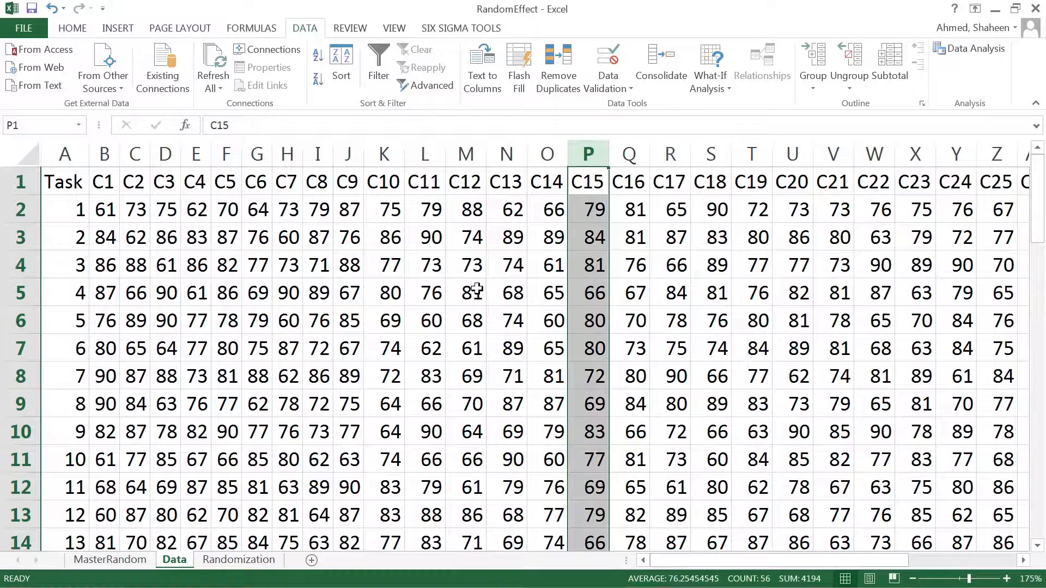
- Copy the C3, C6 and C17 score columns together from the Data sheet
{"action": "left_click", "coordinate": [255, 154]}
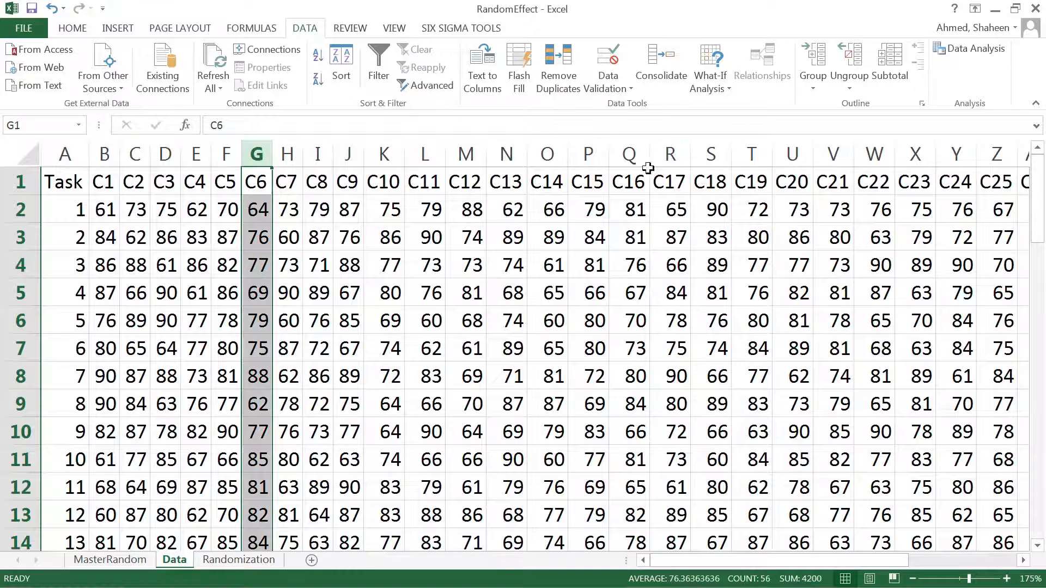
{"action": "mouse_move", "coordinate": [352, 245]}
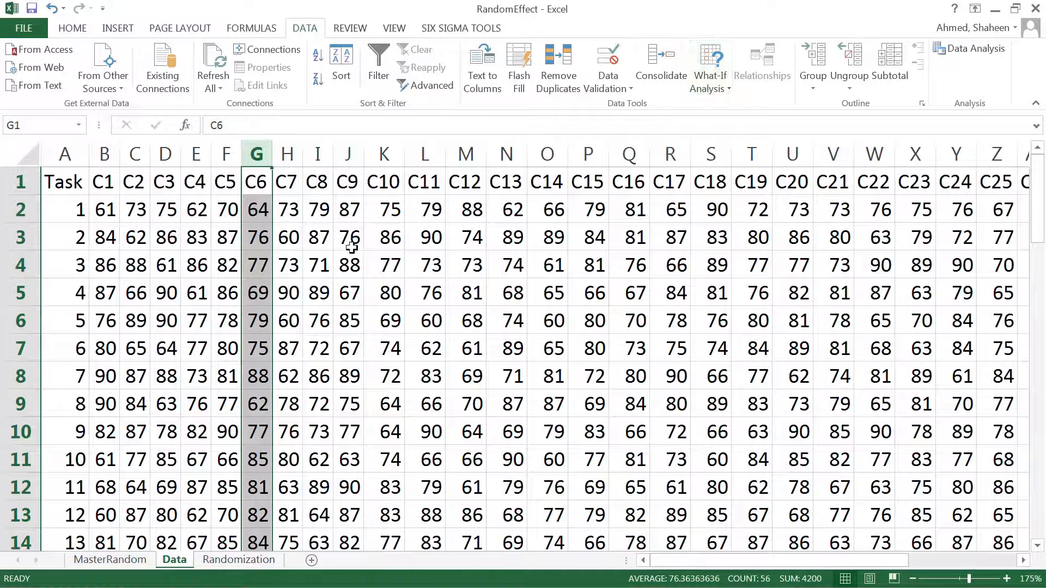
{"action": "mouse_move", "coordinate": [575, 391]}
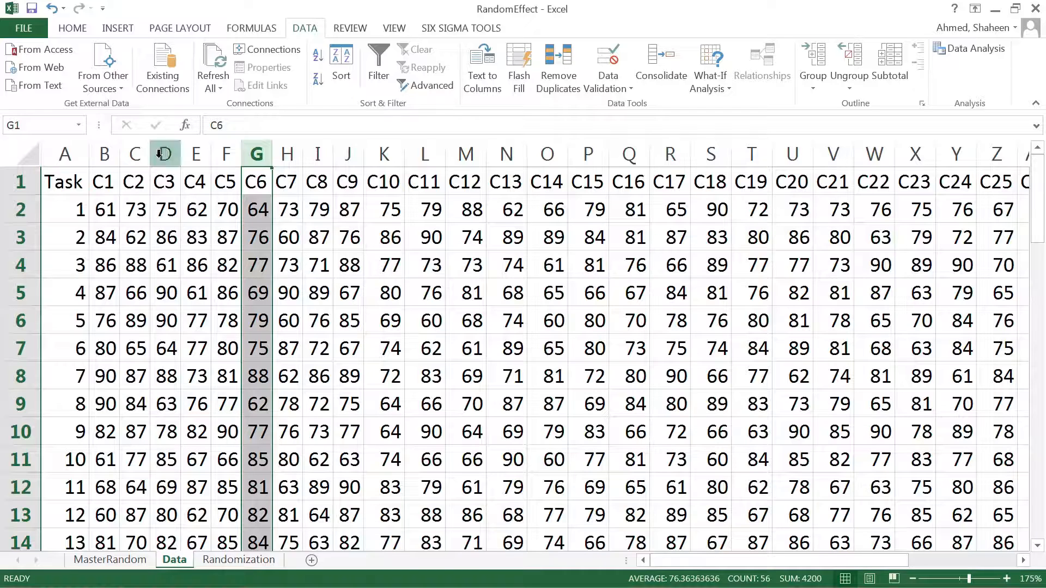
{"action": "left_click", "coordinate": [668, 154]}
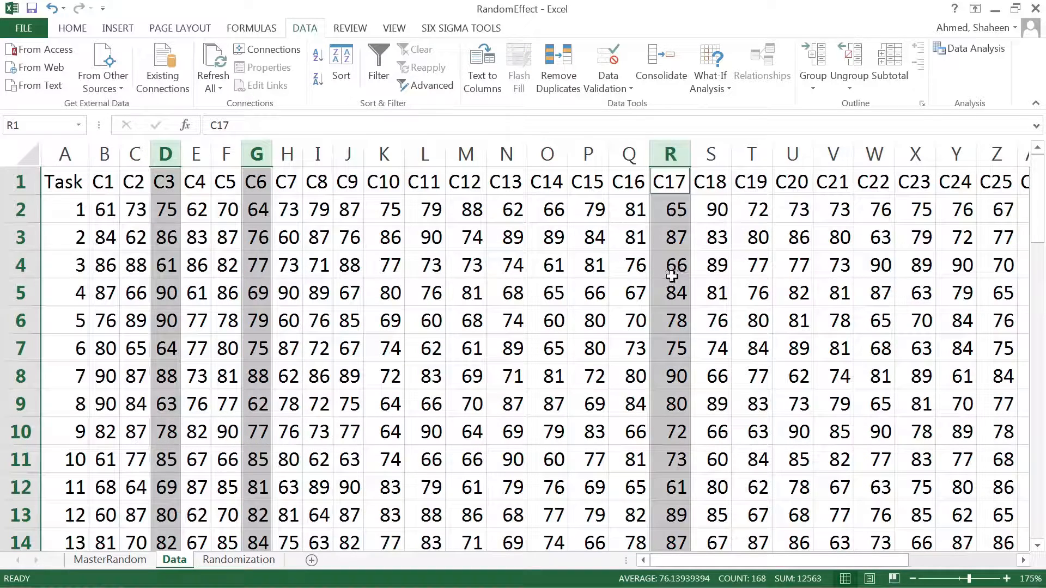
{"action": "key", "text": "ctrl+c"}
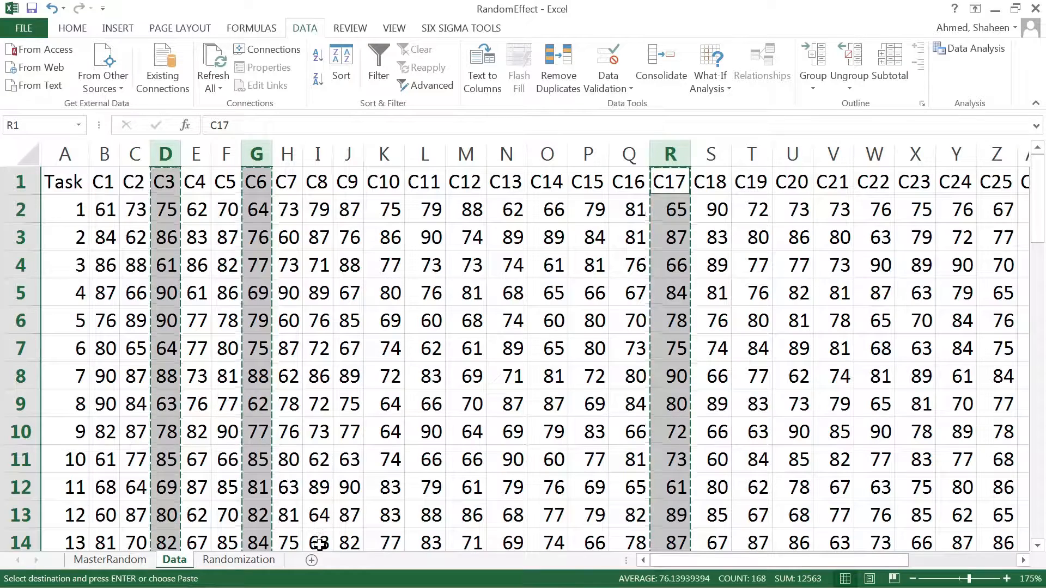
- Paste the three score columns into a new blank Sheet5, rows 1–56 with headers
{"action": "left_click", "coordinate": [311, 560]}
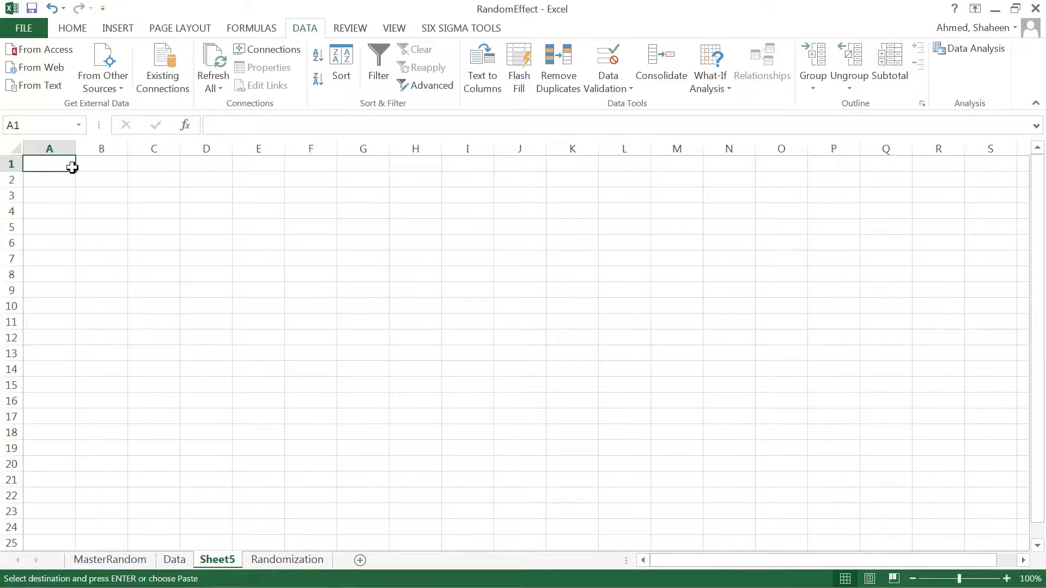
{"action": "key", "text": "ctrl+v"}
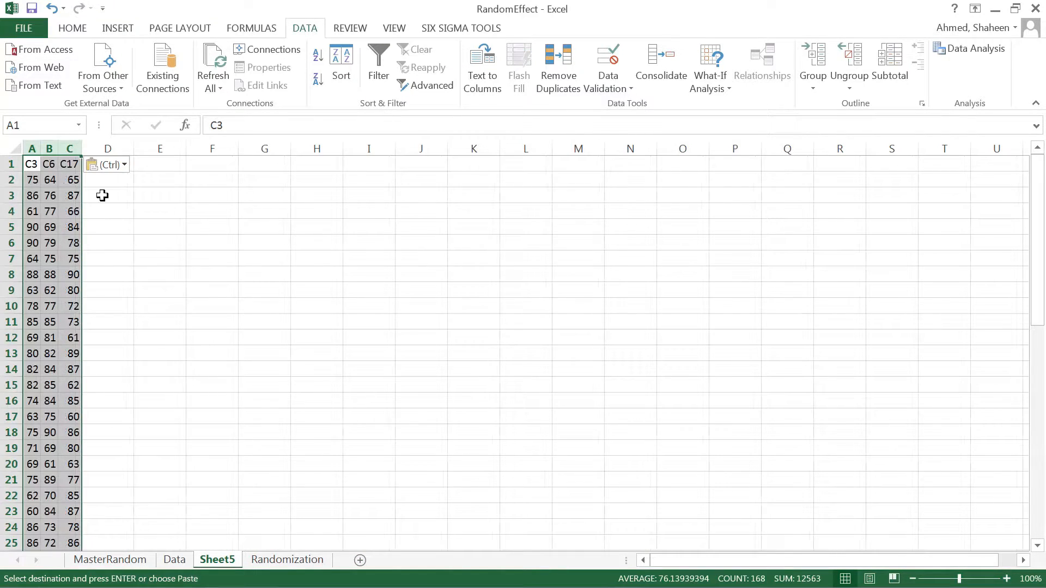
{"action": "scroll", "scroll_direction": "down", "scroll_amount": 3}
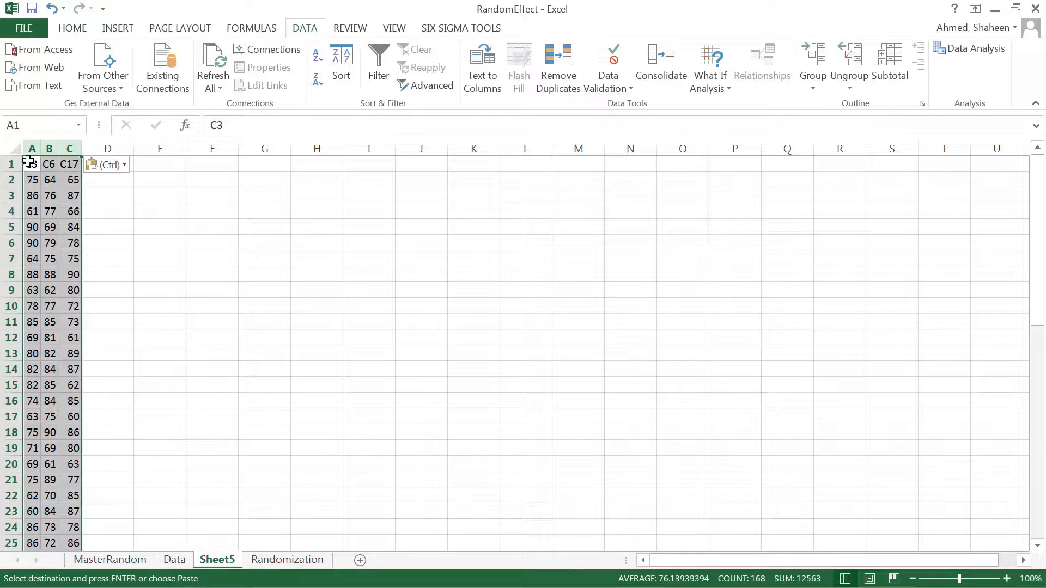
{"action": "scroll", "scroll_direction": "down", "scroll_amount": 3}
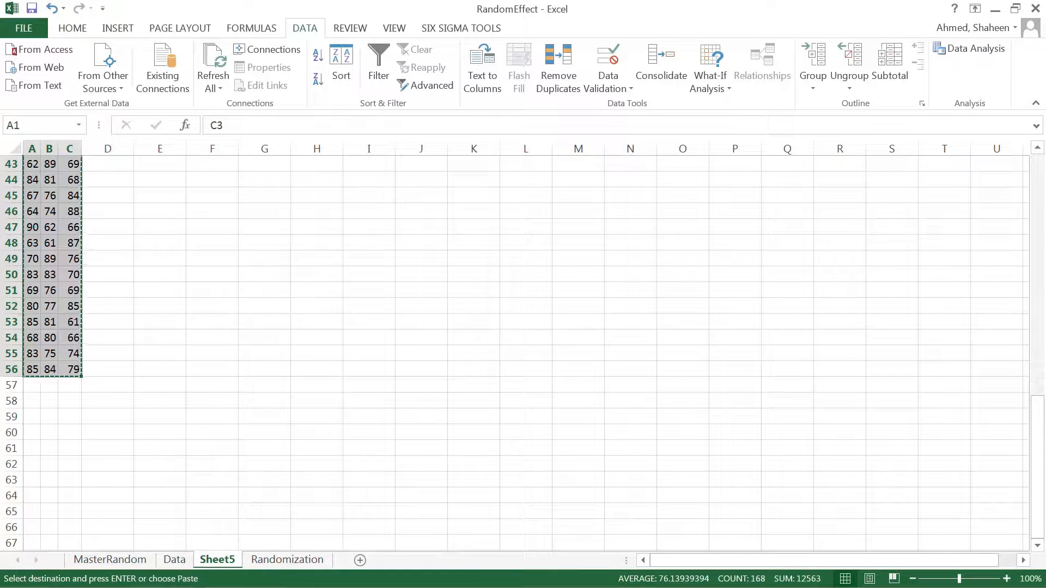
{"action": "mouse_move", "coordinate": [524, 340]}
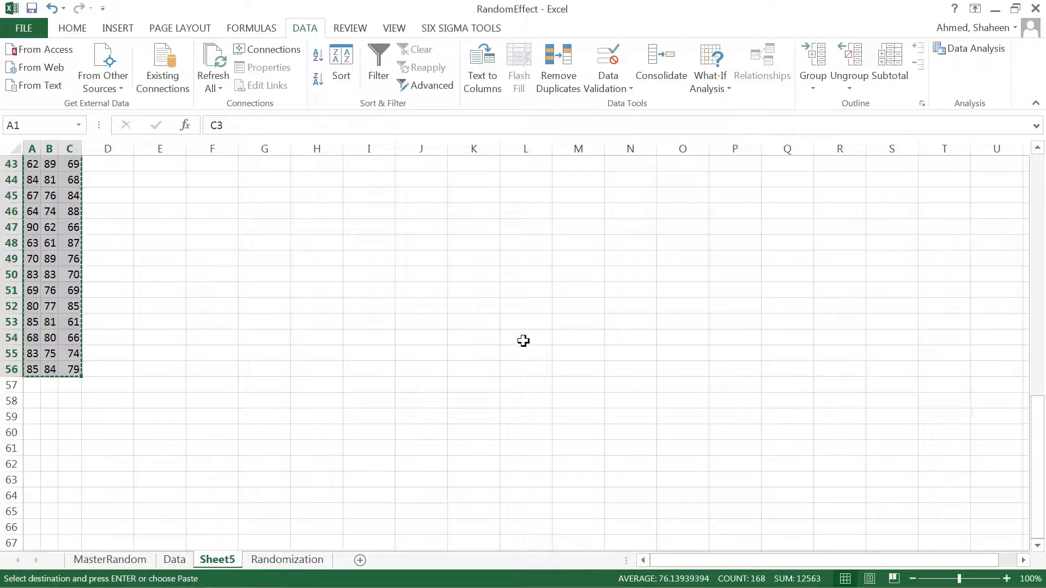
{"action": "mouse_move", "coordinate": [534, 365]}
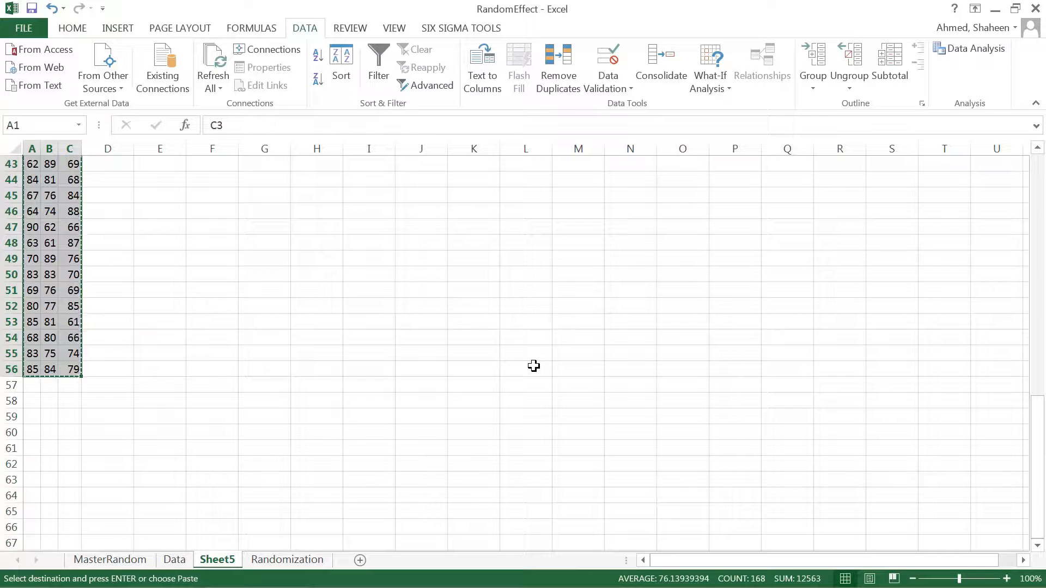
{"action": "mouse_move", "coordinate": [883, 161]}
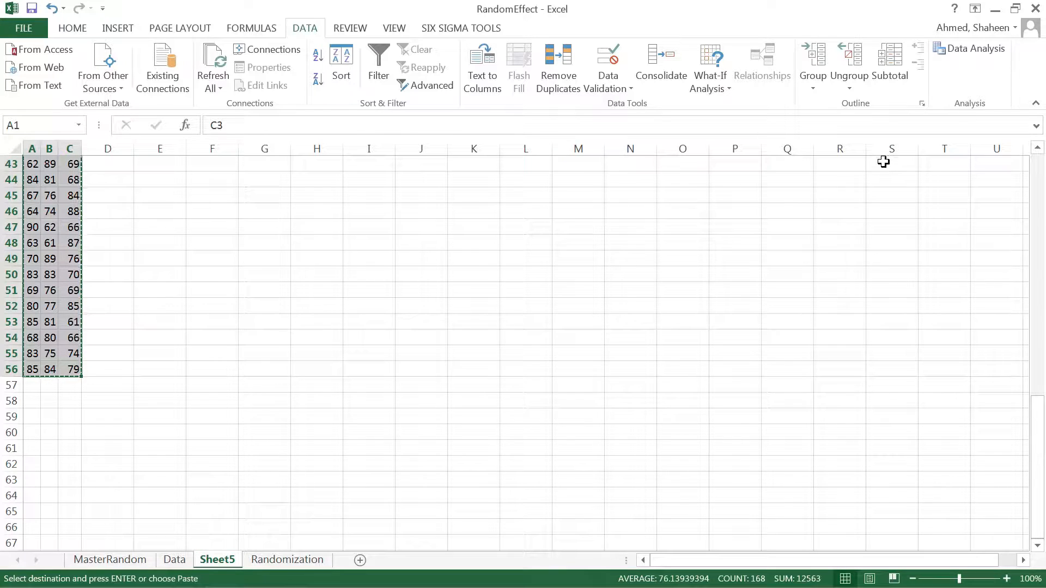
{"action": "mouse_move", "coordinate": [790, 231]}
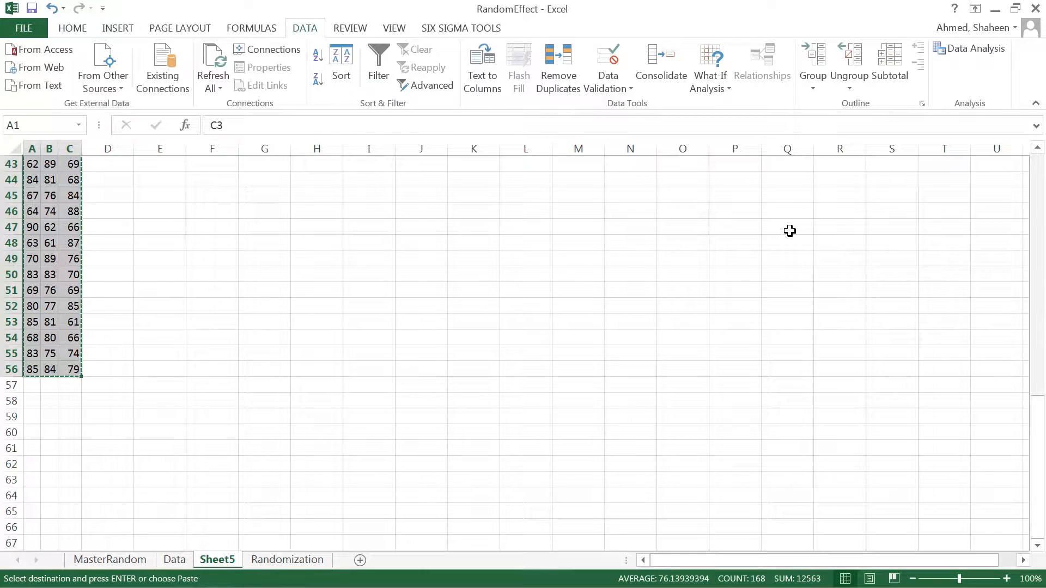
{"action": "mouse_move", "coordinate": [782, 233]}
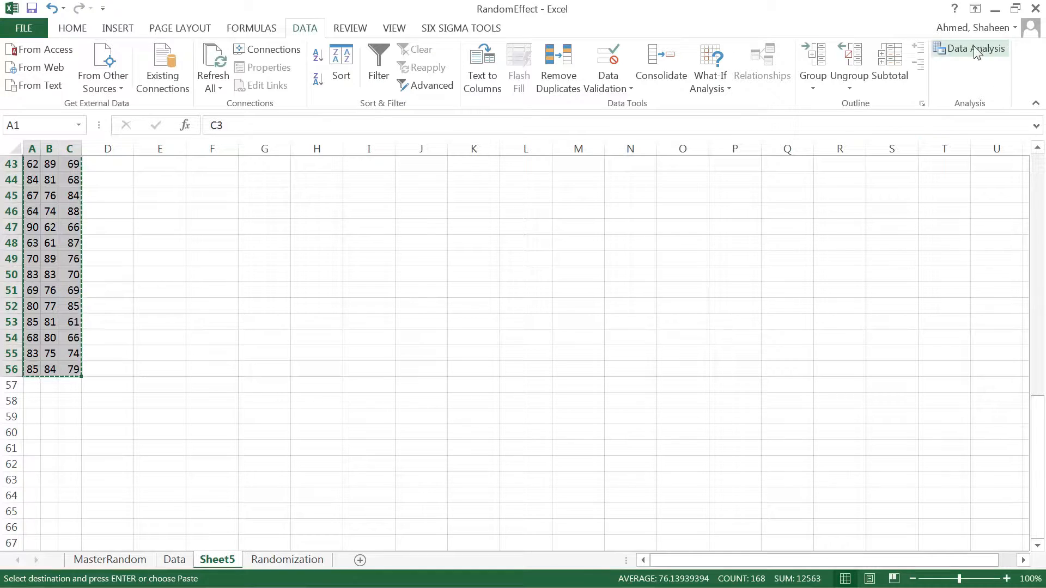
- Run Anova: Single Factor on range $A$1:$C$56 with labels in the first row
{"action": "left_click", "coordinate": [970, 48]}
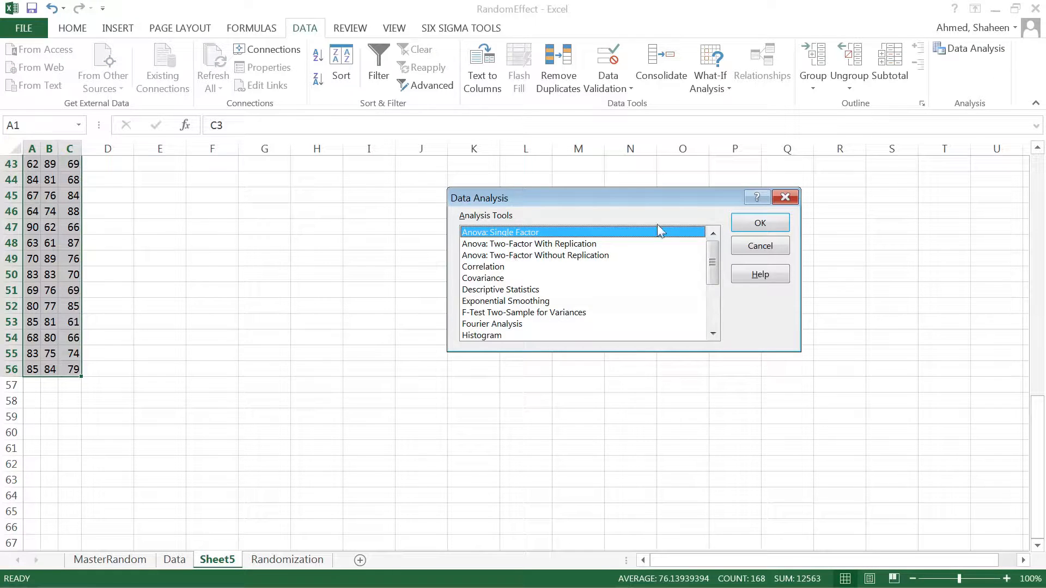
{"action": "left_click", "coordinate": [759, 222]}
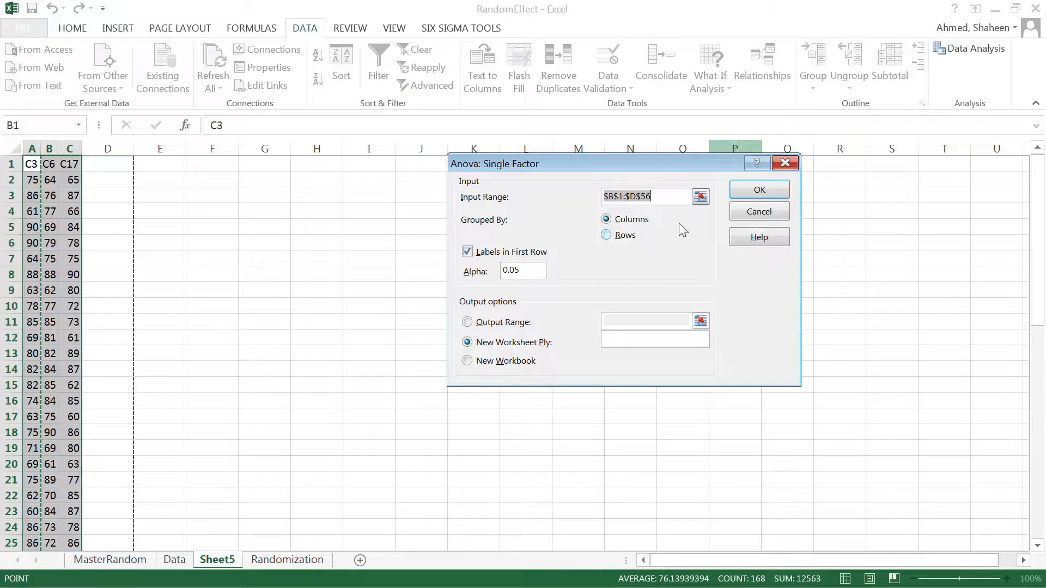
{"action": "left_click", "coordinate": [700, 196]}
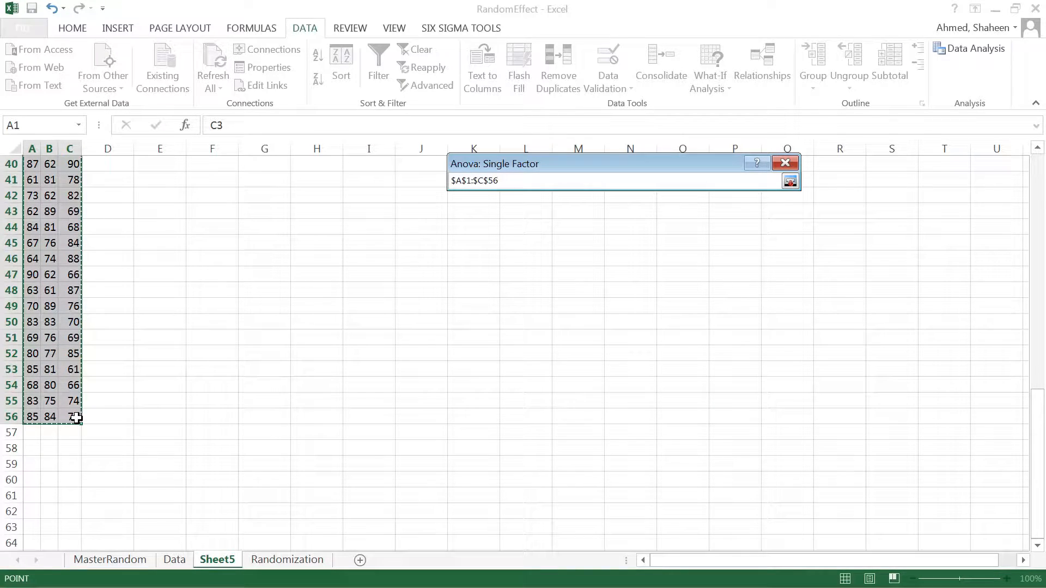
{"action": "left_click", "coordinate": [788, 180]}
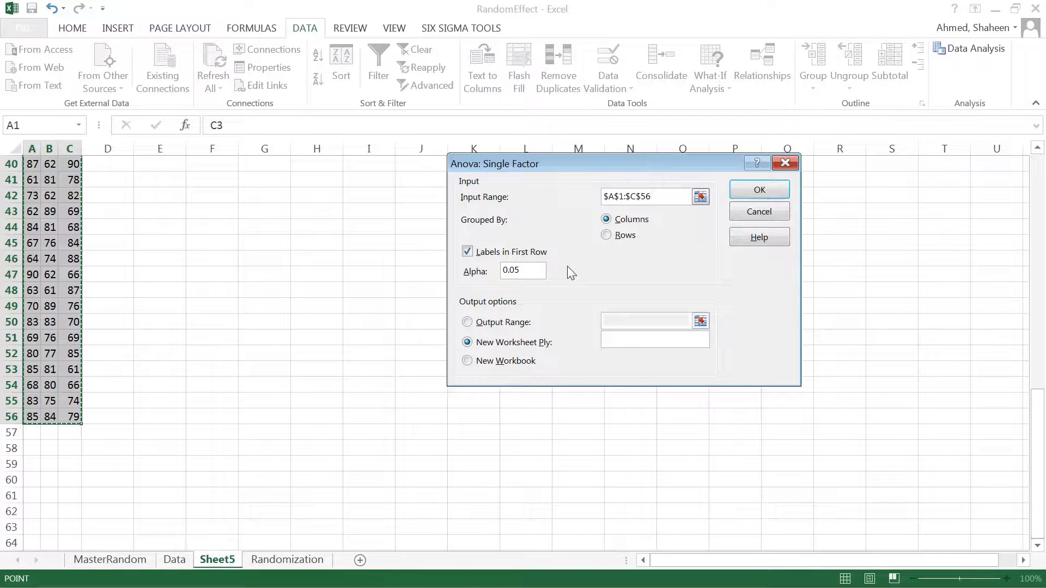
{"action": "mouse_move", "coordinate": [538, 255]}
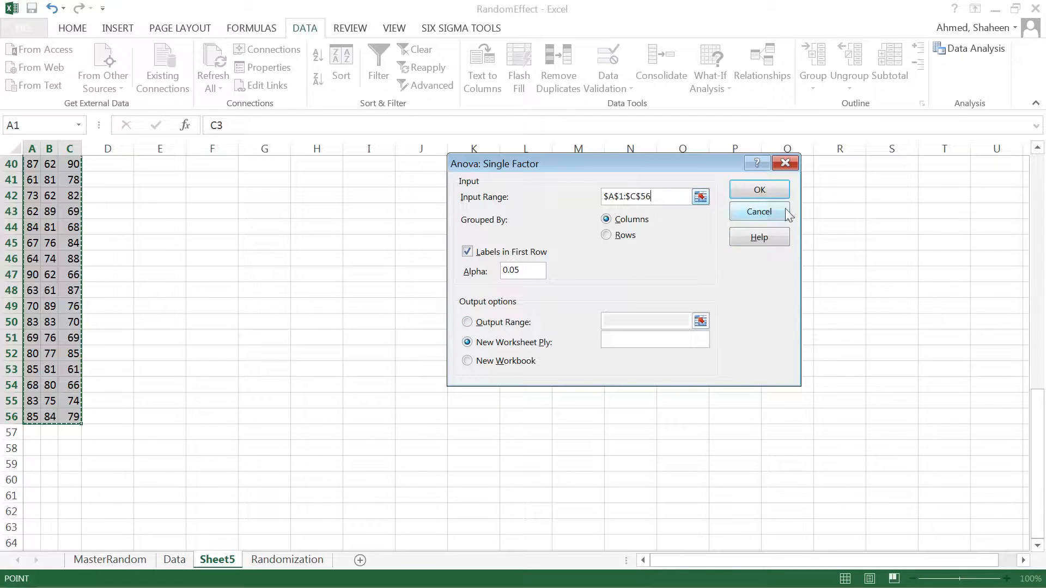
{"action": "left_click", "coordinate": [758, 189]}
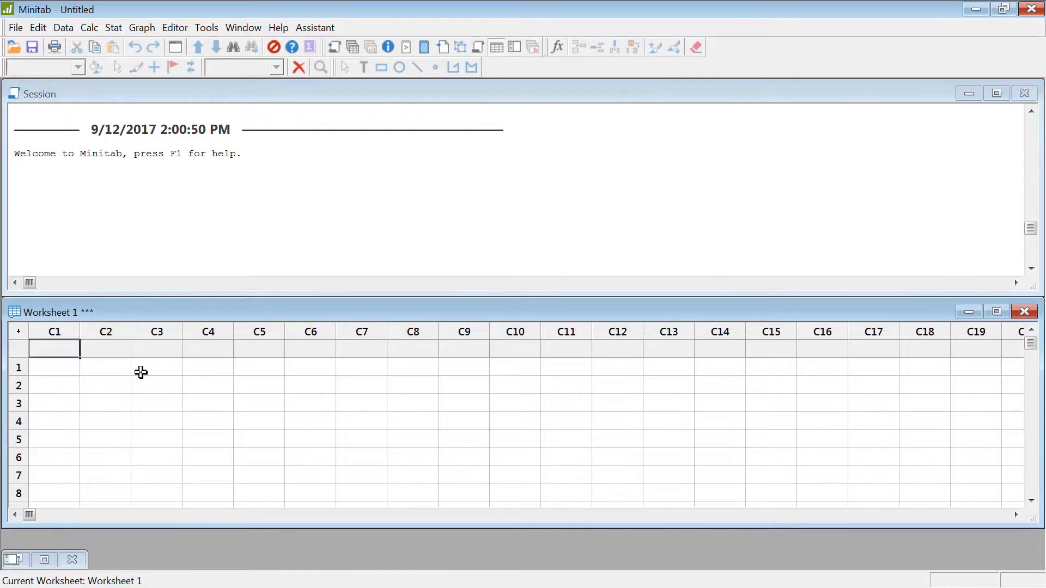
{"action": "mouse_move", "coordinate": [127, 374]}
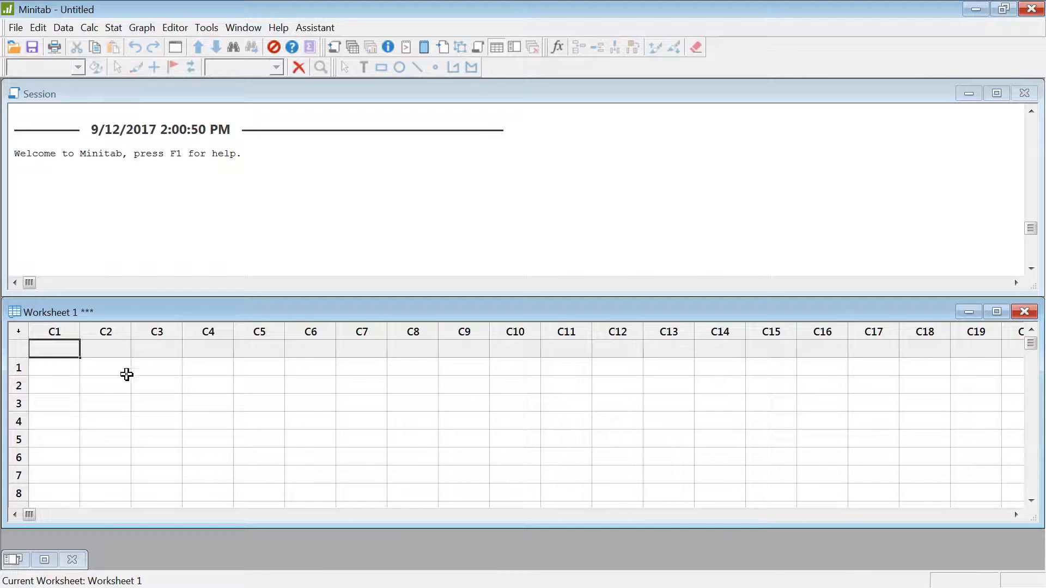
{"action": "mouse_move", "coordinate": [163, 367]}
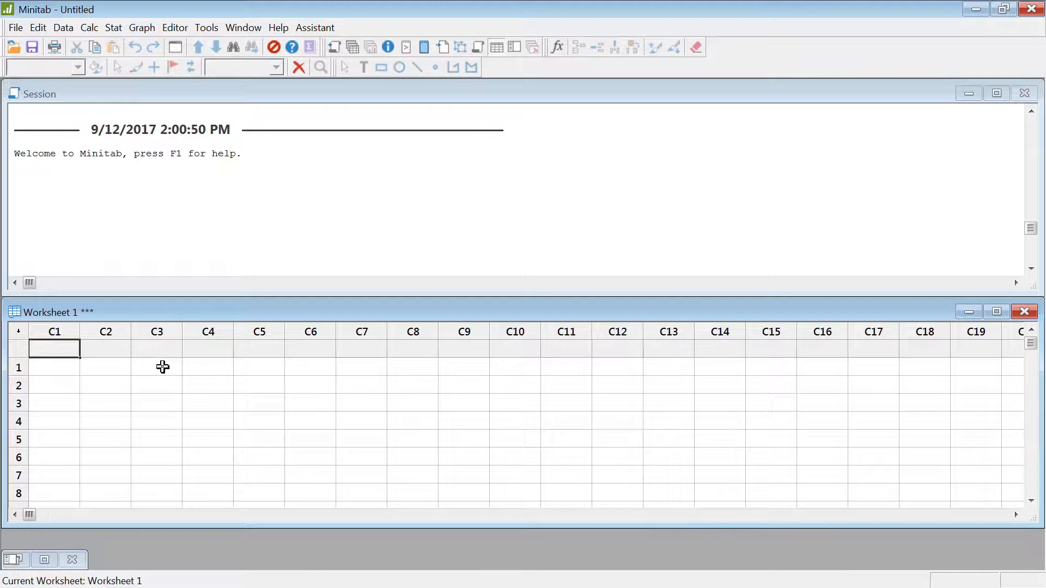
{"action": "mouse_move", "coordinate": [84, 381]}
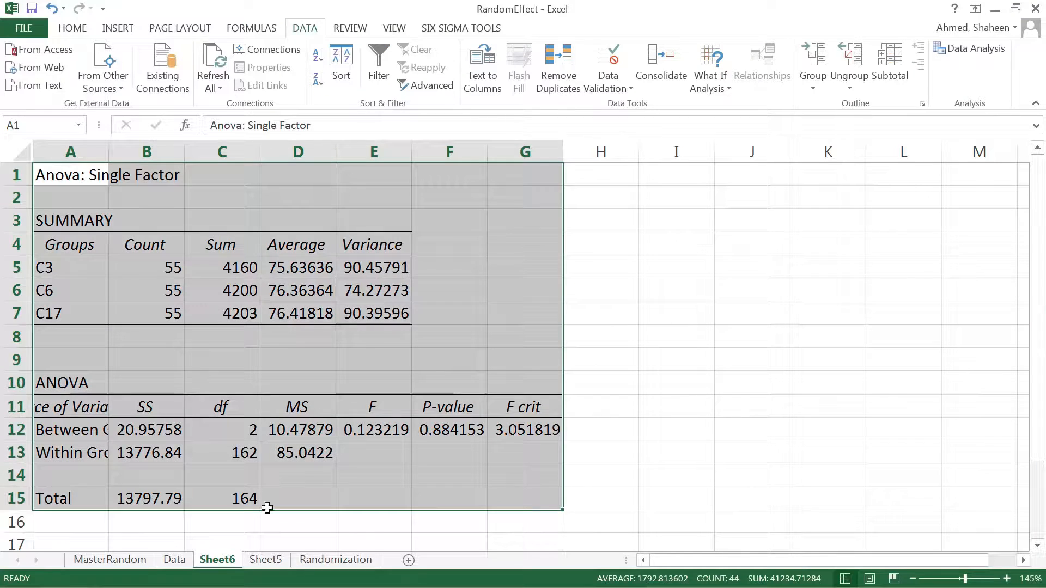
- Bring up the sheet holding the C3, C6 and C17 columns for pasting into Minitab
{"action": "left_click", "coordinate": [266, 560]}
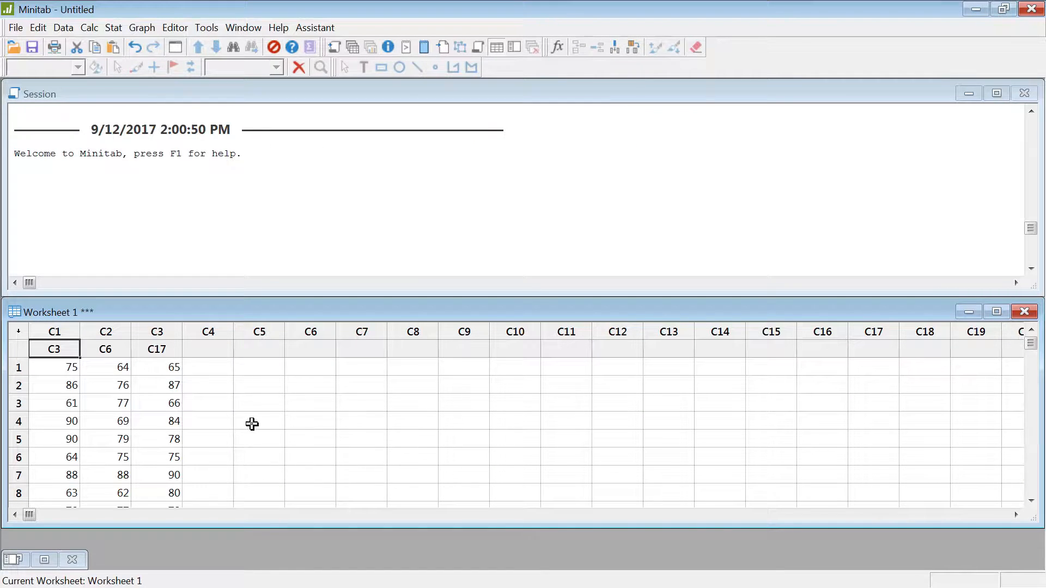
- Start a Balanced ANOVA in Minitab with C3, C6 and C17 selected as responses
{"action": "left_click", "coordinate": [113, 27]}
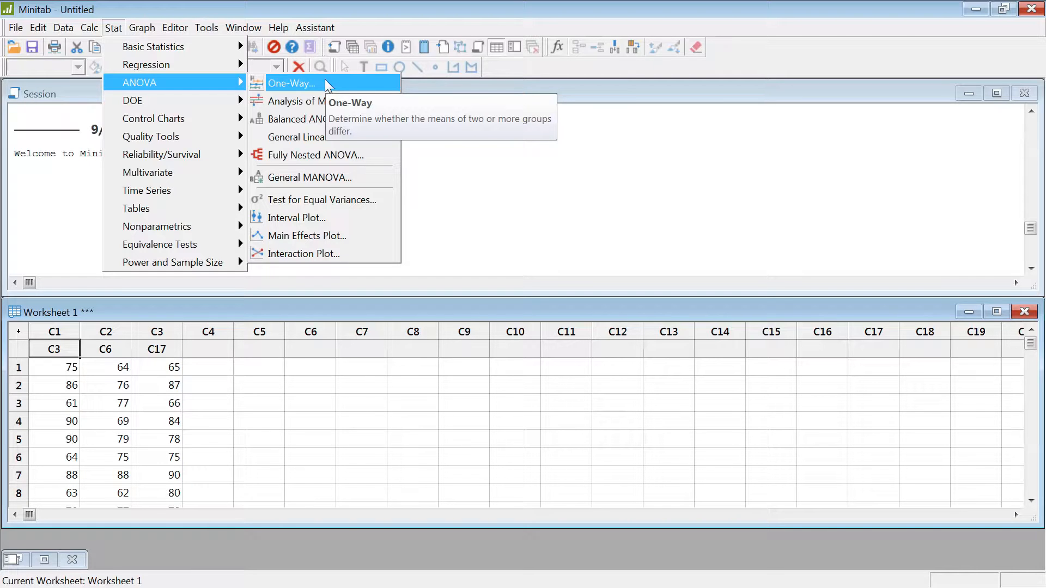
{"action": "left_click", "coordinate": [301, 119]}
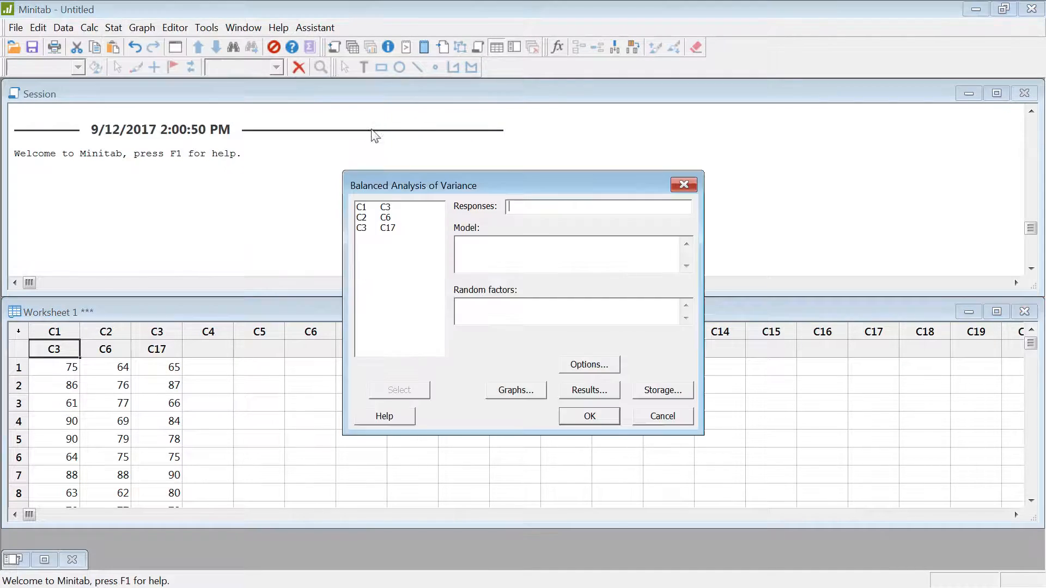
{"action": "mouse_move", "coordinate": [526, 203]}
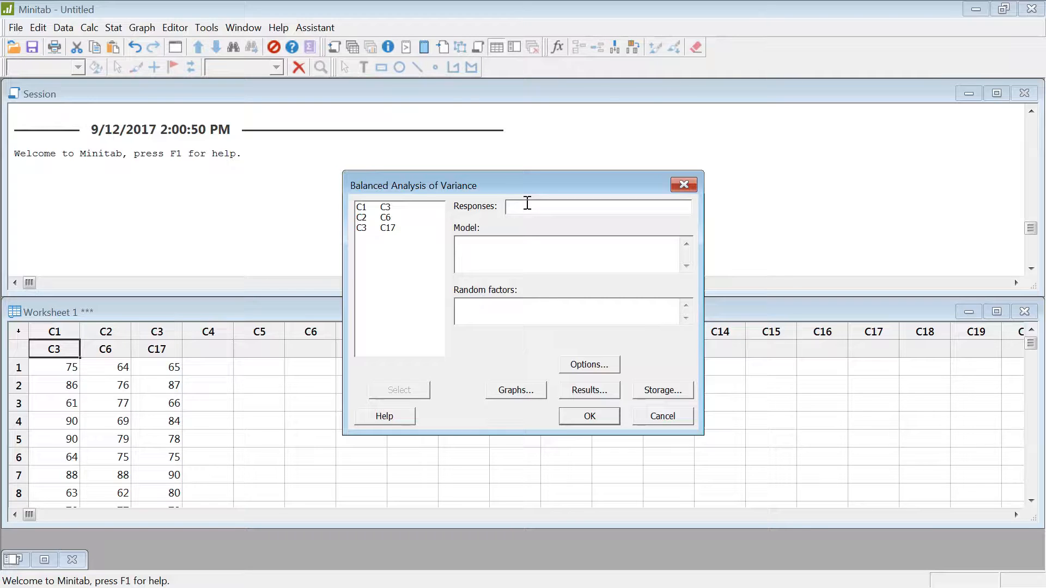
{"action": "left_click", "coordinate": [397, 217]}
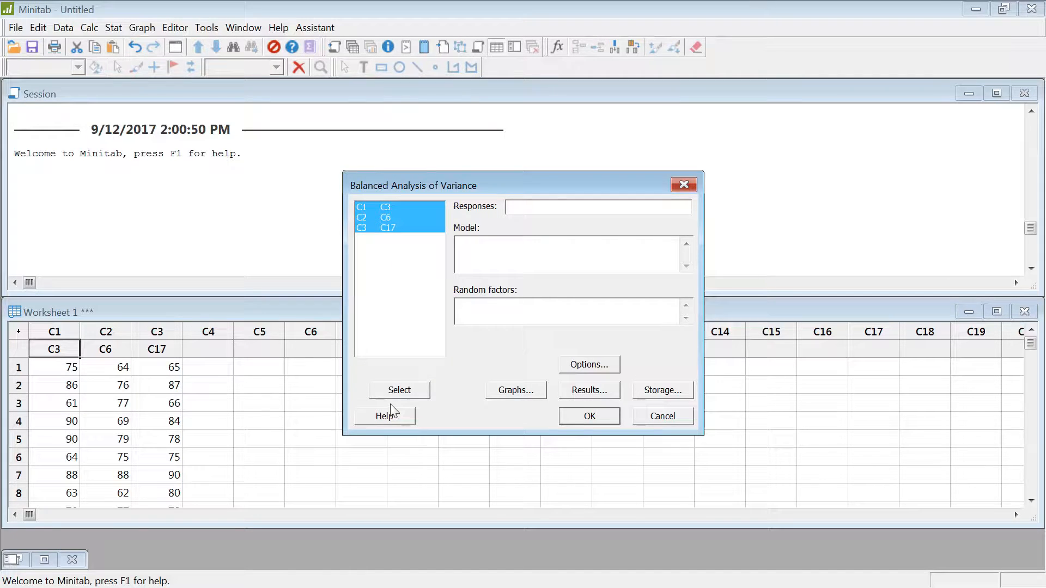
{"action": "left_click", "coordinate": [398, 390]}
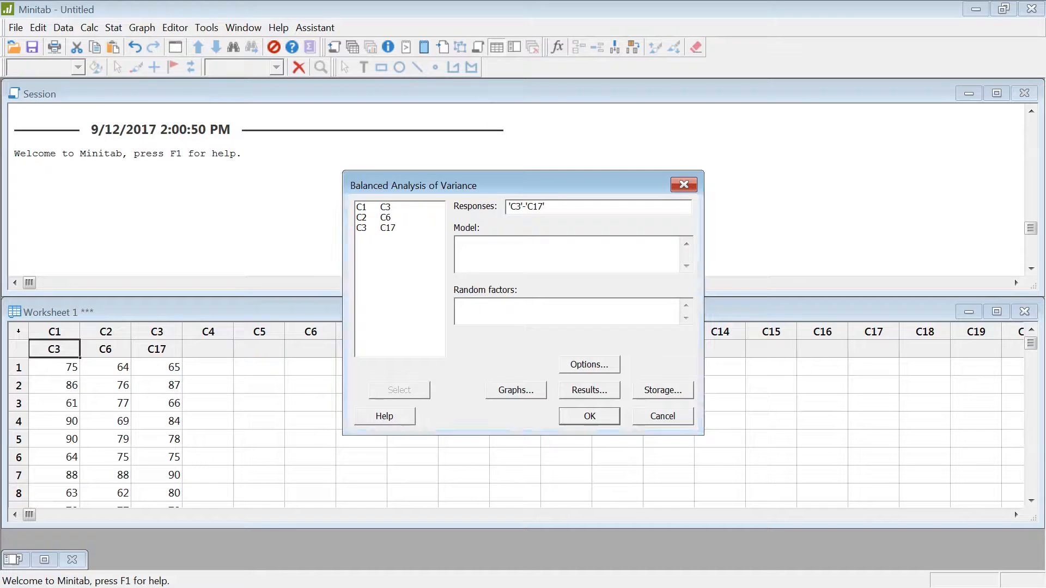
{"action": "left_click", "coordinate": [588, 415]}
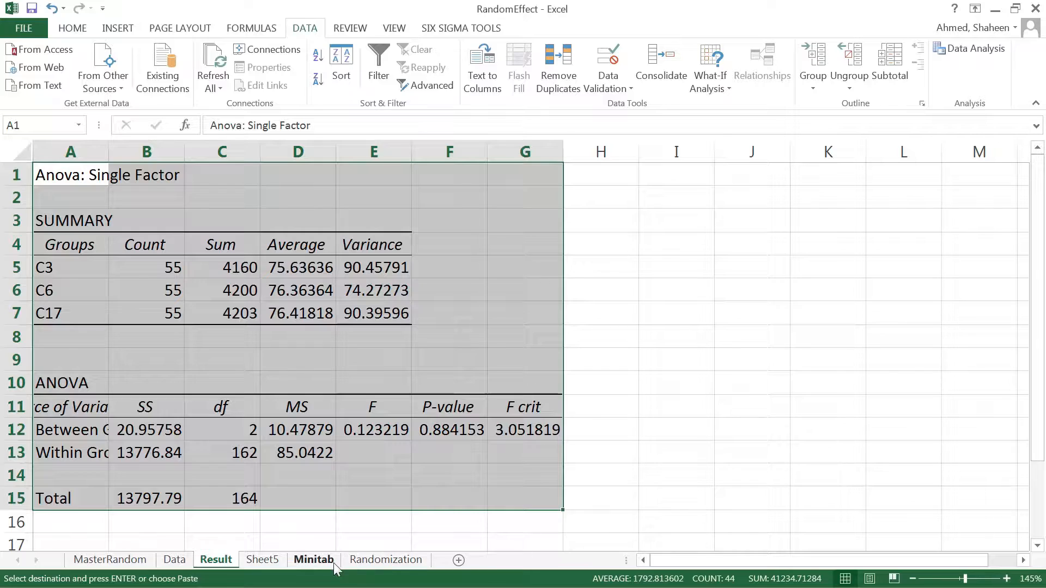
- Select the stacked Computer and Efficiency columns on Excel's Minitab sheet for copying
{"action": "left_click", "coordinate": [386, 560]}
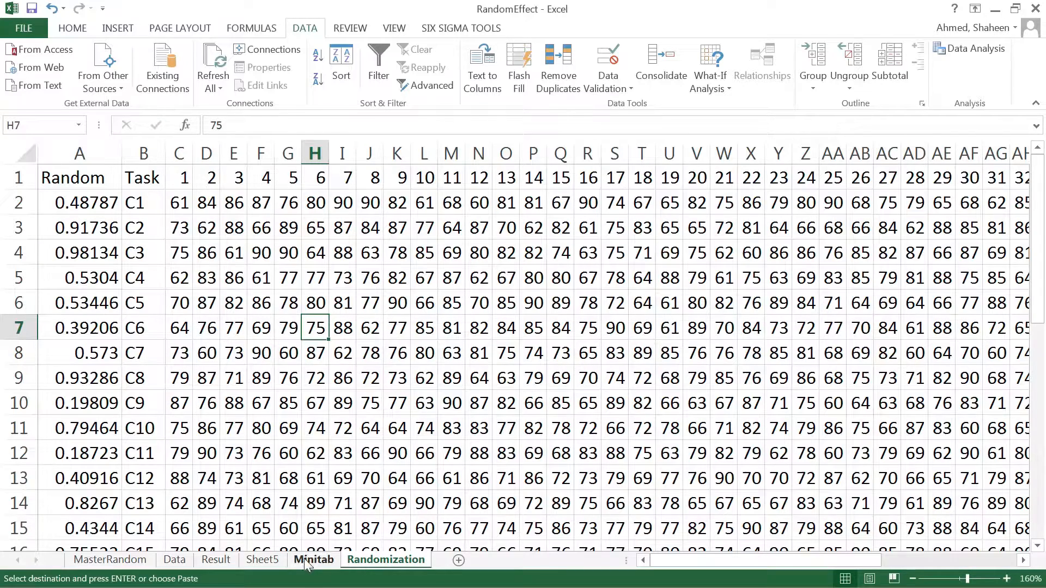
{"action": "left_click", "coordinate": [263, 559]}
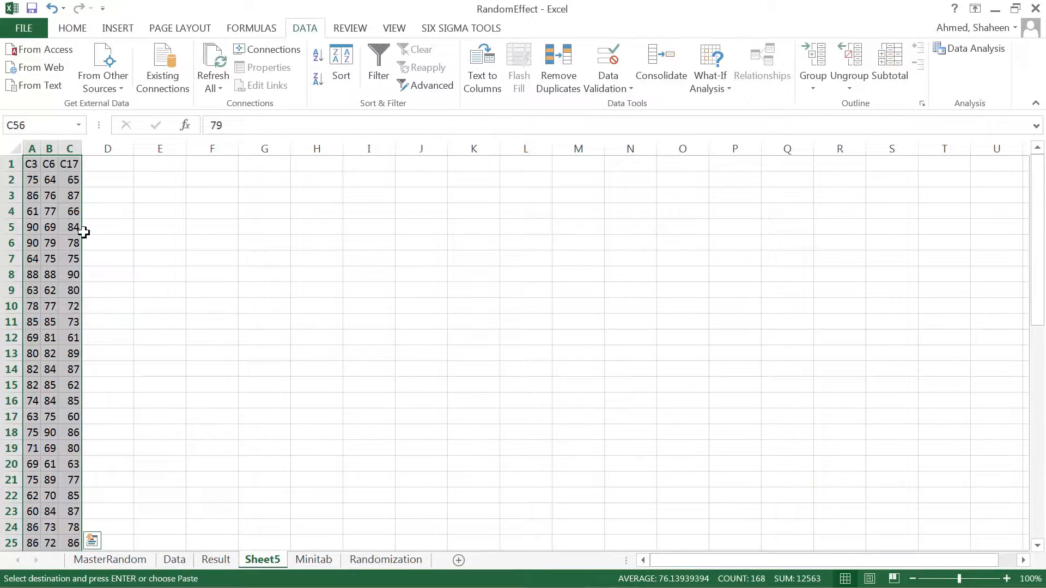
{"action": "left_click", "coordinate": [31, 164]}
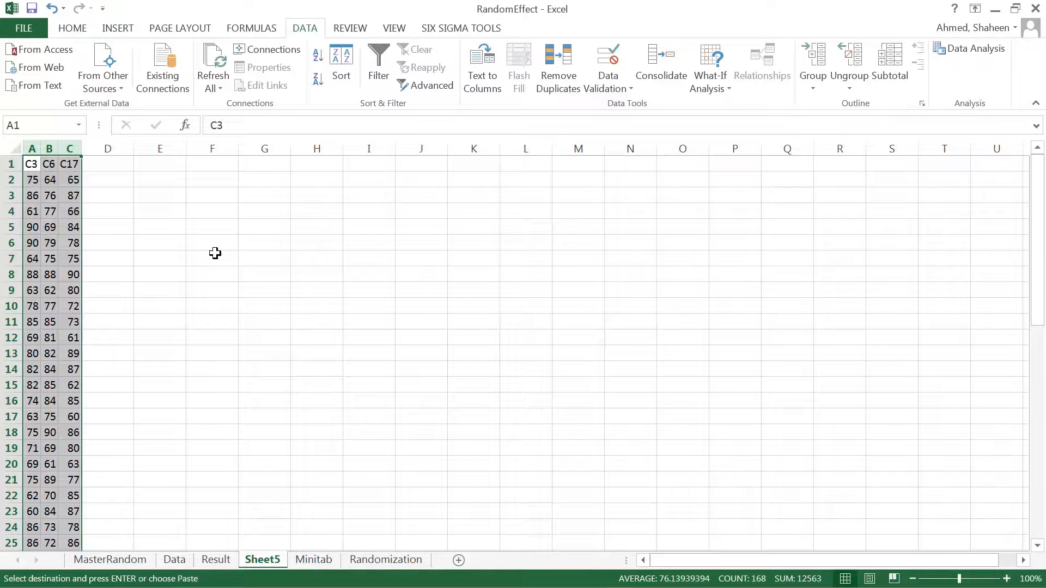
{"action": "mouse_move", "coordinate": [252, 516]}
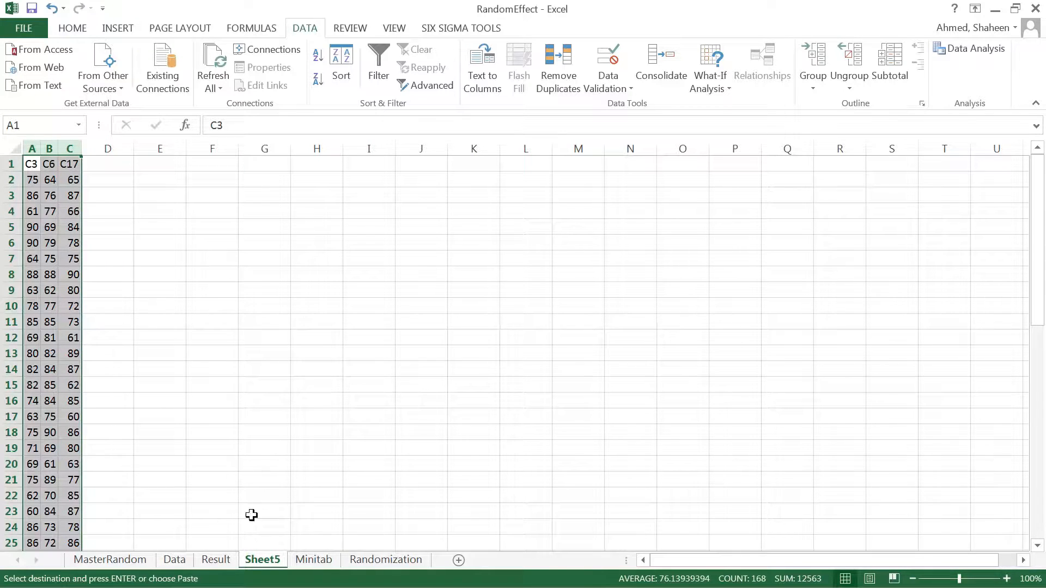
{"action": "left_click", "coordinate": [312, 559]}
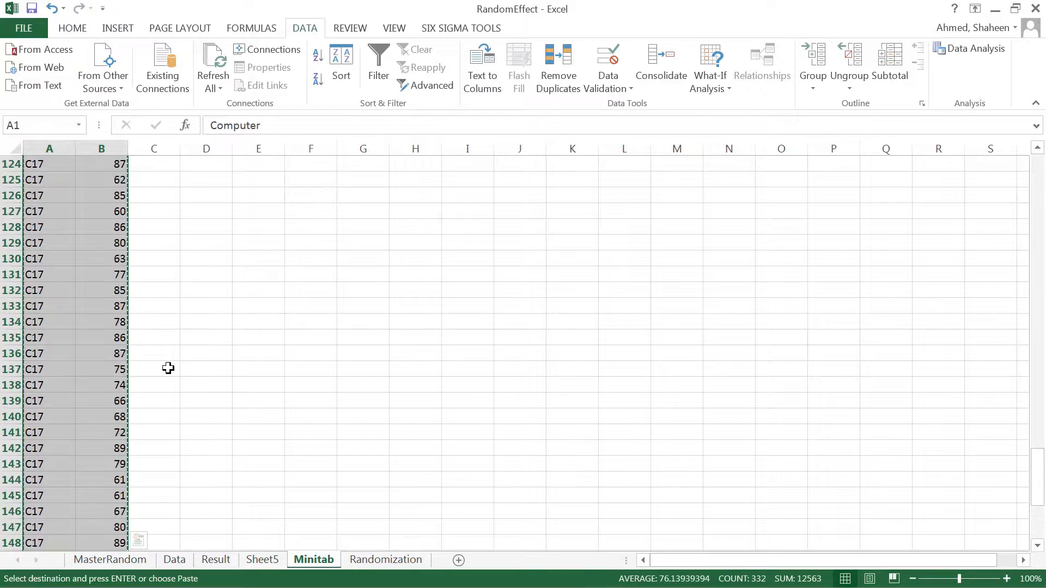
{"action": "scroll", "scroll_direction": "up", "scroll_amount": 3}
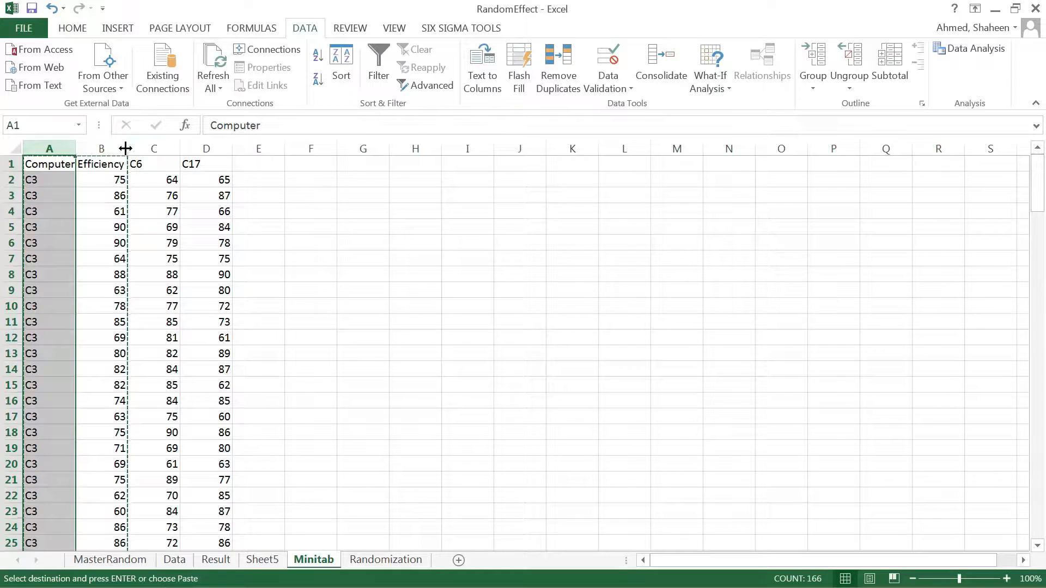
{"action": "left_click", "coordinate": [101, 148]}
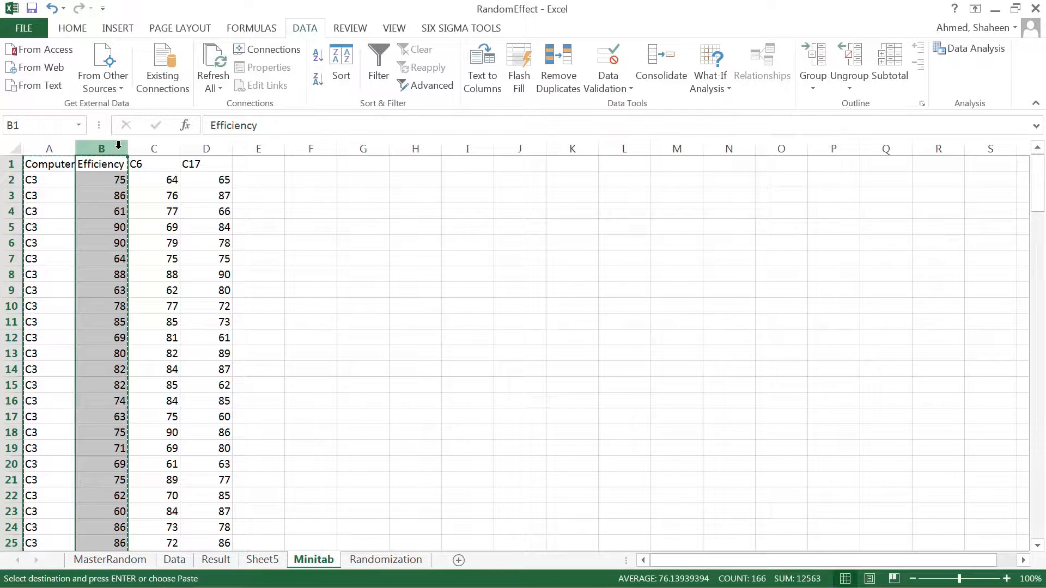
{"action": "mouse_move", "coordinate": [35, 242]}
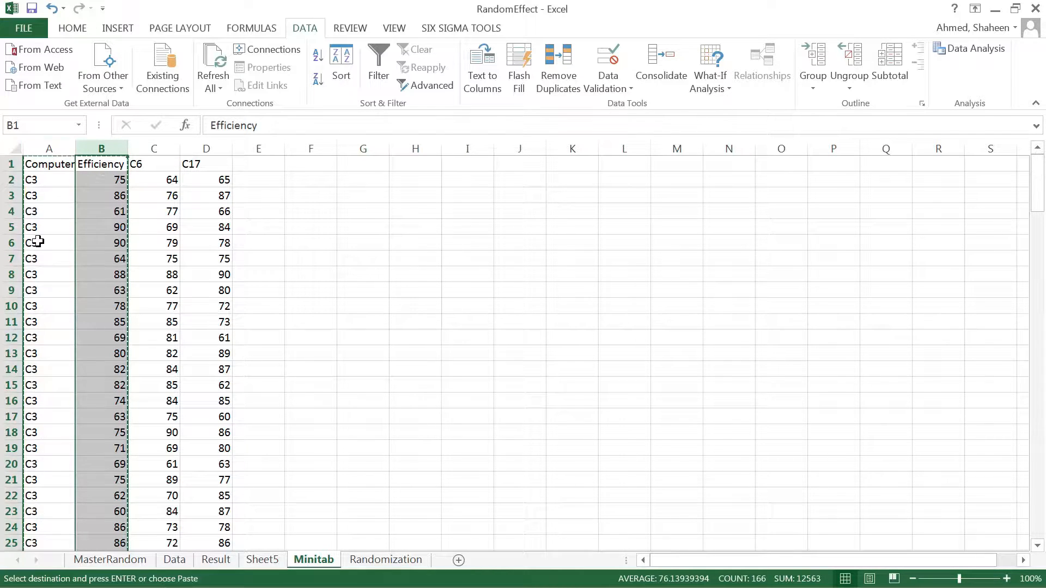
{"action": "mouse_move", "coordinate": [54, 240]}
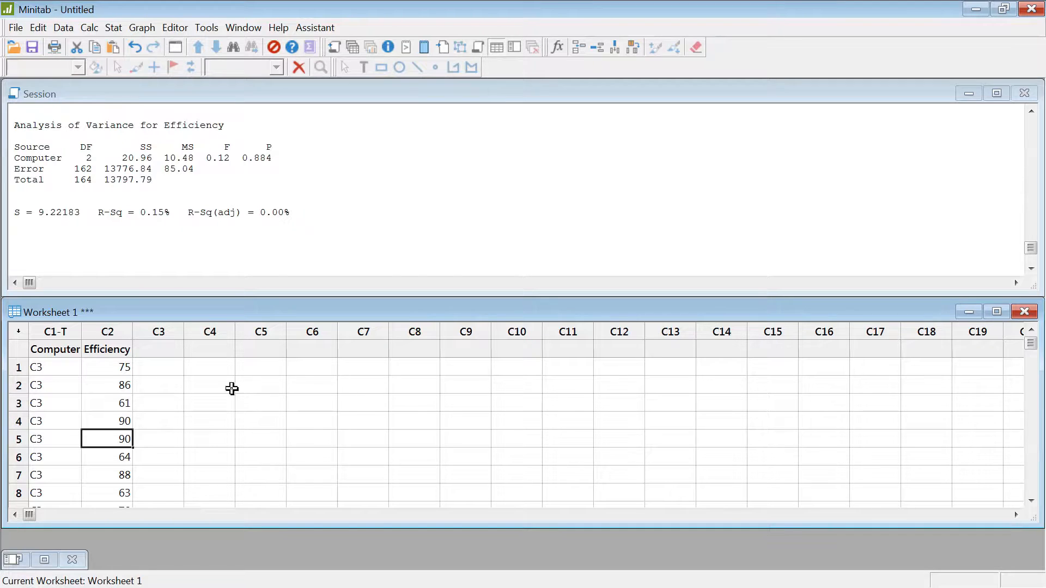
{"action": "scroll", "scroll_direction": "down", "scroll_amount": 3}
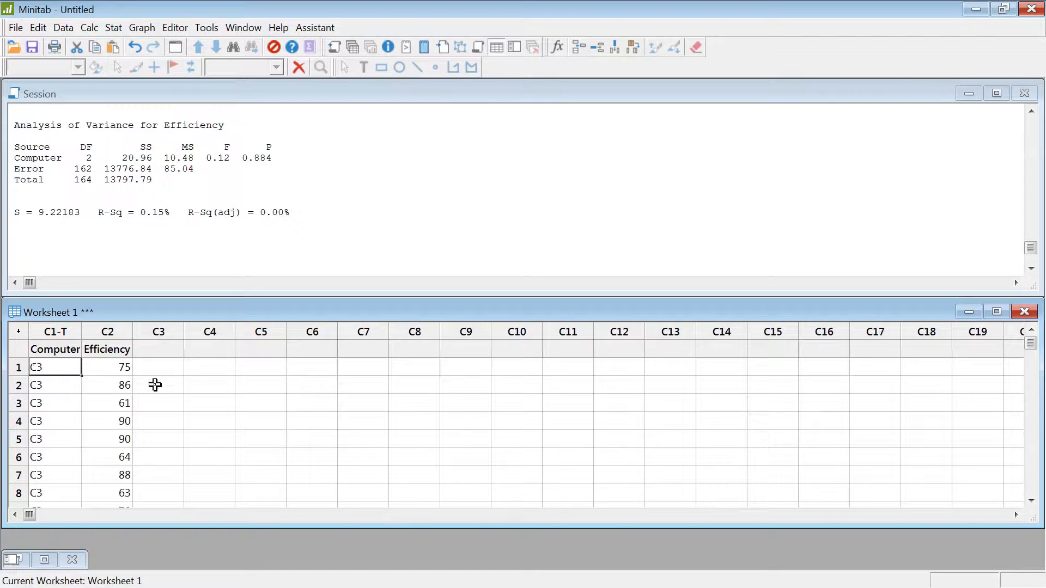
{"action": "scroll", "scroll_direction": "down", "scroll_amount": 3}
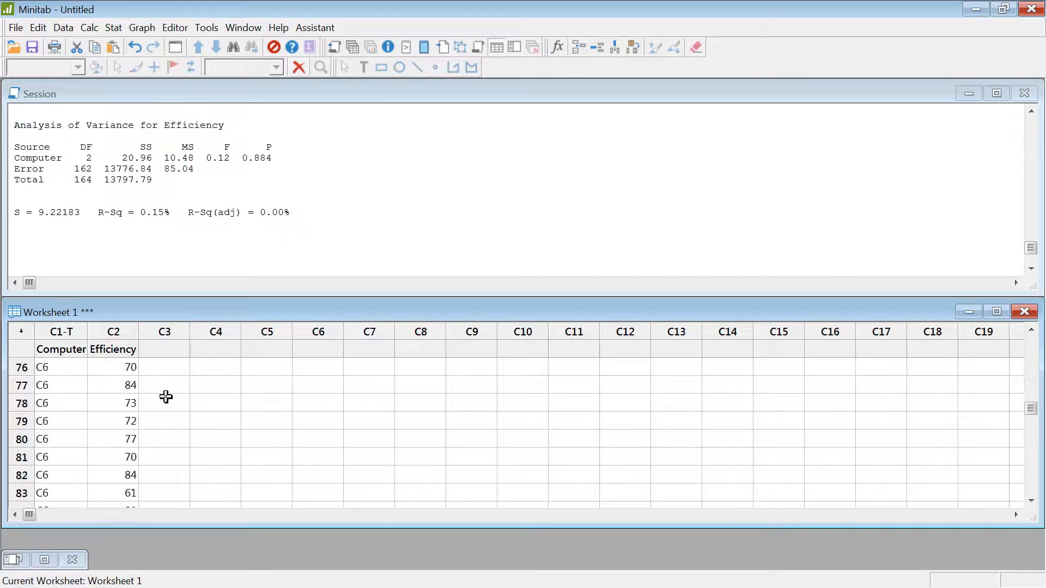
{"action": "scroll", "scroll_direction": "down", "scroll_amount": 3}
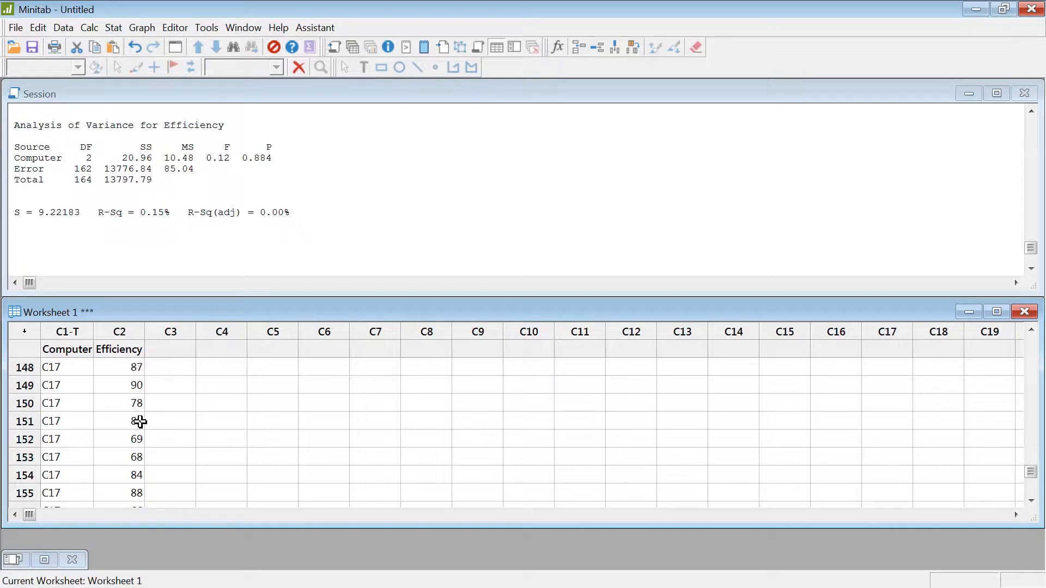
{"action": "scroll", "scroll_direction": "up", "scroll_amount": 3}
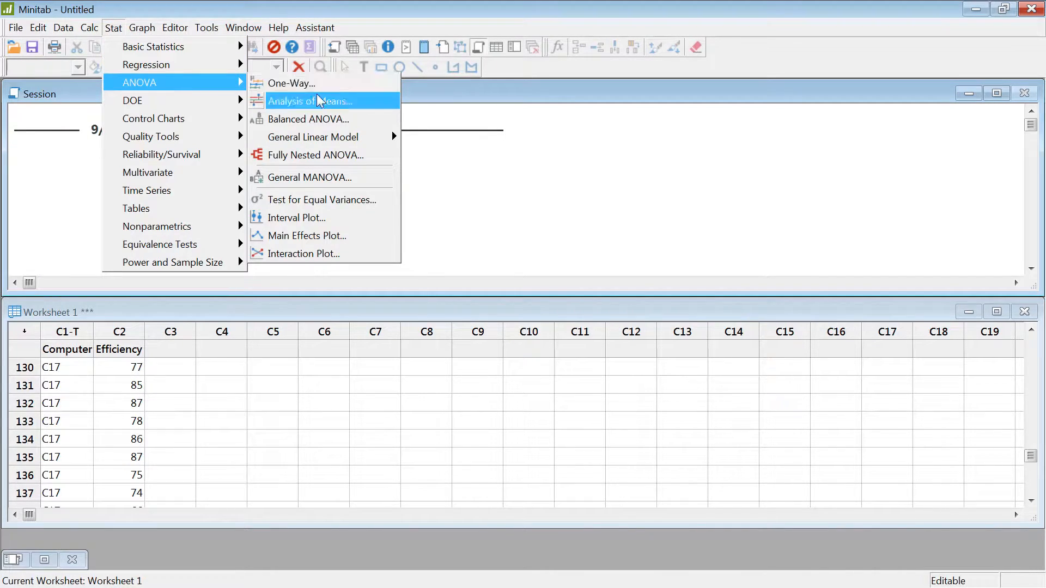
{"action": "mouse_move", "coordinate": [308, 120]}
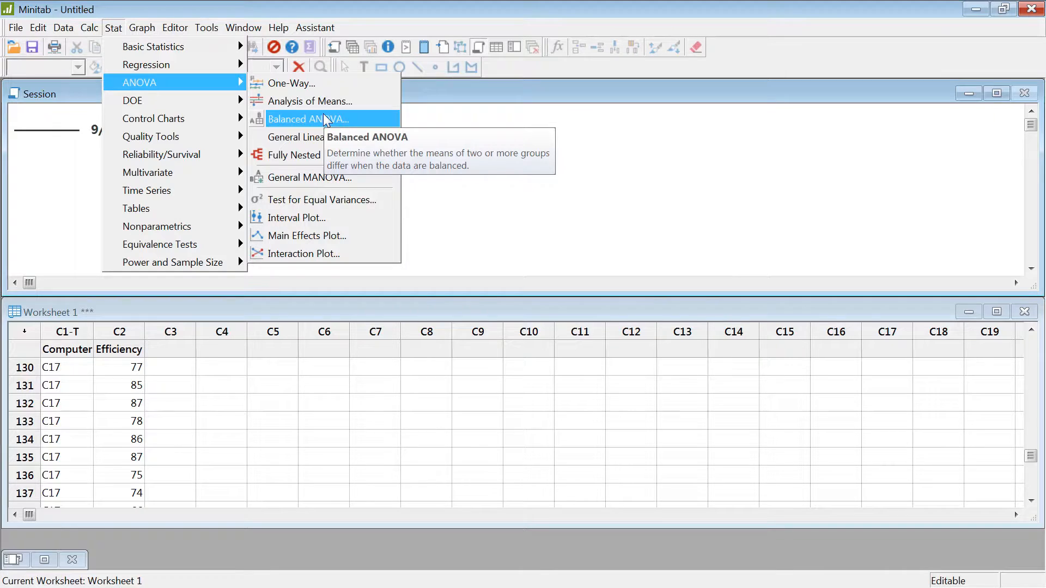
{"action": "mouse_move", "coordinate": [308, 119]}
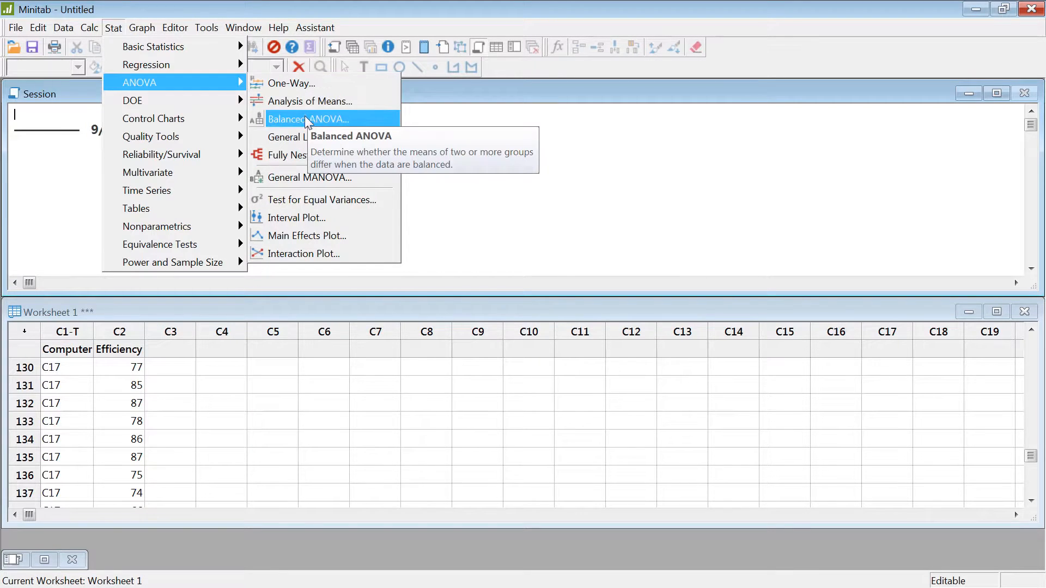
- Run a balanced ANOVA with Efficiency as response and Computer as model term and random factor
{"action": "left_click", "coordinate": [308, 119]}
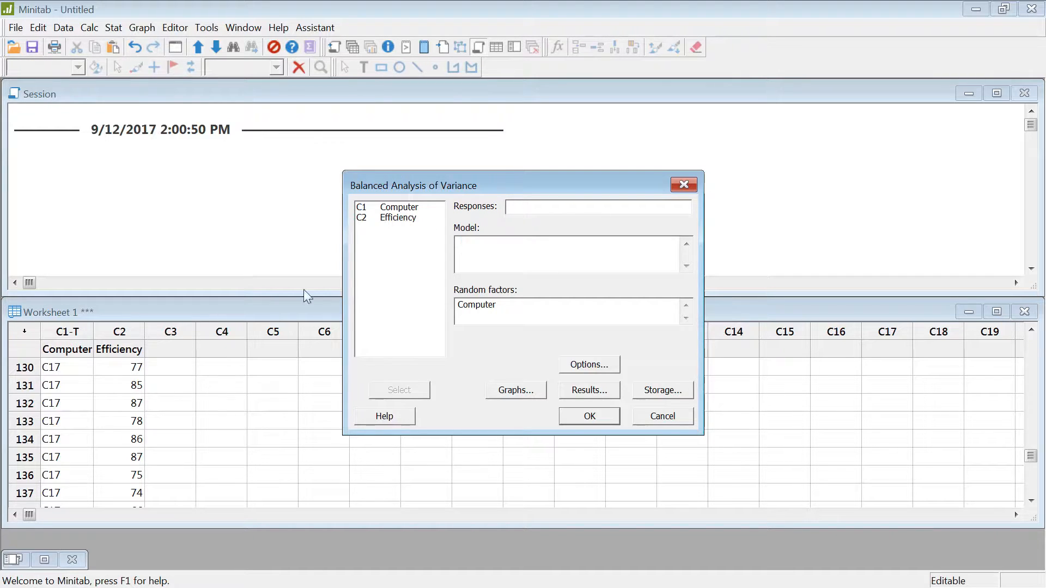
{"action": "double_click", "coordinate": [477, 304]}
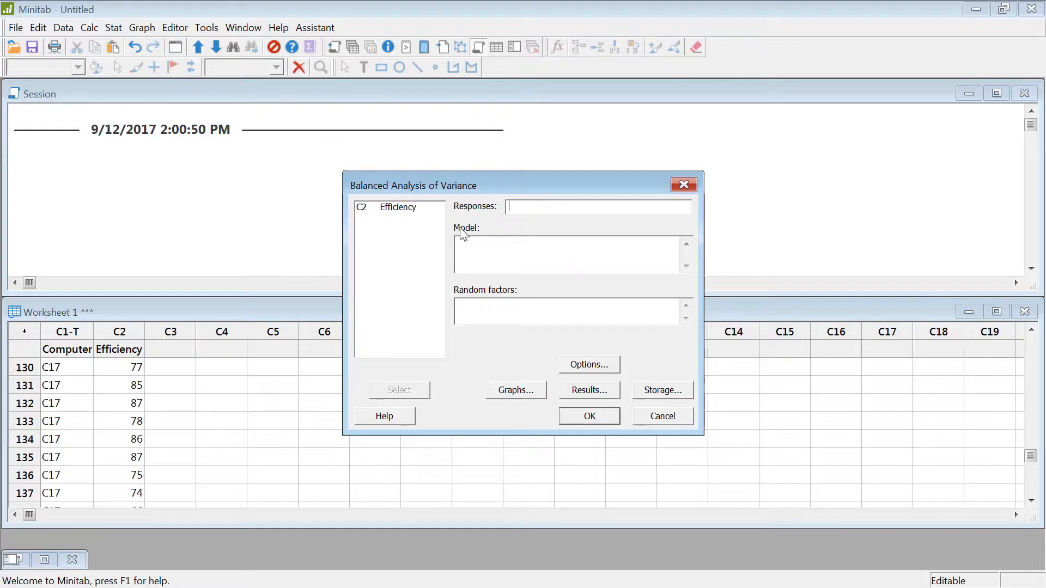
{"action": "double_click", "coordinate": [396, 207]}
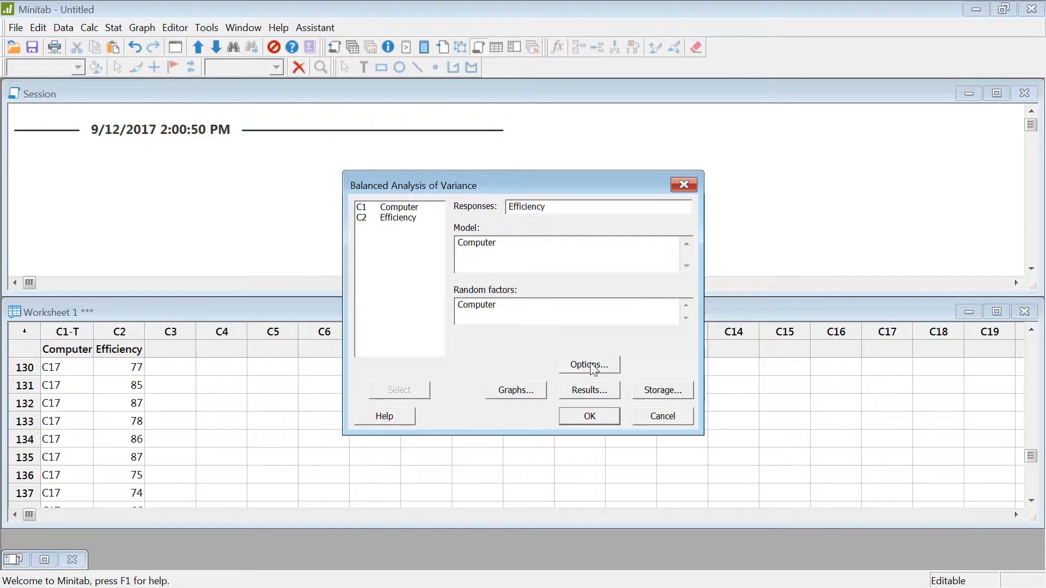
{"action": "left_click", "coordinate": [588, 365]}
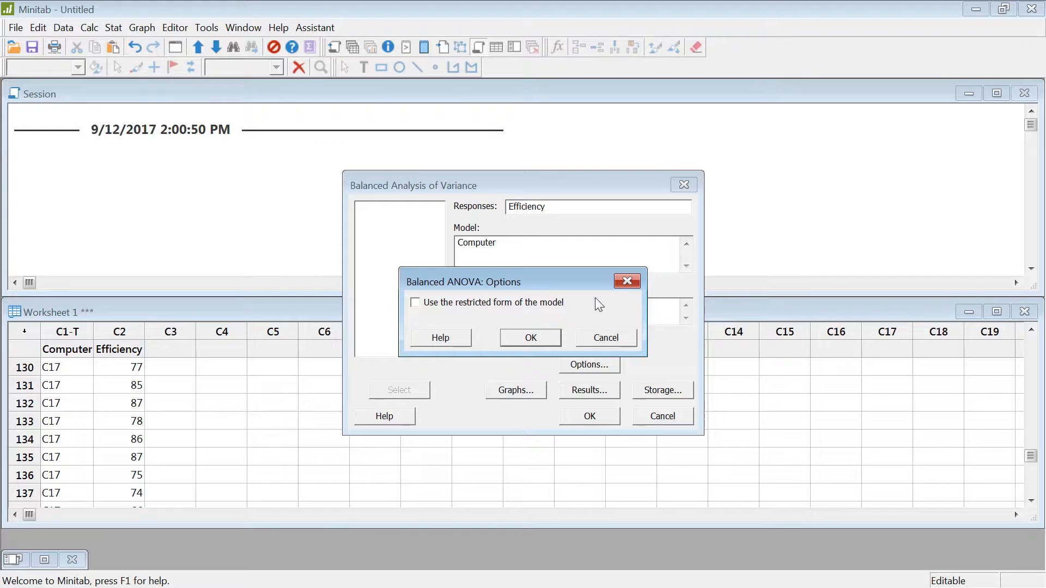
{"action": "mouse_move", "coordinate": [438, 310]}
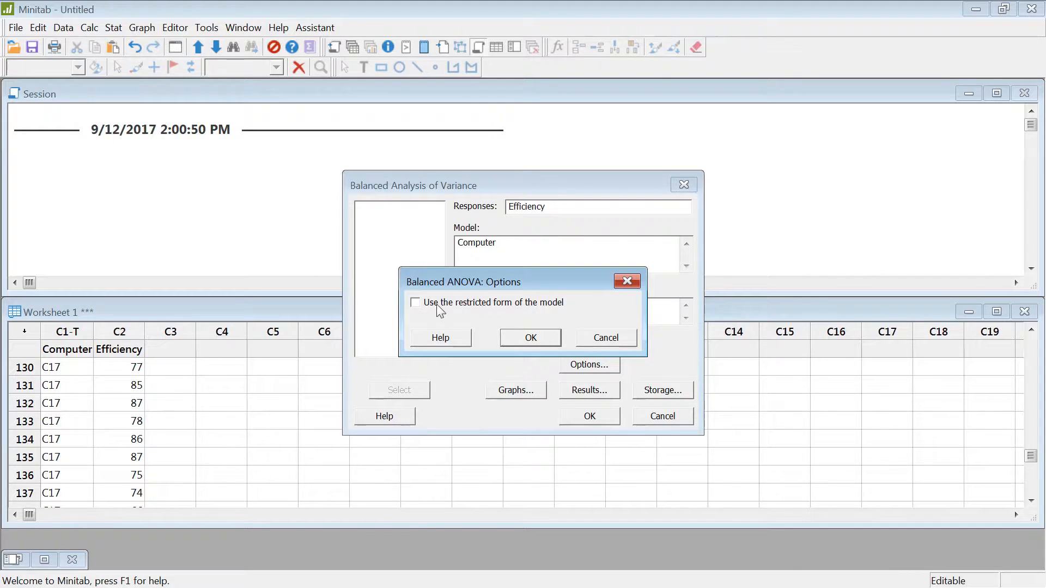
{"action": "mouse_move", "coordinate": [615, 348]}
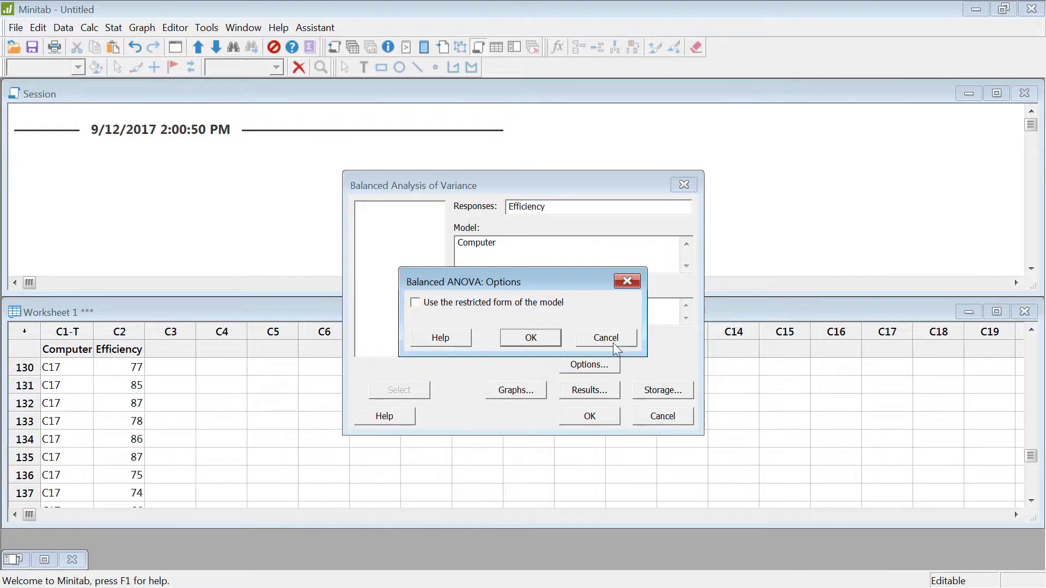
{"action": "left_click", "coordinate": [604, 338]}
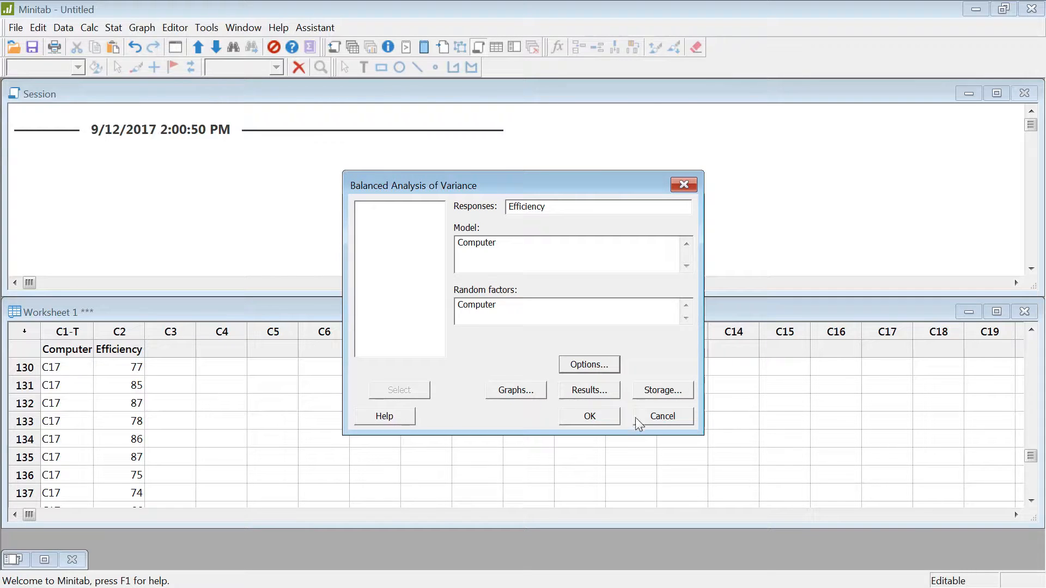
{"action": "left_click", "coordinate": [588, 416]}
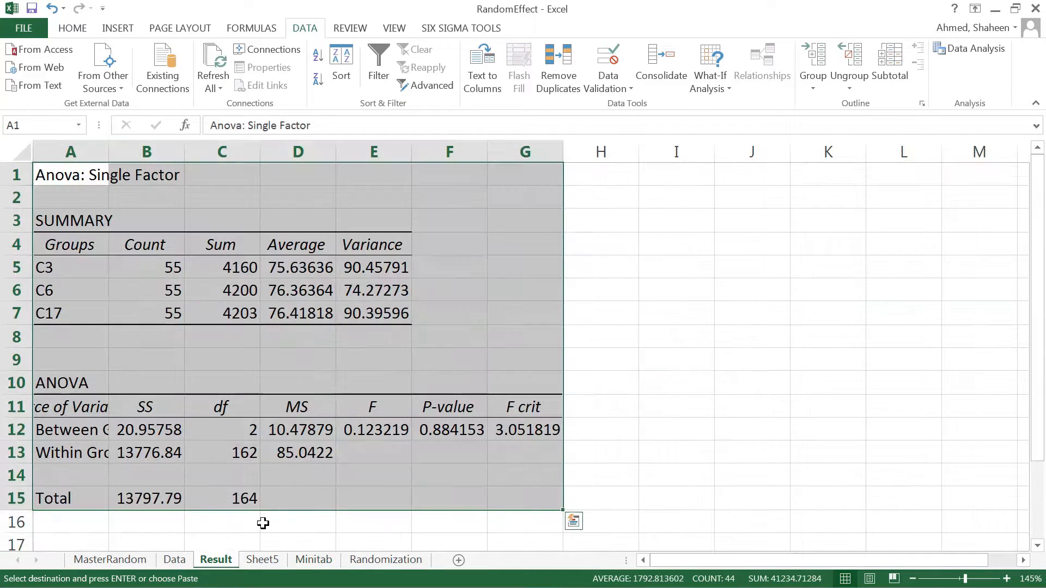
- Enter 'Step #1. Writing the Hypothesis.' in I2 and start 'H0:' in I3 beside the ANOVA table
{"action": "left_click", "coordinate": [448, 429]}
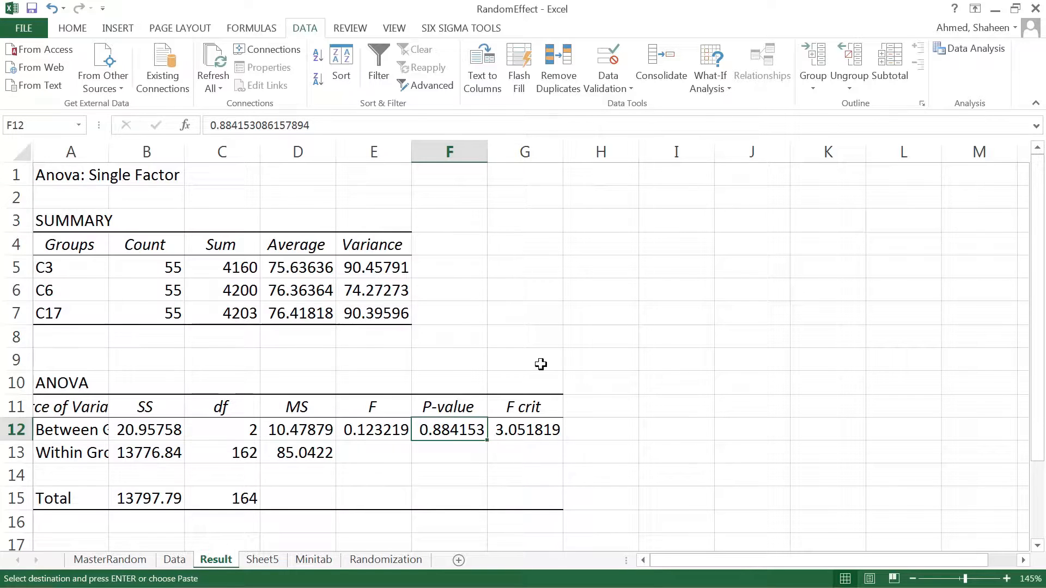
{"action": "left_click", "coordinate": [751, 243]}
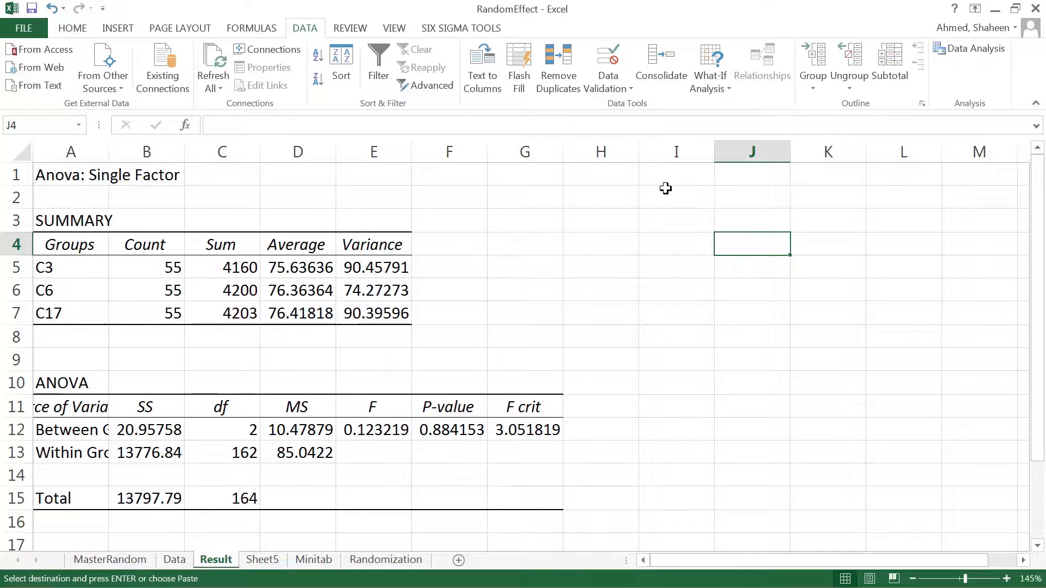
{"action": "left_click", "coordinate": [675, 197]}
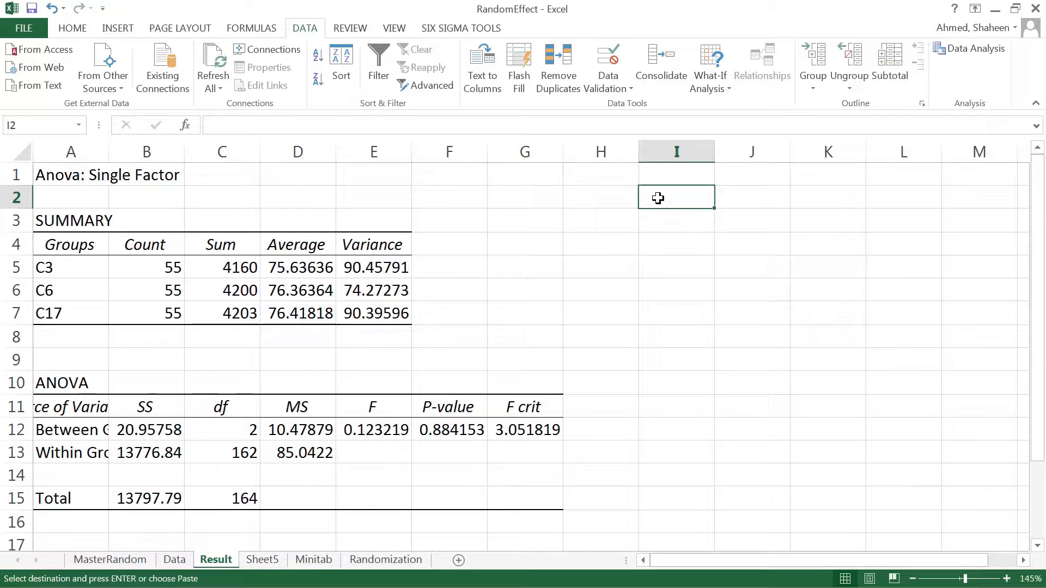
{"action": "type", "text": "Ste"}
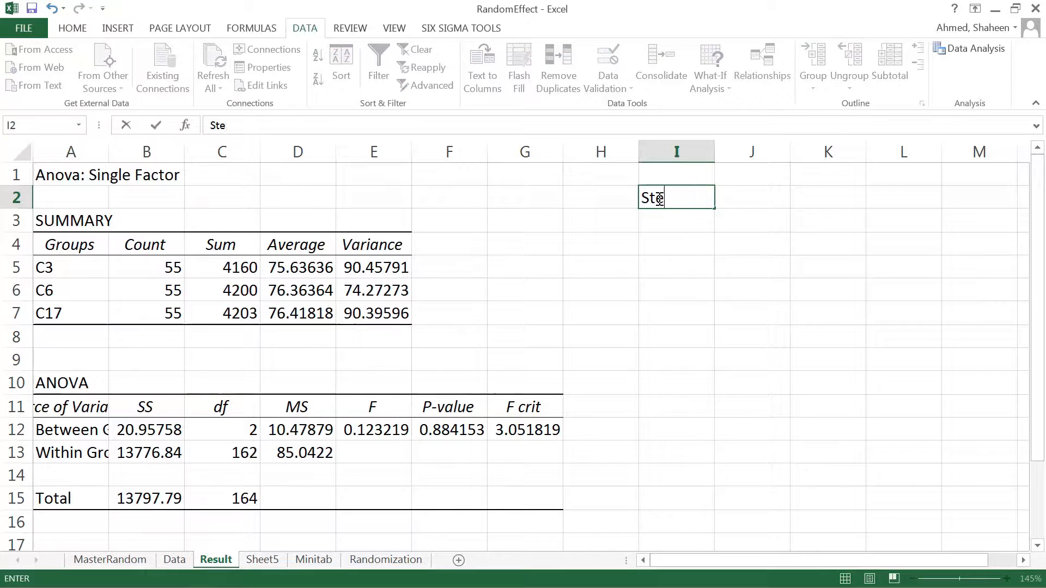
{"action": "type", "text": "p"}
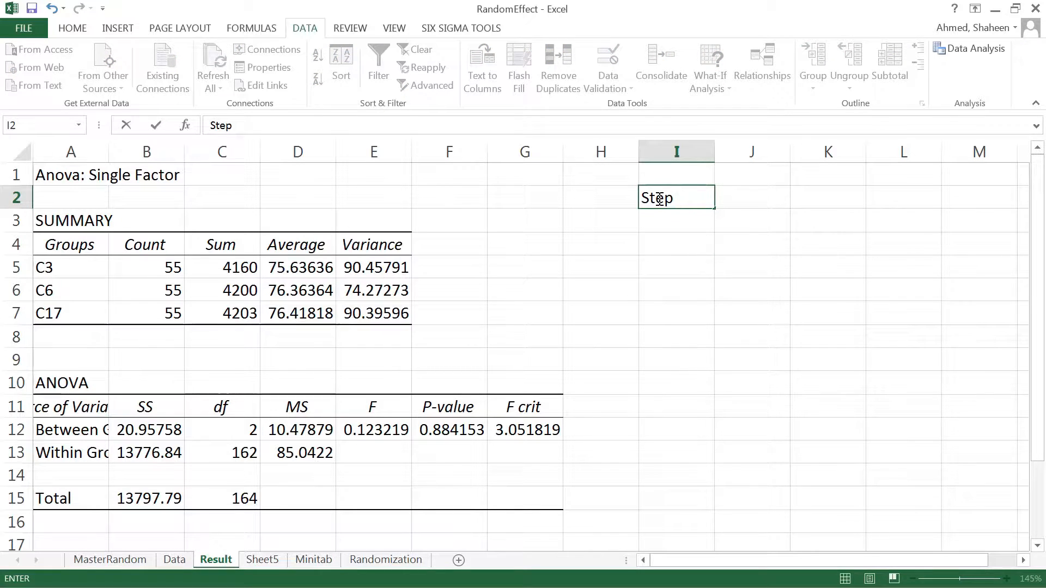
{"action": "type", "text": "#1. Writing the Hypothesis."}
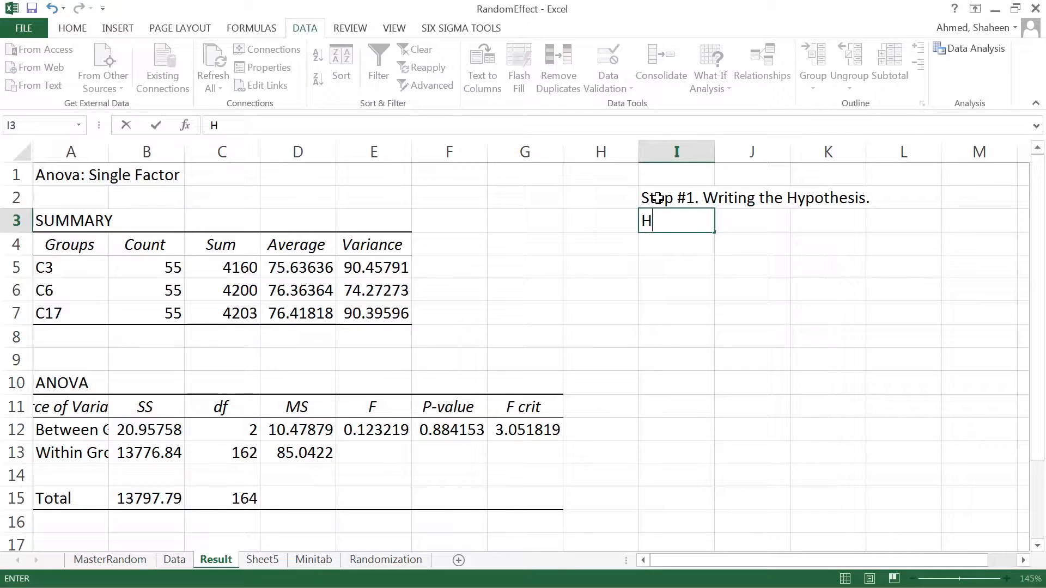
{"action": "type", "text": "0:"}
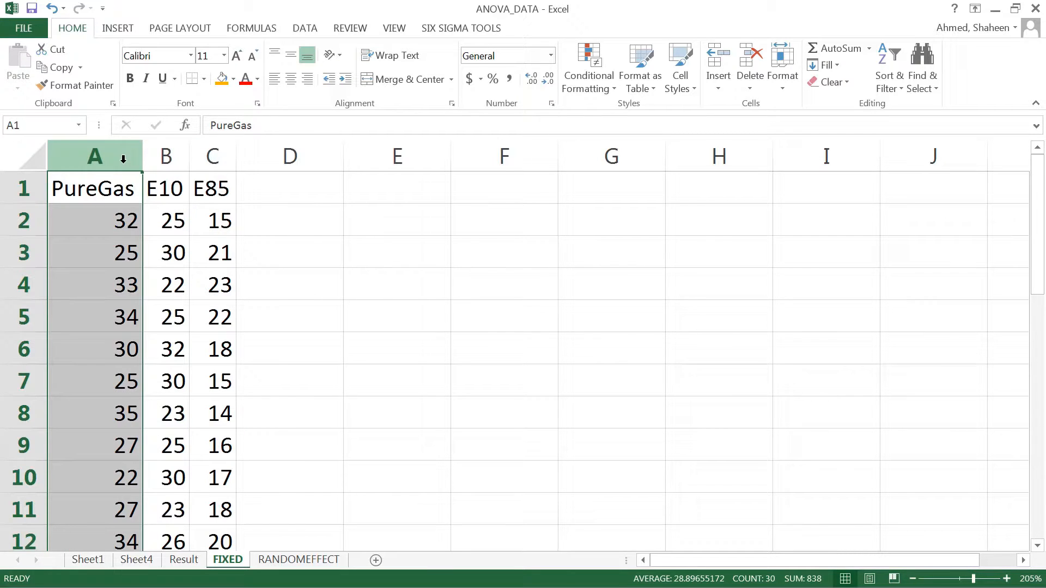
- Examine the E85 fuel column on the ANOVA_DATA FIXED sheet, averaging about 17.9
{"action": "left_click", "coordinate": [166, 156]}
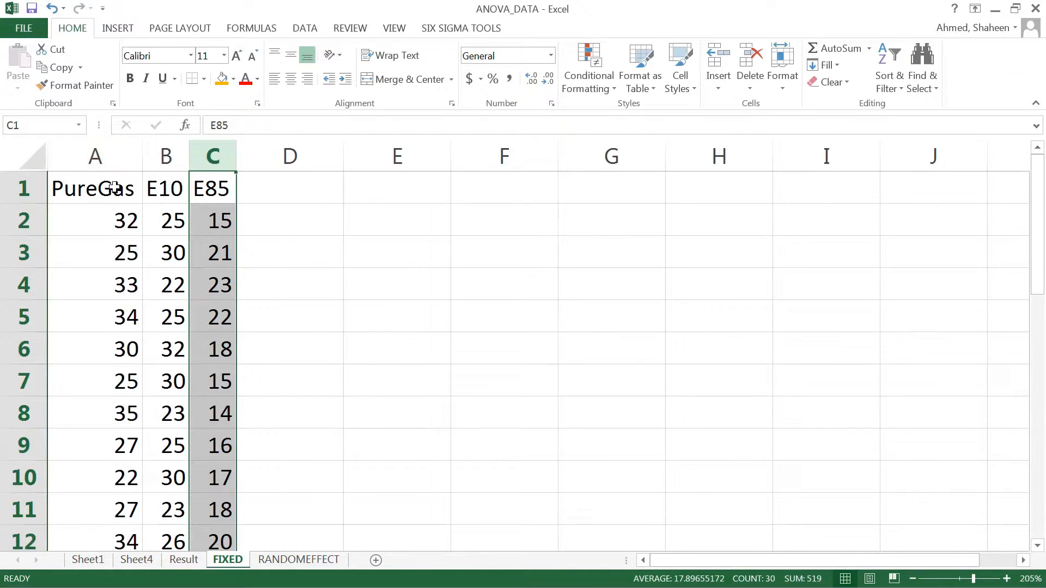
{"action": "mouse_move", "coordinate": [210, 205]}
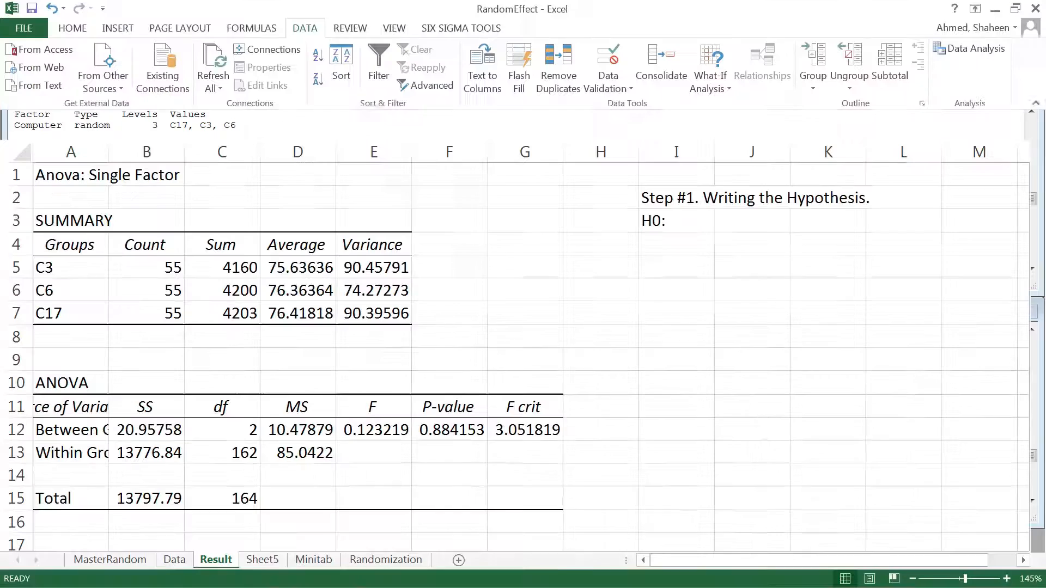
- Leave the H0 line and move through the Randomization sheet to the Data sheet
{"action": "left_click", "coordinate": [676, 222]}
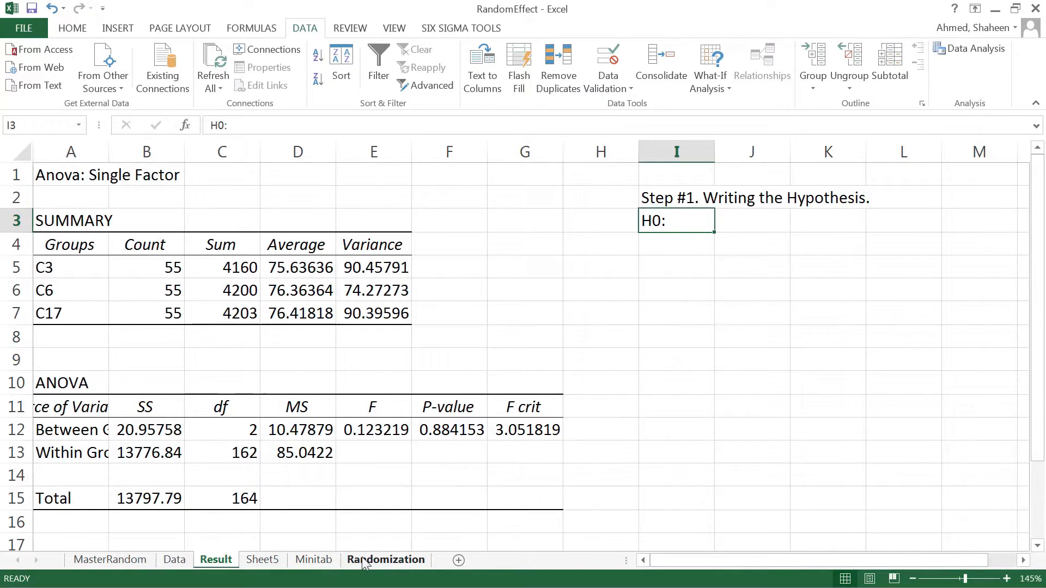
{"action": "left_click", "coordinate": [386, 560]}
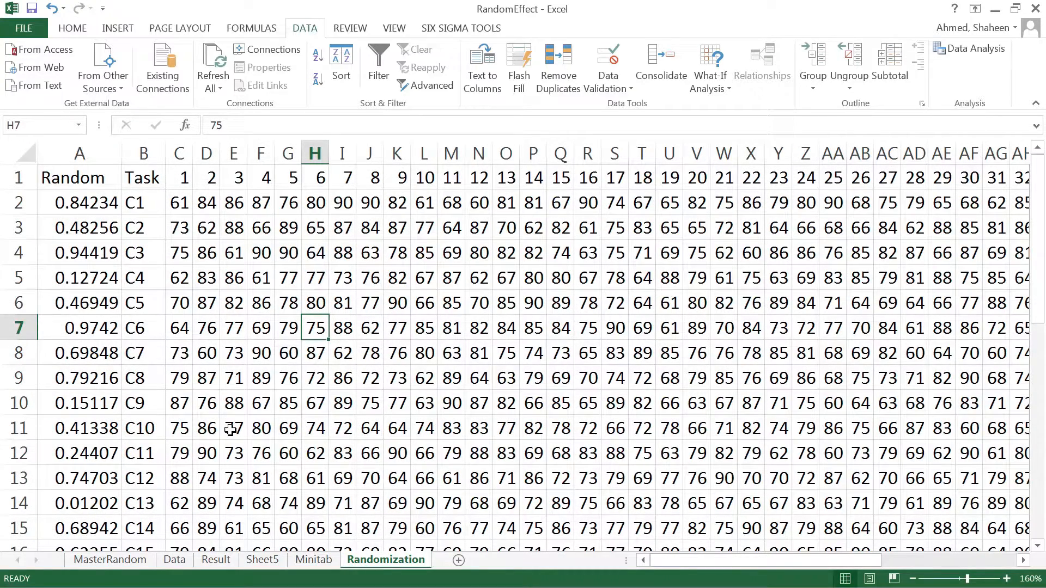
{"action": "left_click", "coordinate": [174, 560]}
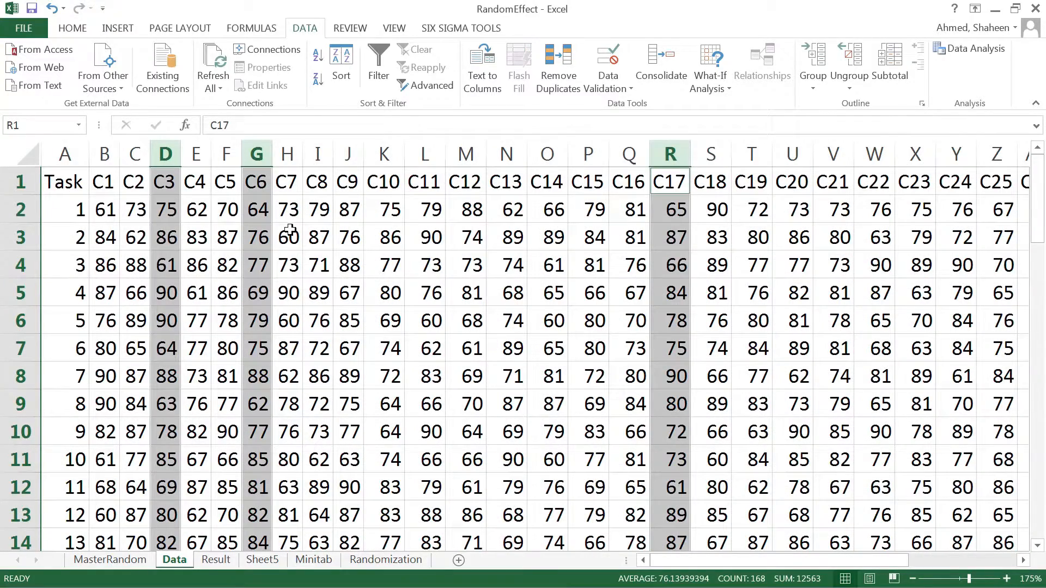
{"action": "left_click", "coordinate": [287, 238]}
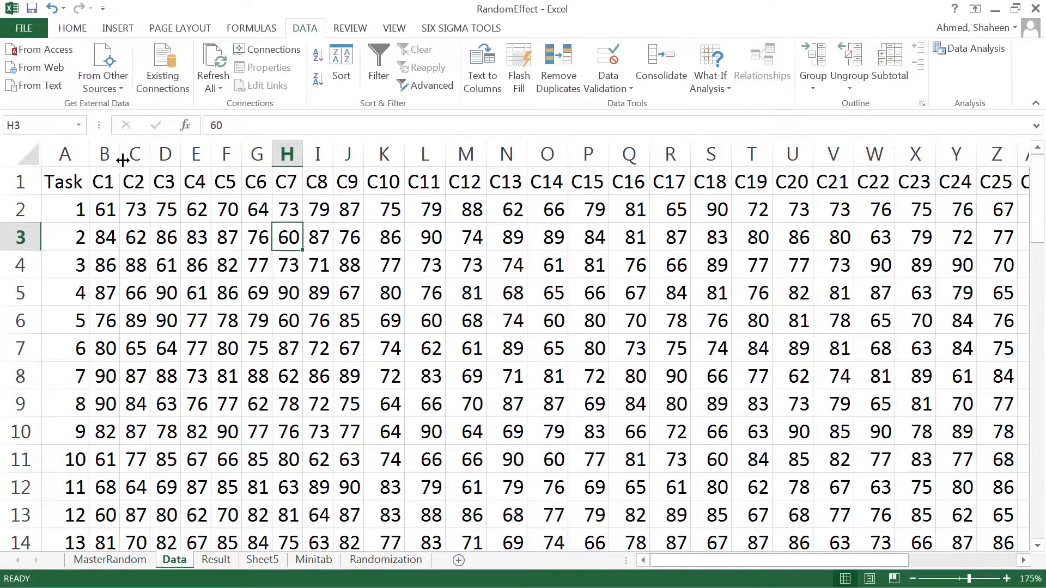
- Inspect the computer score columns C1–C4 by selecting them in turn
{"action": "left_click", "coordinate": [134, 153]}
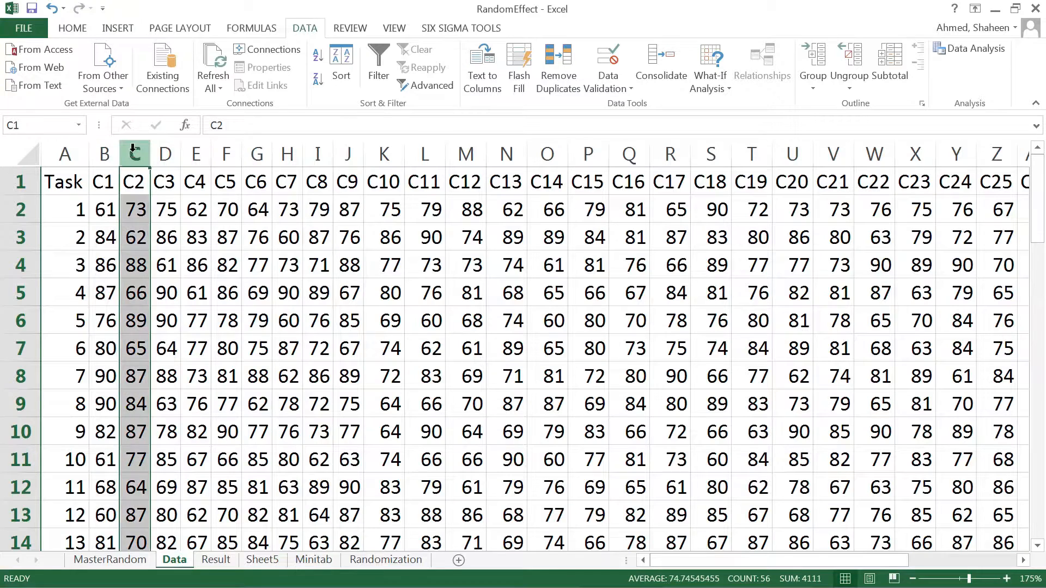
{"action": "left_click_drag", "start_coordinate": [165, 154], "coordinate": [195, 153]}
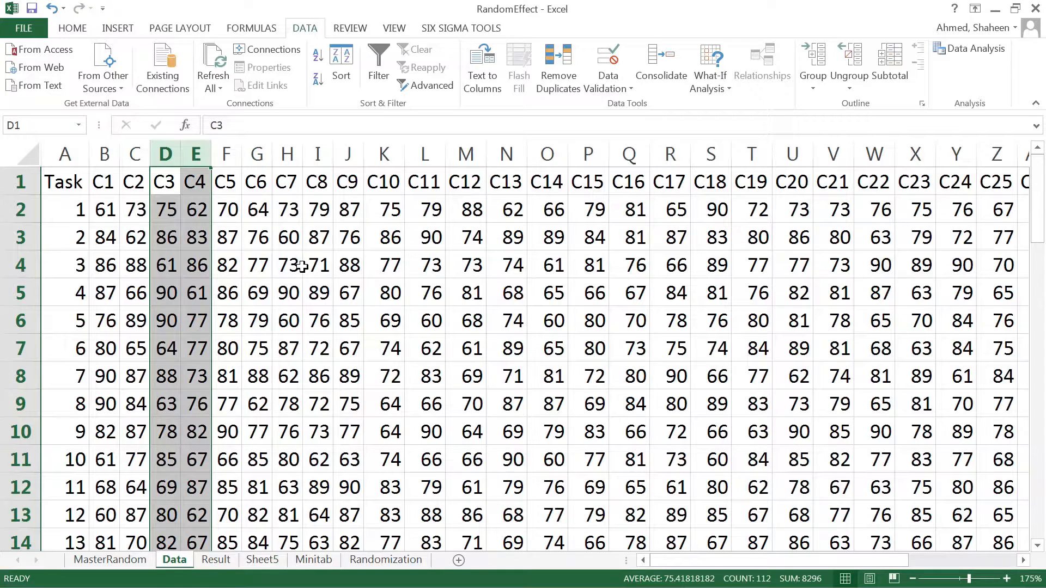
{"action": "left_click", "coordinate": [105, 154]}
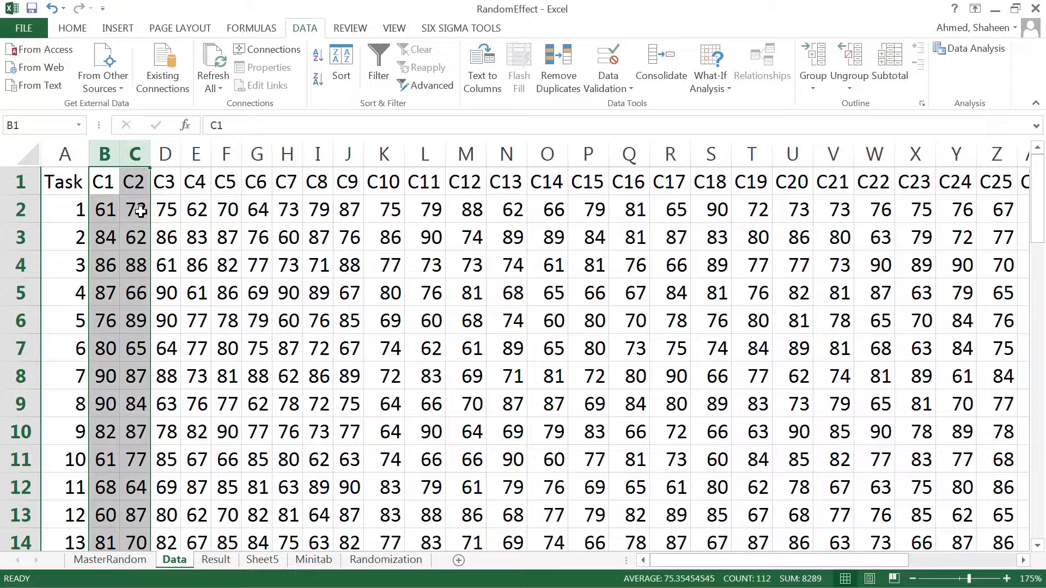
{"action": "left_click", "coordinate": [105, 153]}
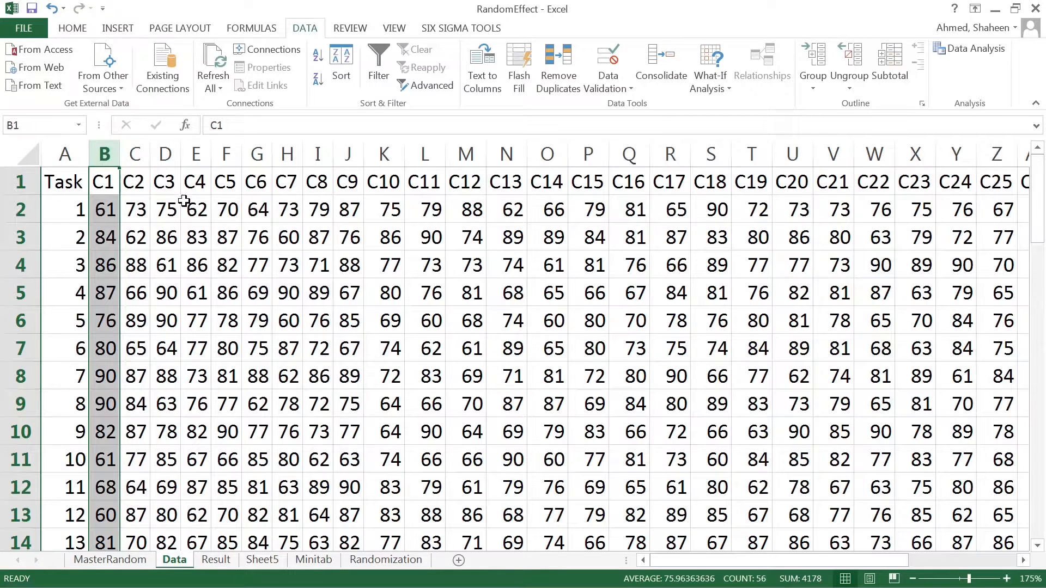
{"action": "mouse_move", "coordinate": [134, 153]}
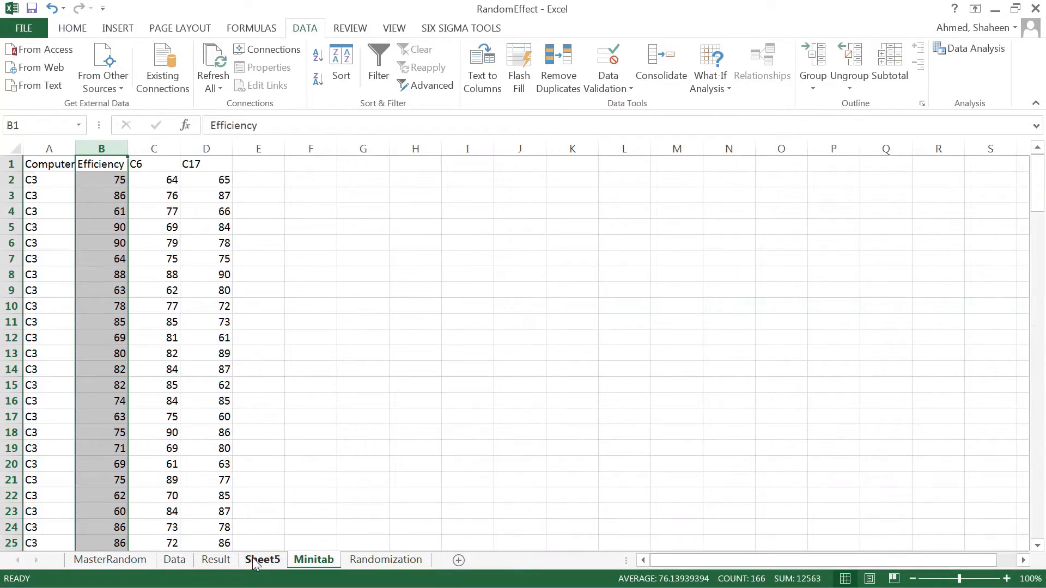
- On the Result sheet, write H0: Variance in C3 = Variance in C6 = Variance in C17
{"action": "left_click", "coordinate": [214, 559]}
{"action": "type", "text": "H0:"}
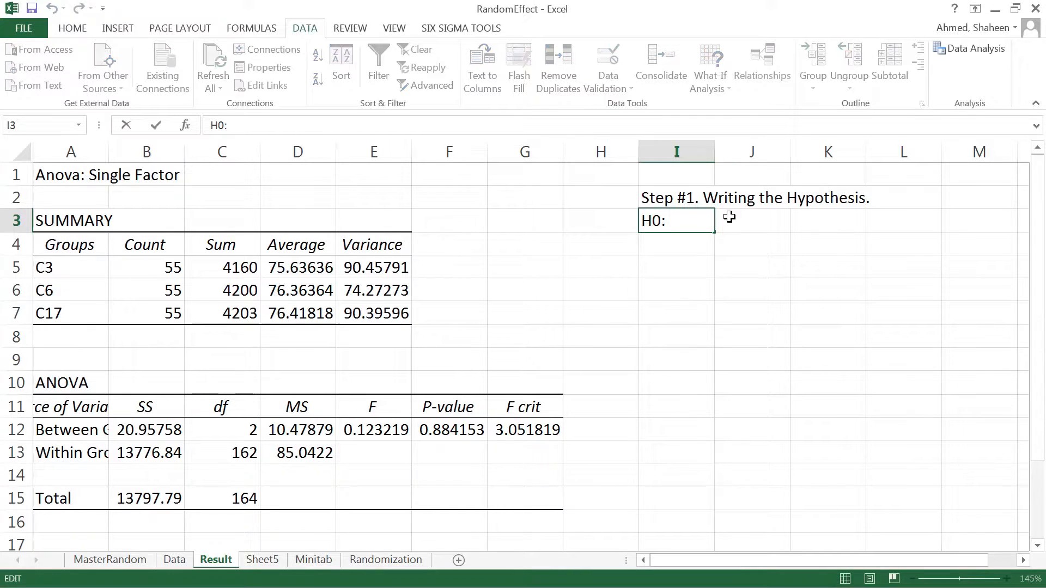
{"action": "type", "text": "Var"}
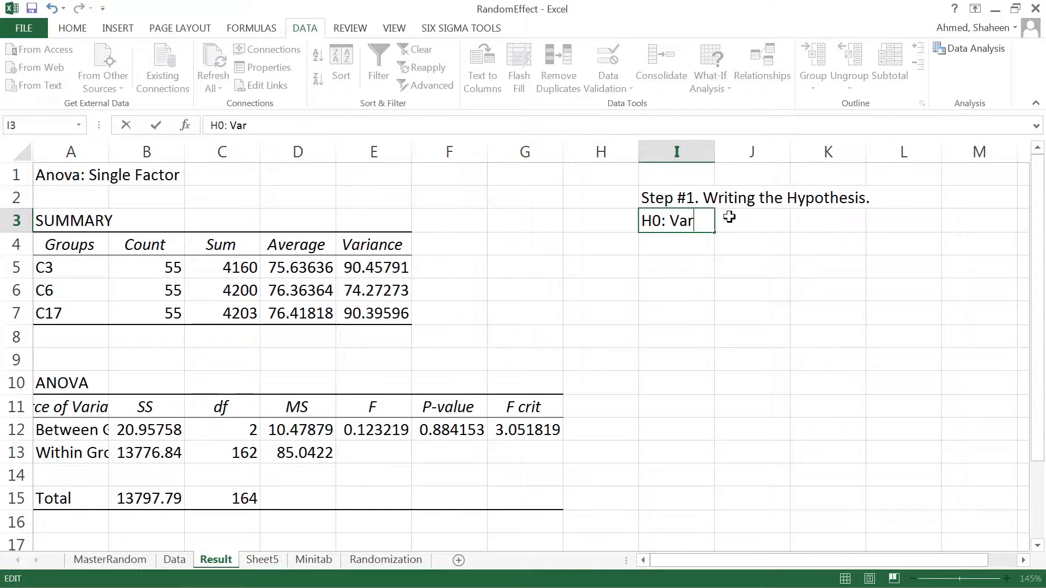
{"action": "type", "text": "iance"}
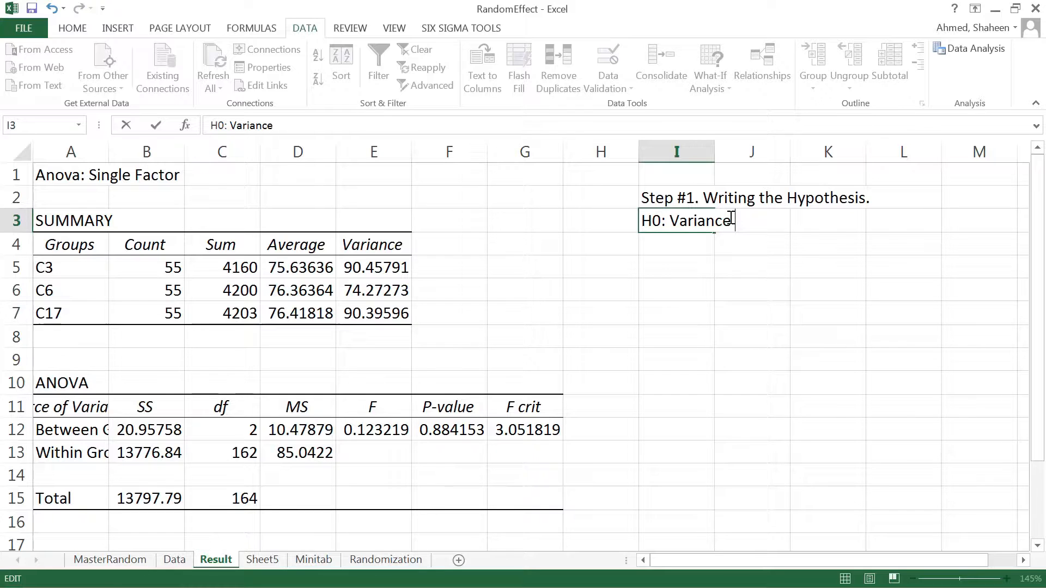
{"action": "type", "text": "in C"}
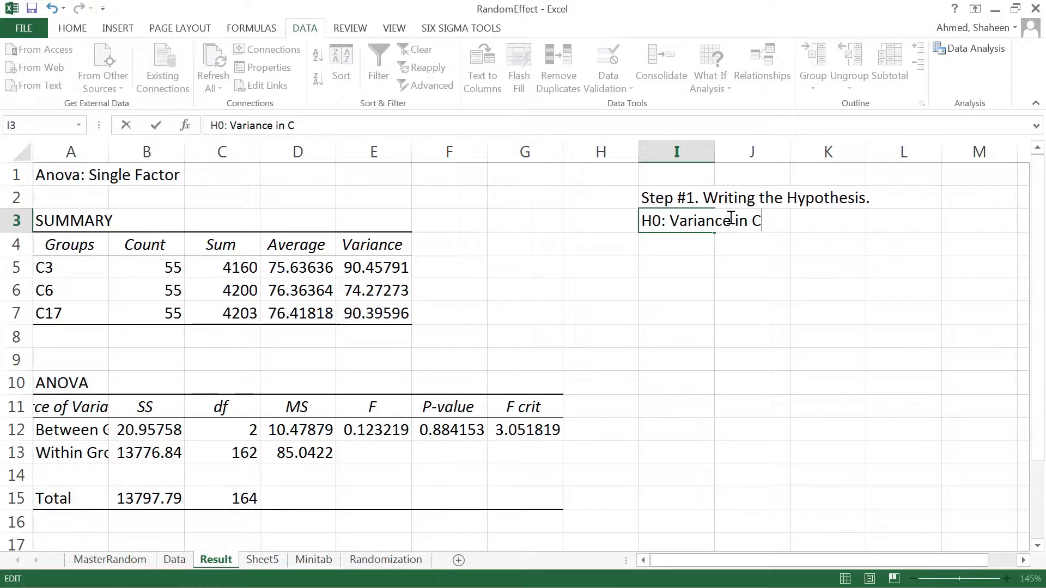
{"action": "type", "text": "3"}
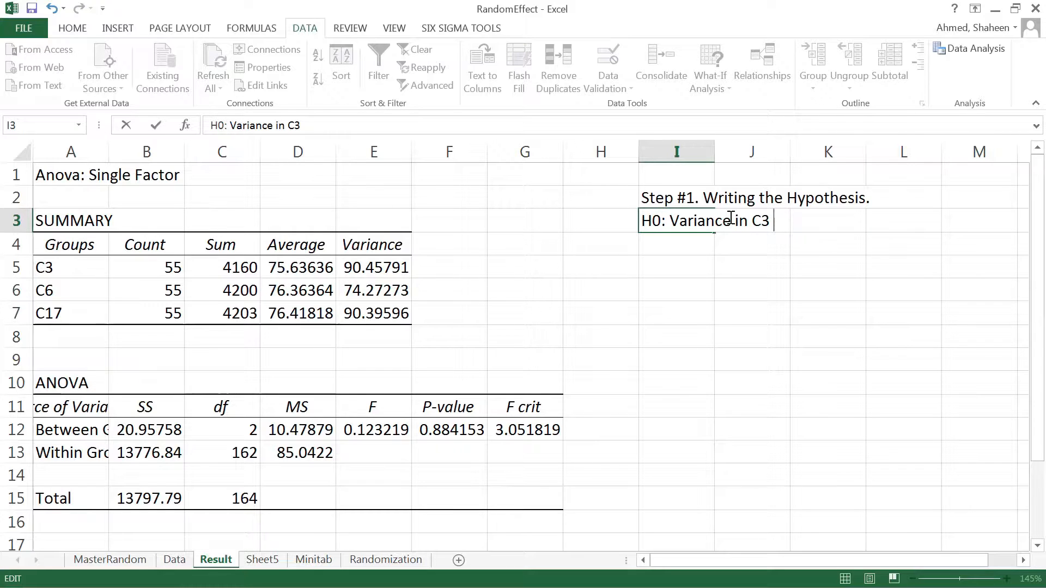
{"action": "type", "text": "= Mar"}
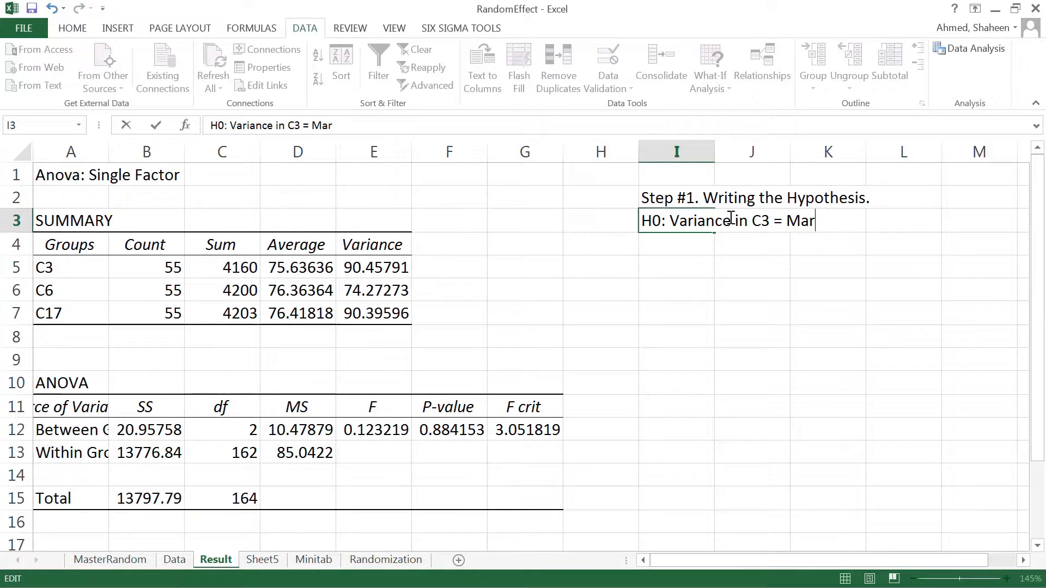
{"action": "type", "text": "iance"}
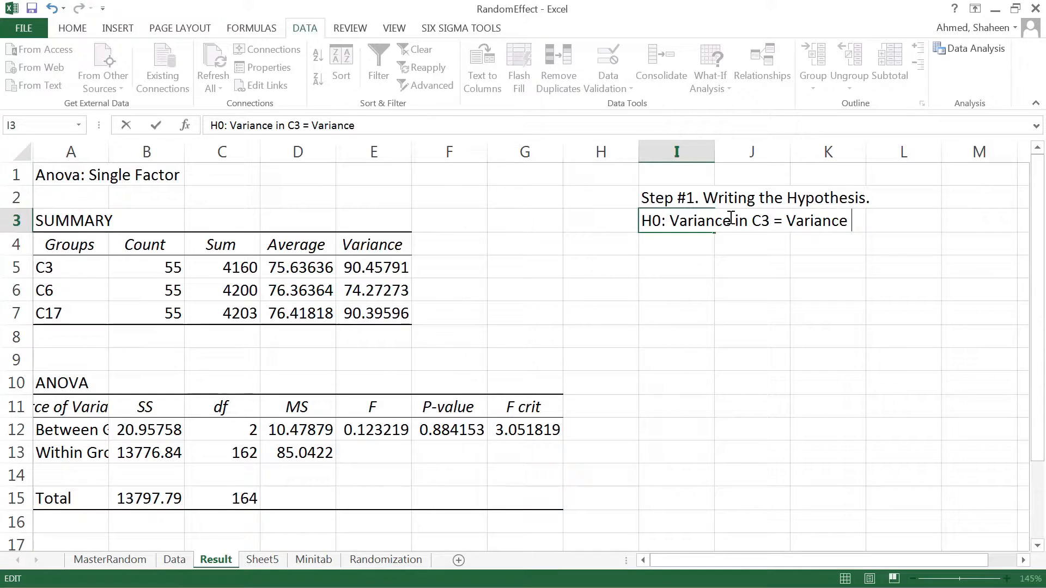
{"action": "type", "text": "in C"}
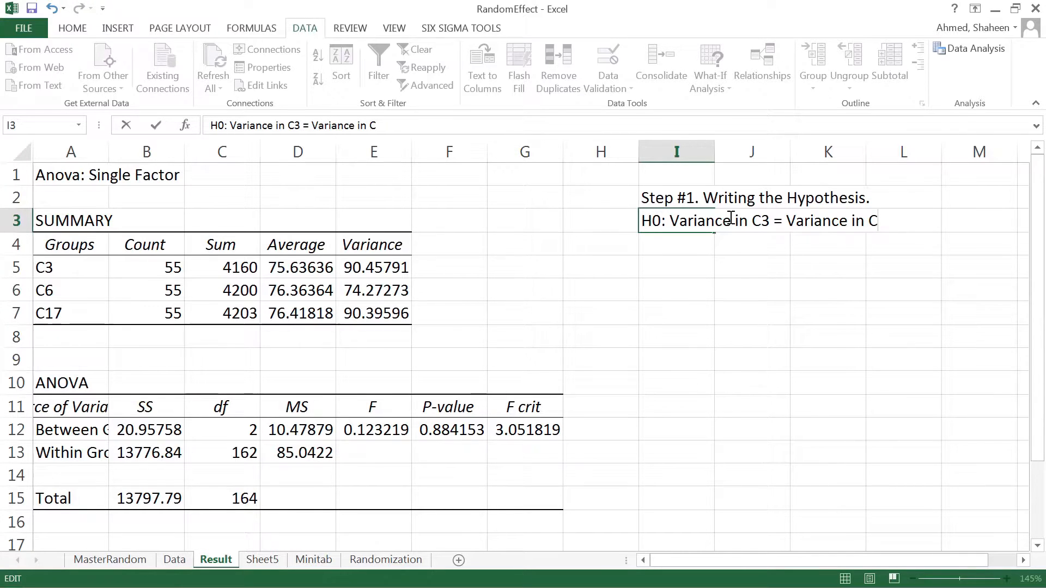
{"action": "type", "text": "6"}
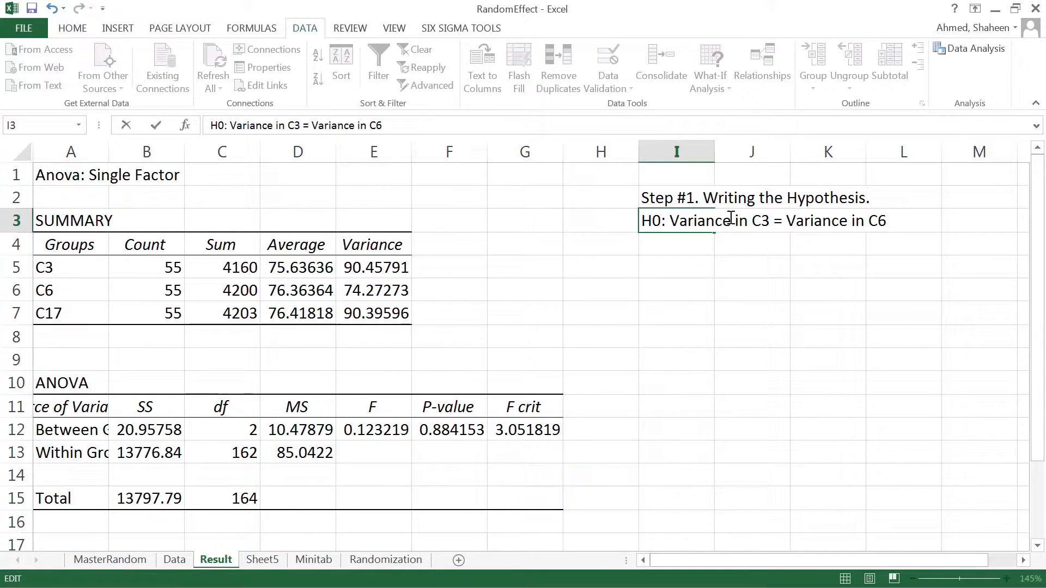
{"action": "type", "text": "= Variance"}
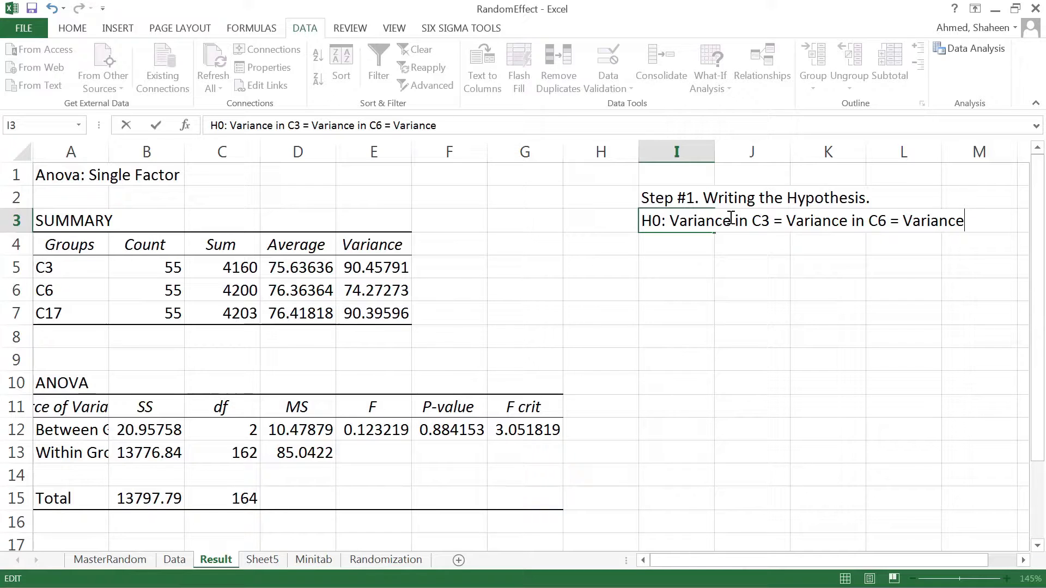
{"action": "type", "text": "C"}
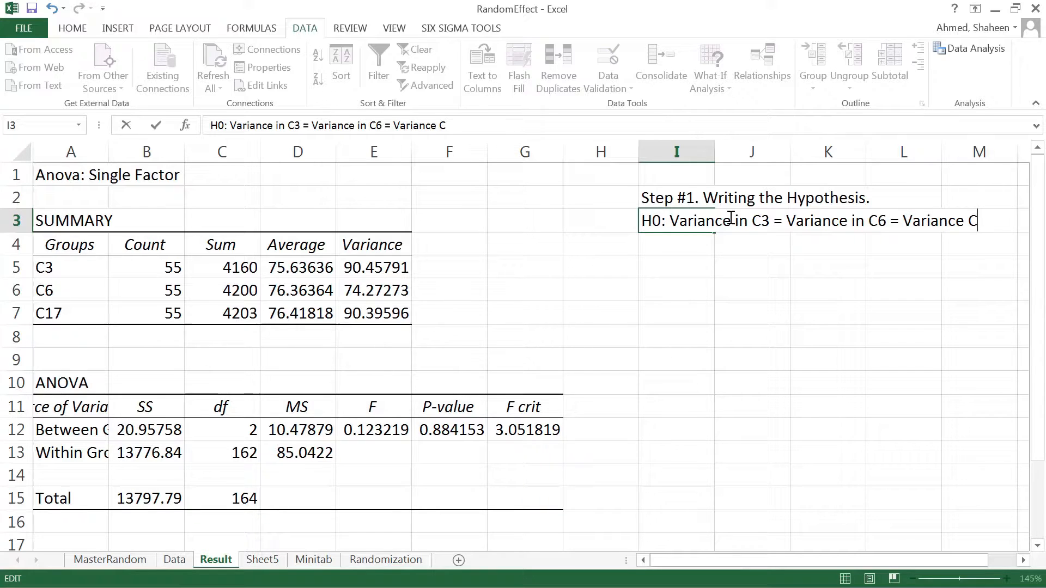
{"action": "type", "text": "17."}
{"action": "left_click", "coordinate": [676, 244]}
{"action": "type", "text": "A"}
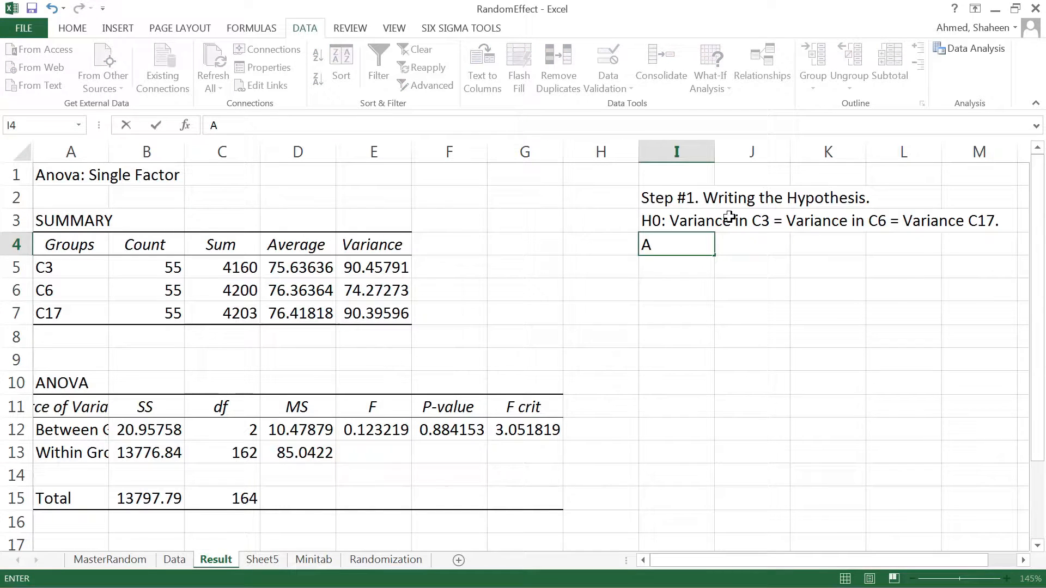
- Write HA that some pair above is not equal, and start the 'Step #2.' heading
{"action": "type", "text": "HA: Any of hte"}
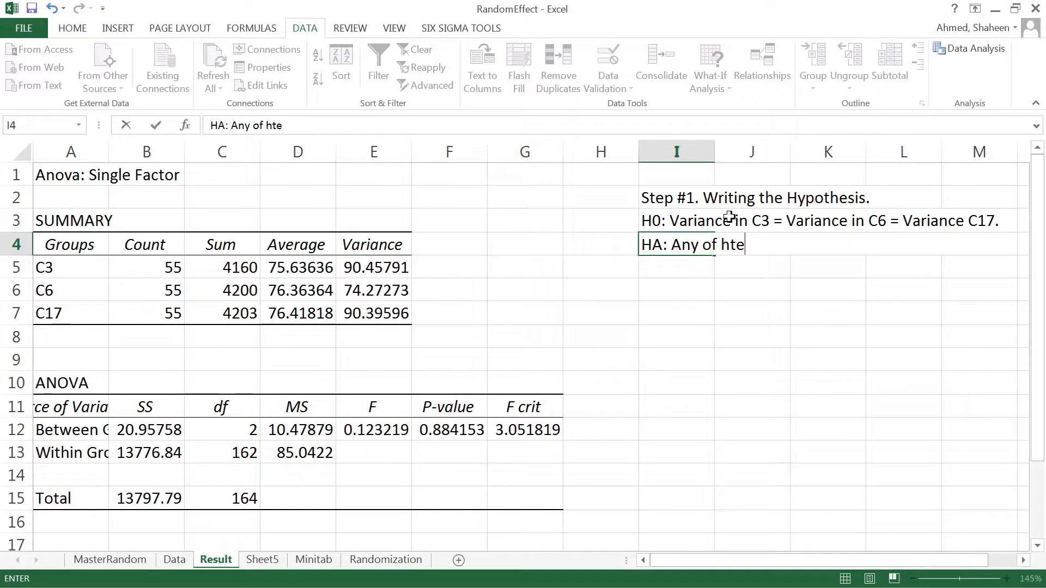
{"action": "type", "text": "the above"}
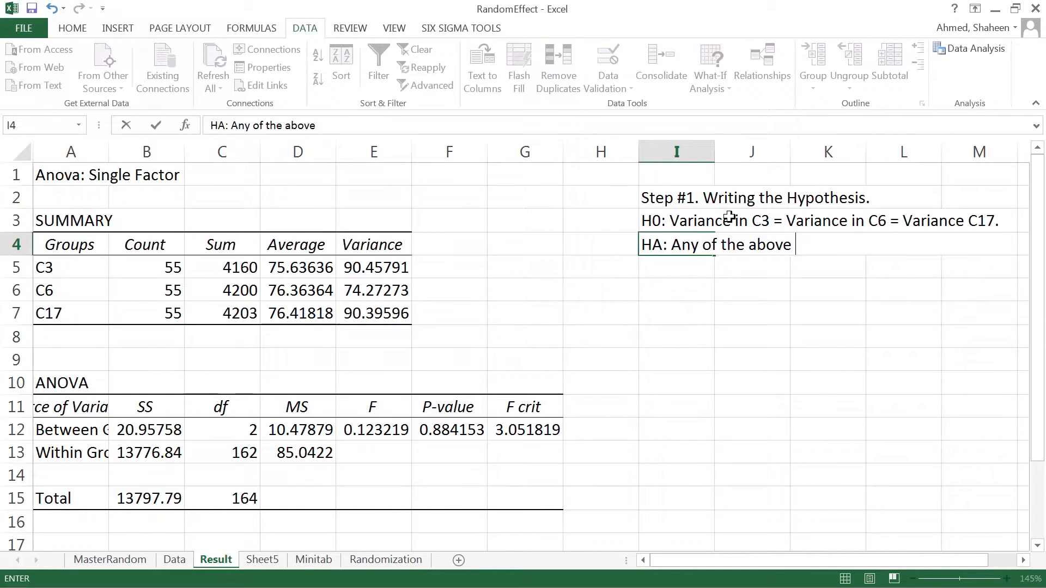
{"action": "type", "text": "pair is n"}
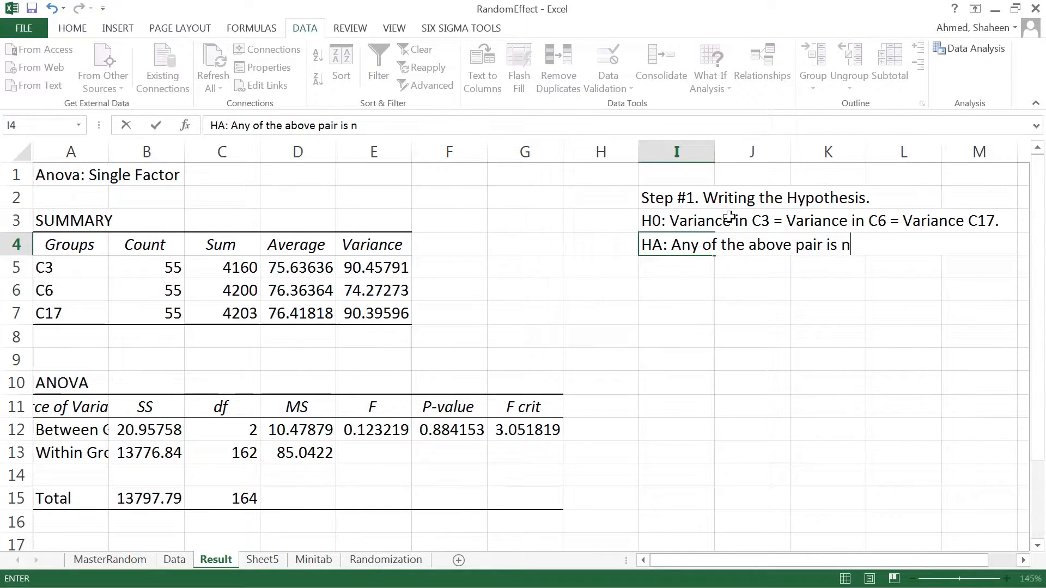
{"action": "type", "text": "ot equal."}
{"action": "left_click", "coordinate": [677, 290]}
{"action": "type", "text": "S"}
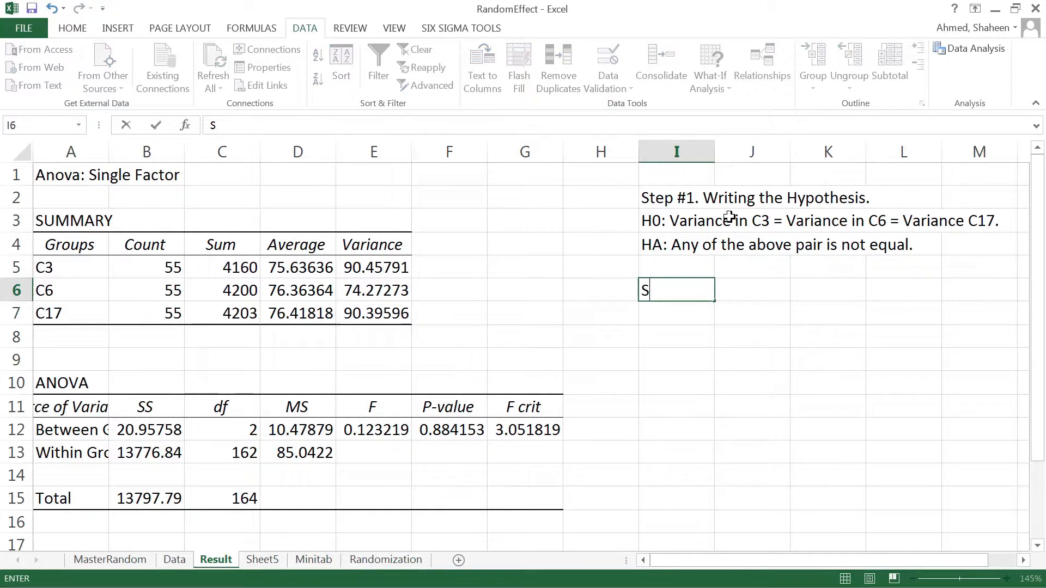
{"action": "type", "text": "tep #"}
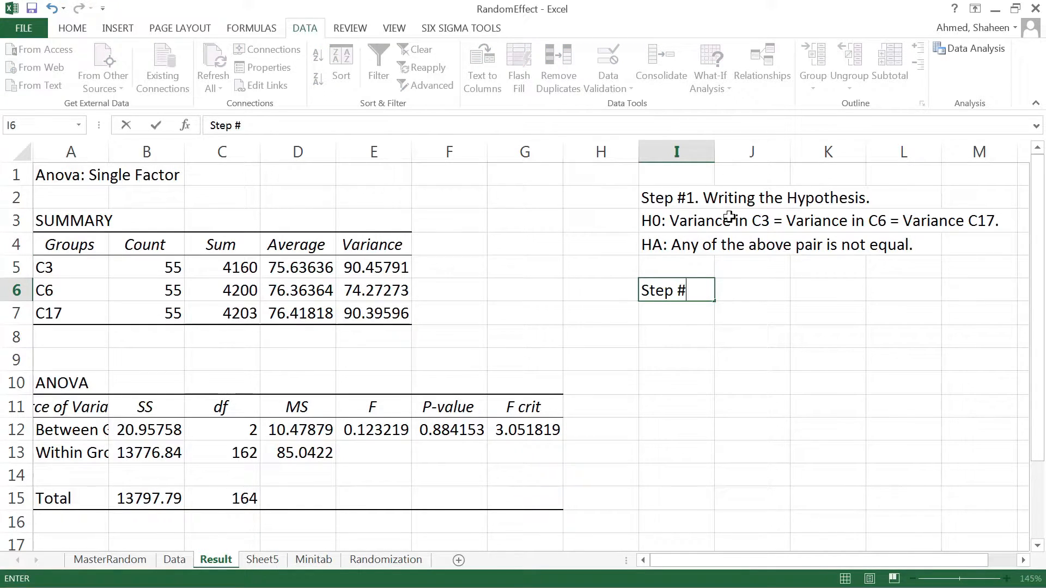
{"action": "type", "text": "2."}
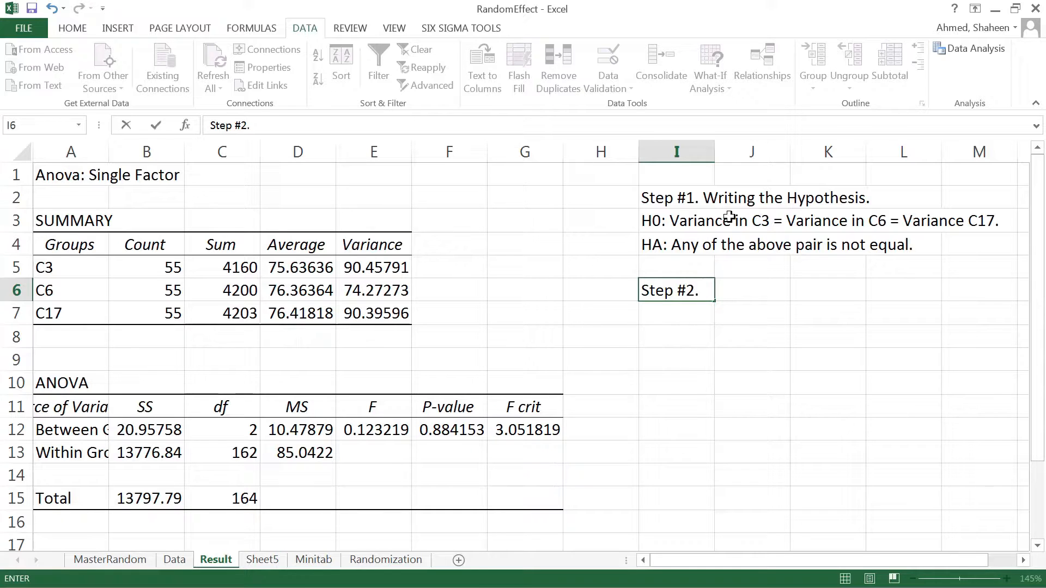
- Complete 'Step #2. Random Effect Model.' and add the 'Step #3. Result.' heading
{"action": "type", "text": "Random"}
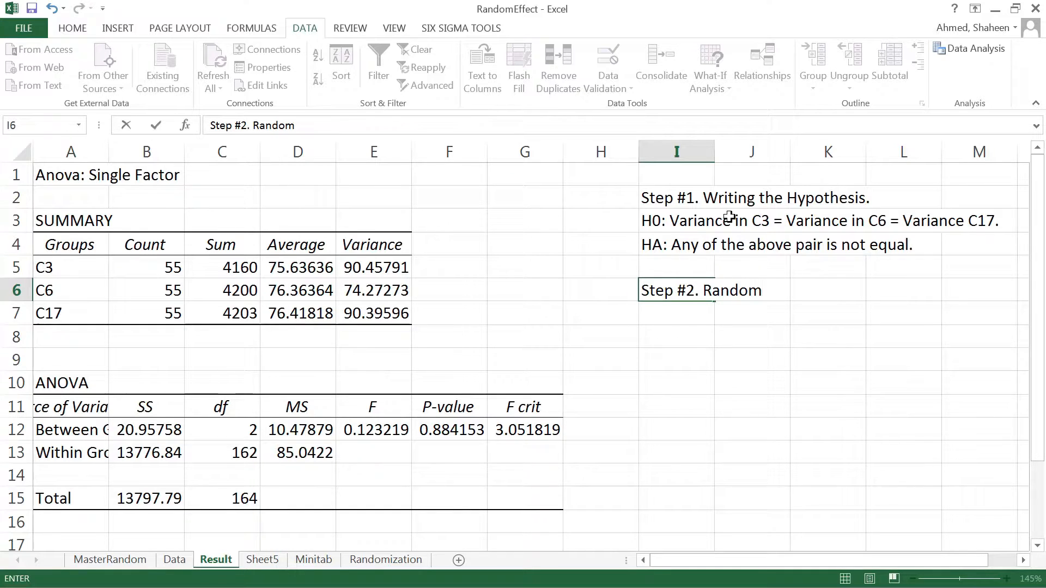
{"action": "type", "text": "Effect Mod"}
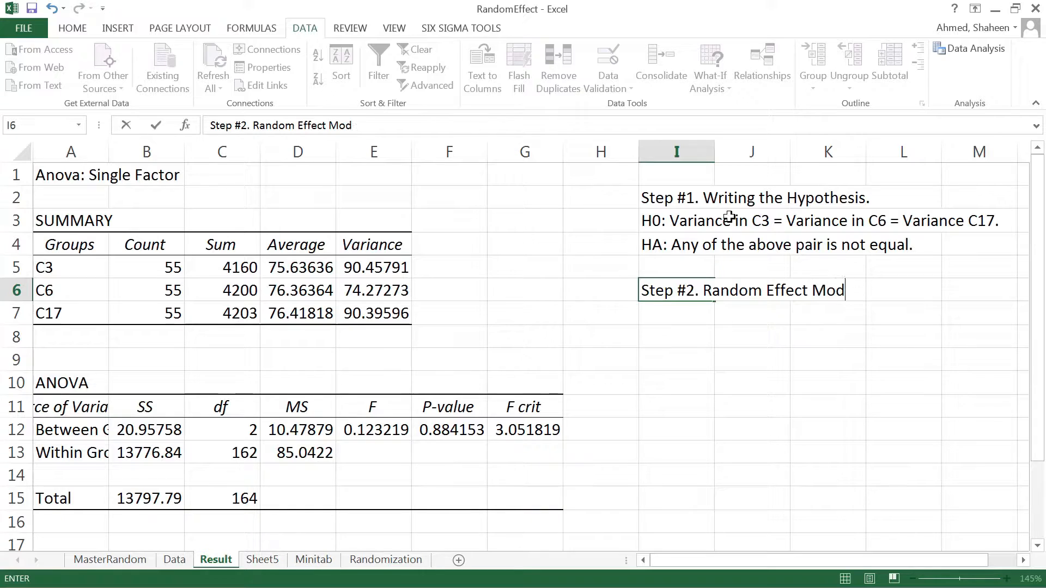
{"action": "type", "text": "el."}
{"action": "left_click", "coordinate": [676, 336]}
{"action": "type", "text": "S"}
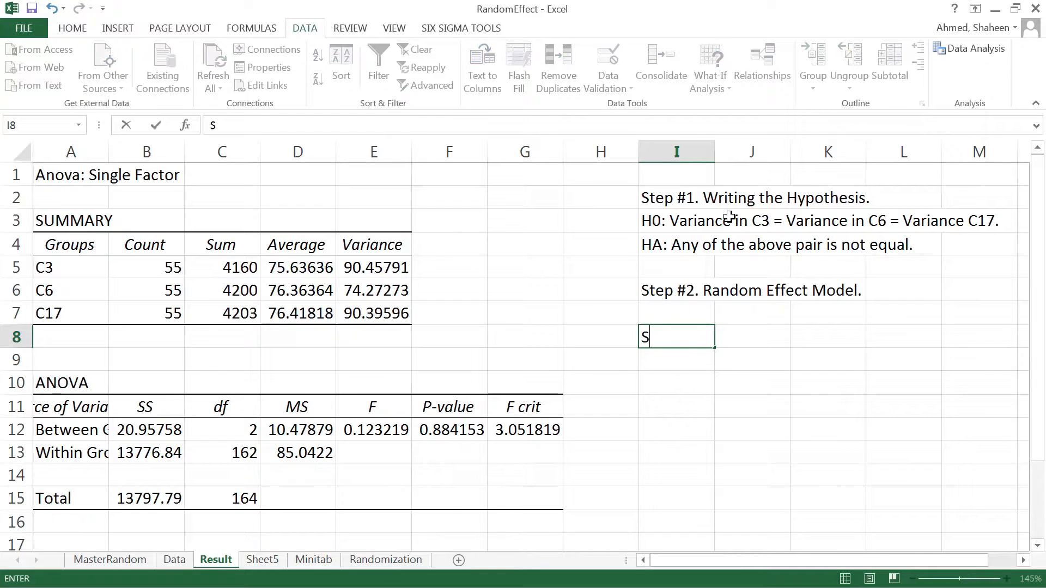
{"action": "type", "text": "tep #"}
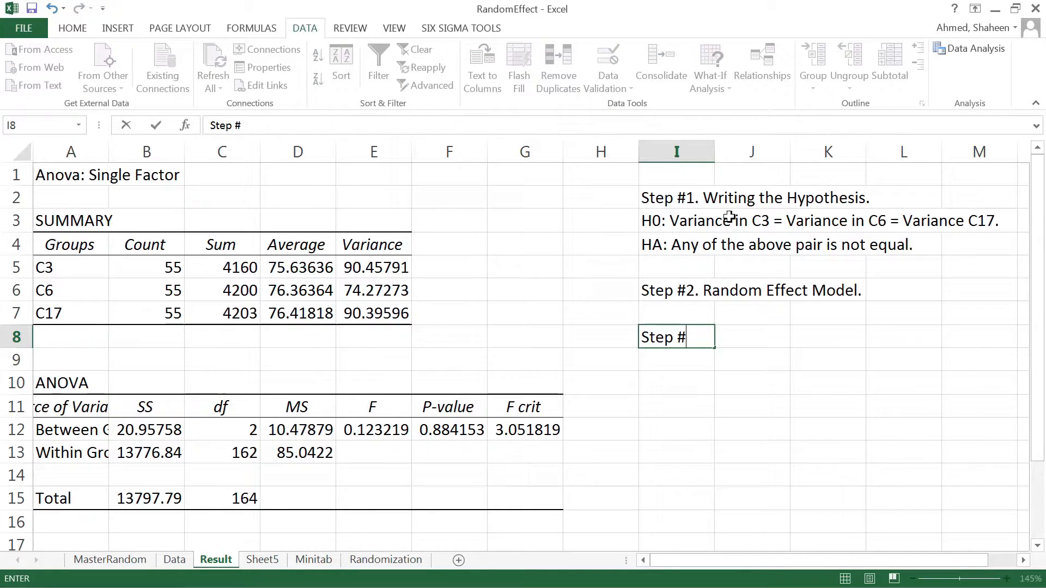
{"action": "type", "text": "3. Result."}
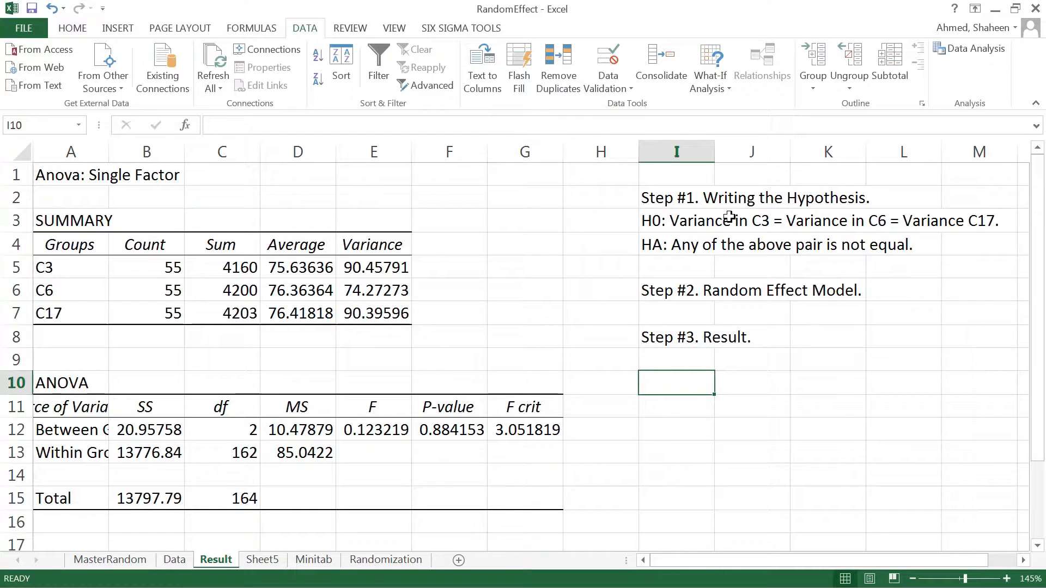
- Begin the result: we accept the null hypothesis because the p-value (0.88)…
{"action": "type", "text": "We ac"}
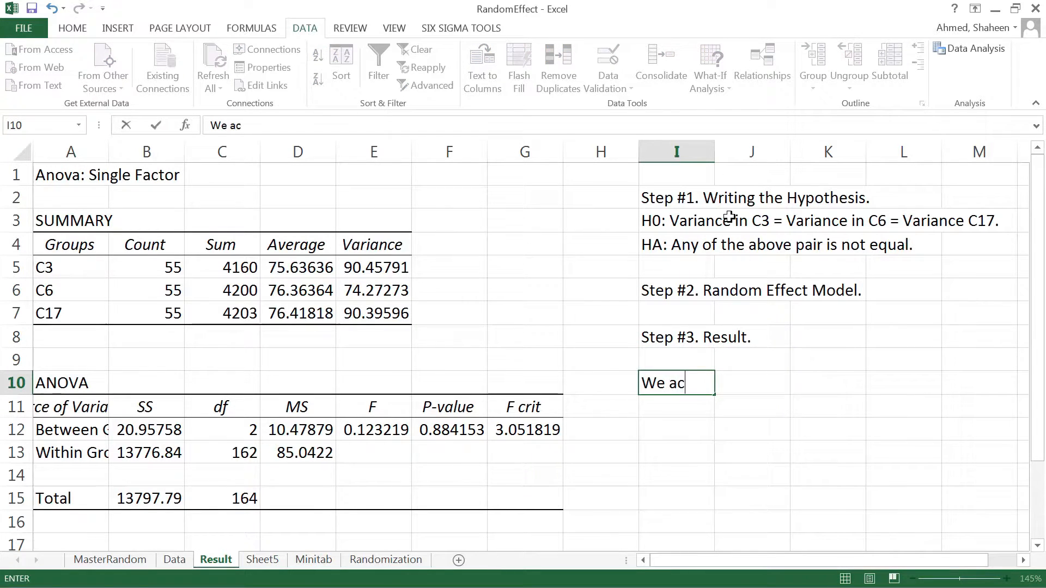
{"action": "type", "text": "cept the null"}
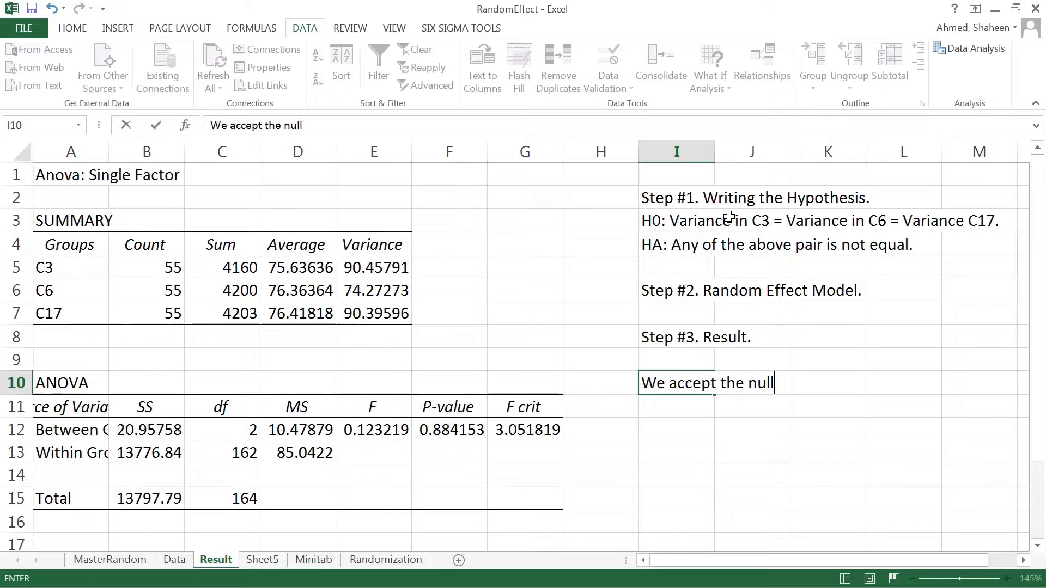
{"action": "type", "text": "hypothesis be"}
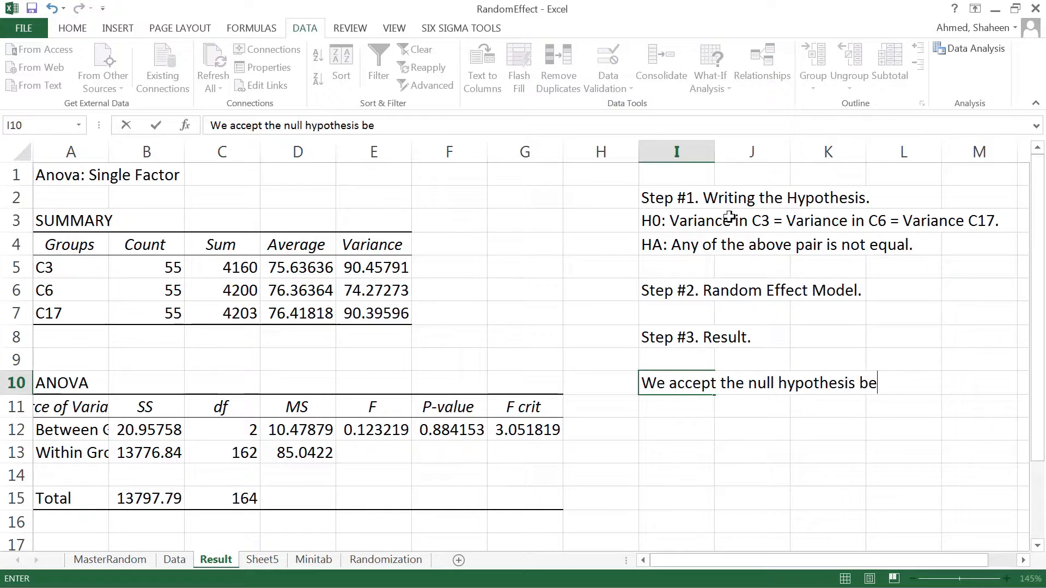
{"action": "type", "text": "cause the p"}
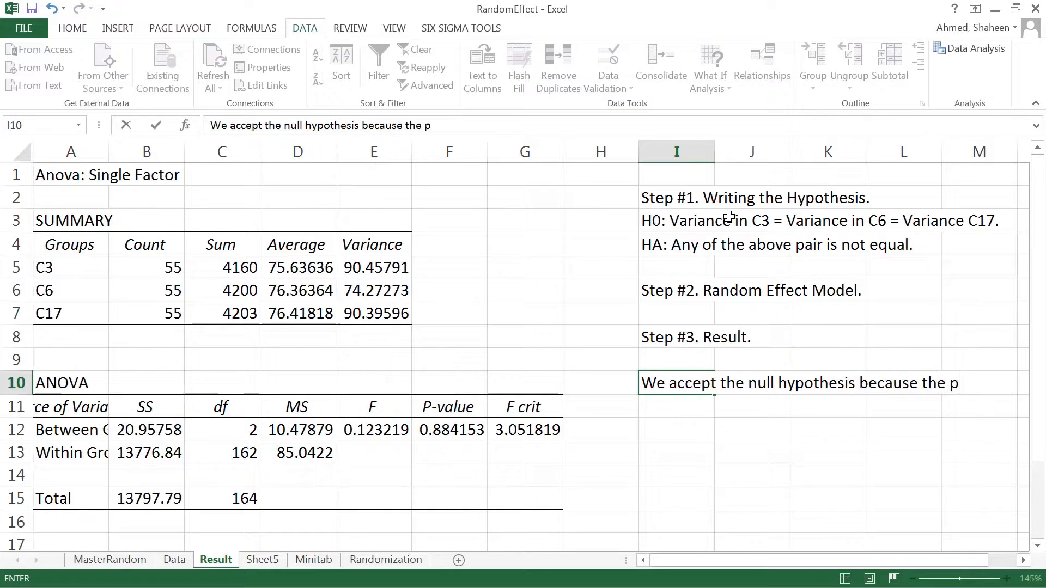
{"action": "type", "text": "-value"}
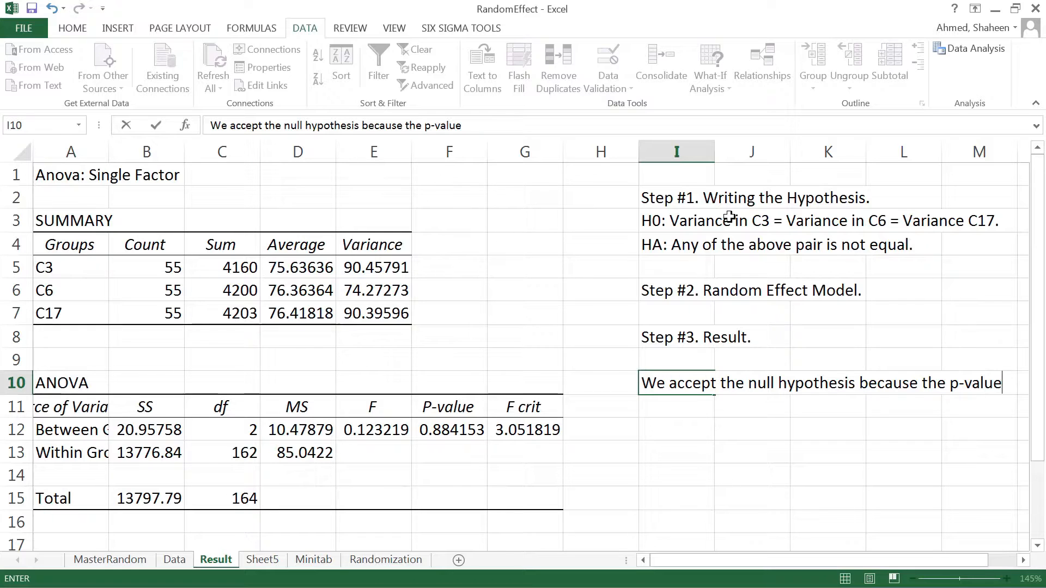
{"action": "type", "text": "(0"}
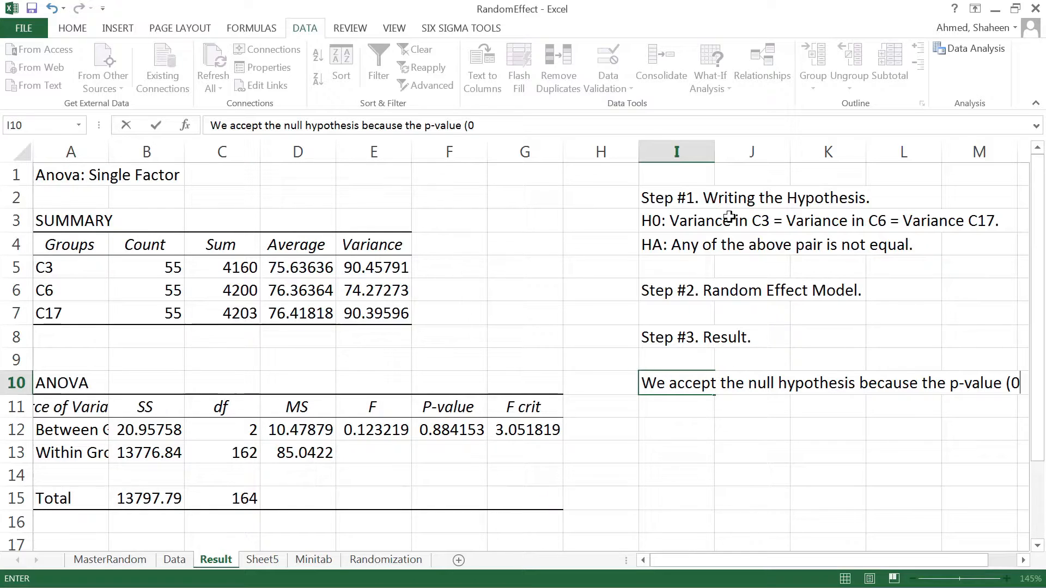
{"action": "type", "text": "0.88"}
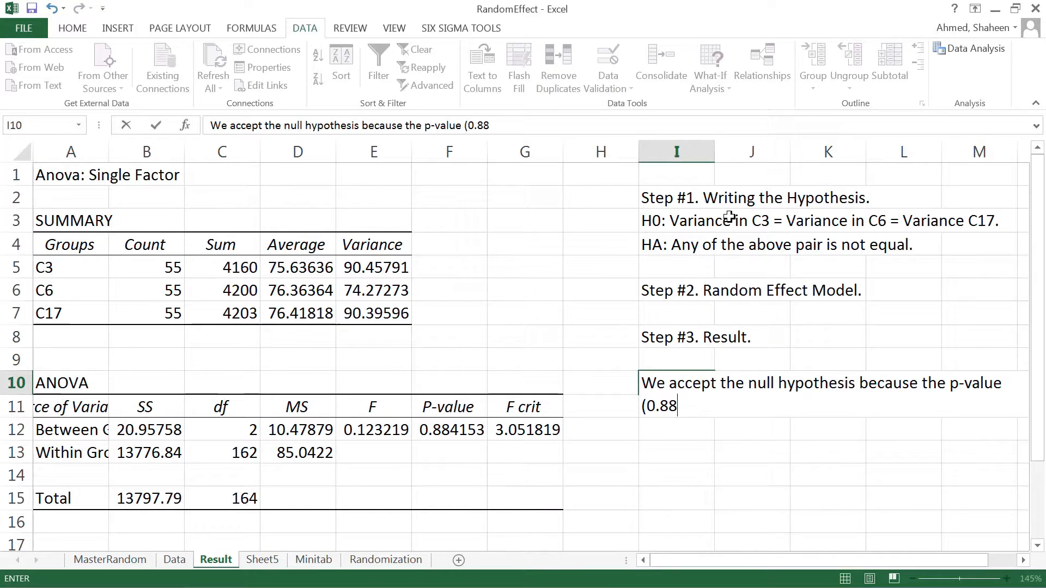
- …is larger than the level of significance (0.05), finishing the sentence
{"action": "type", "text": "is l"}
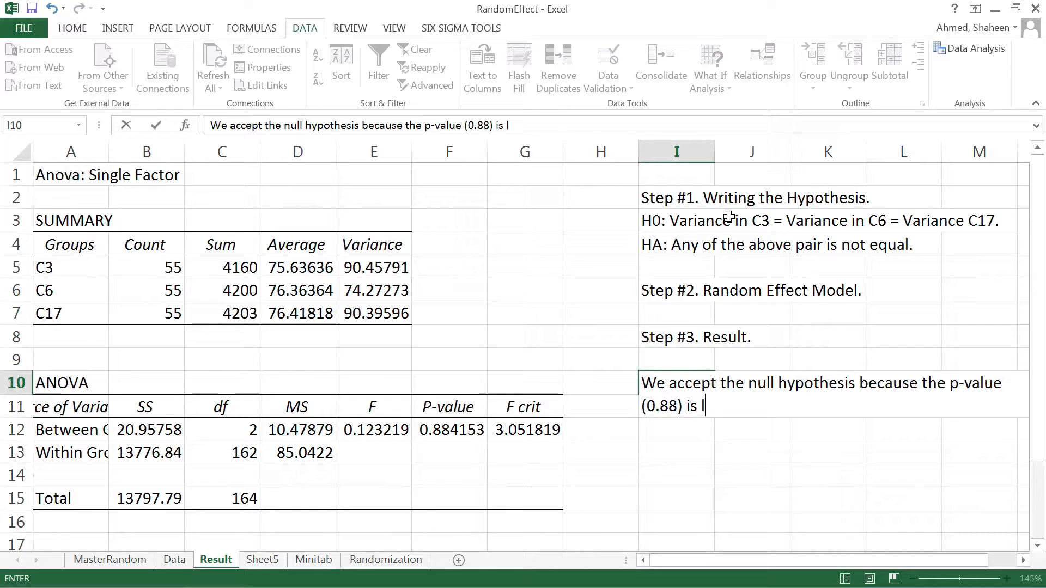
{"action": "type", "text": "arger than the level of signf"}
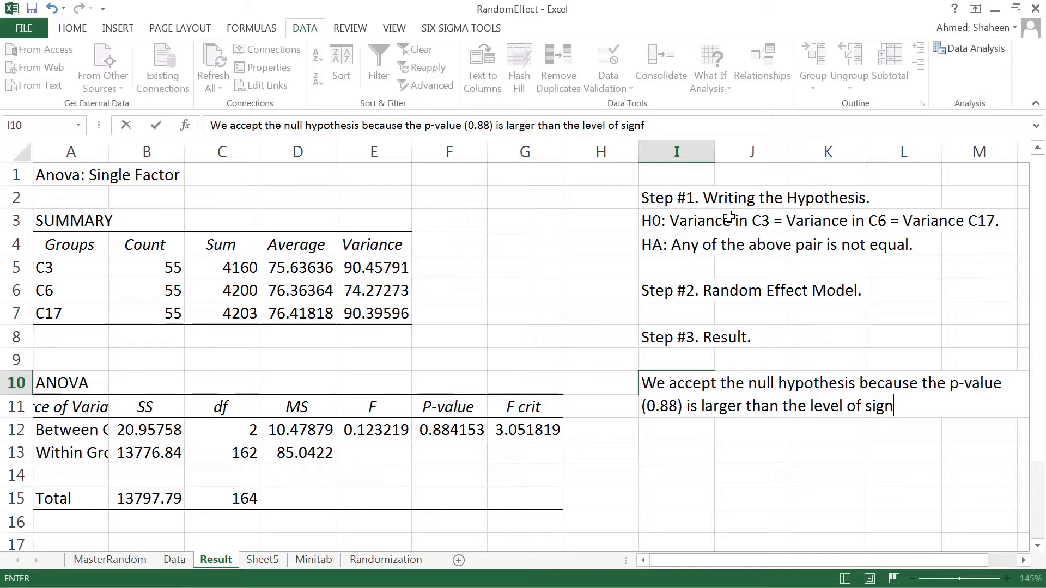
{"action": "type", "text": "icance"}
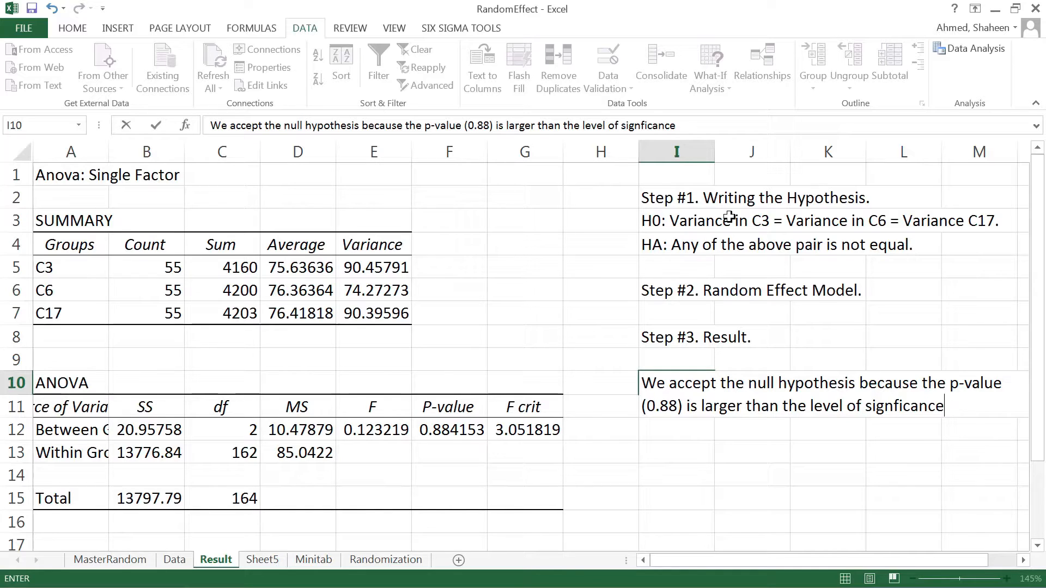
{"action": "type", "text": "(0"}
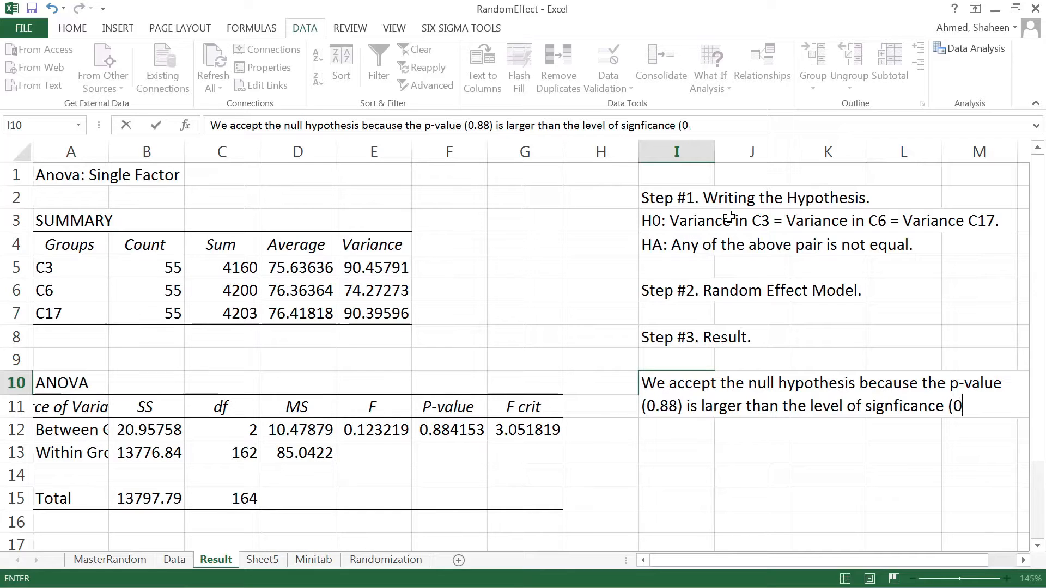
{"action": "type", "text": ".05)"}
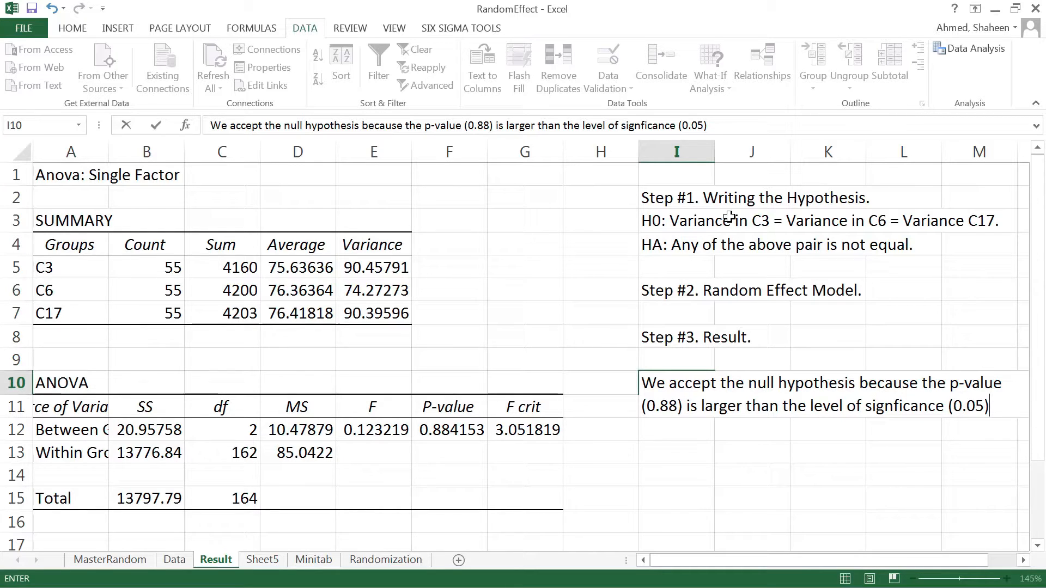
{"action": "type", "text": "."}
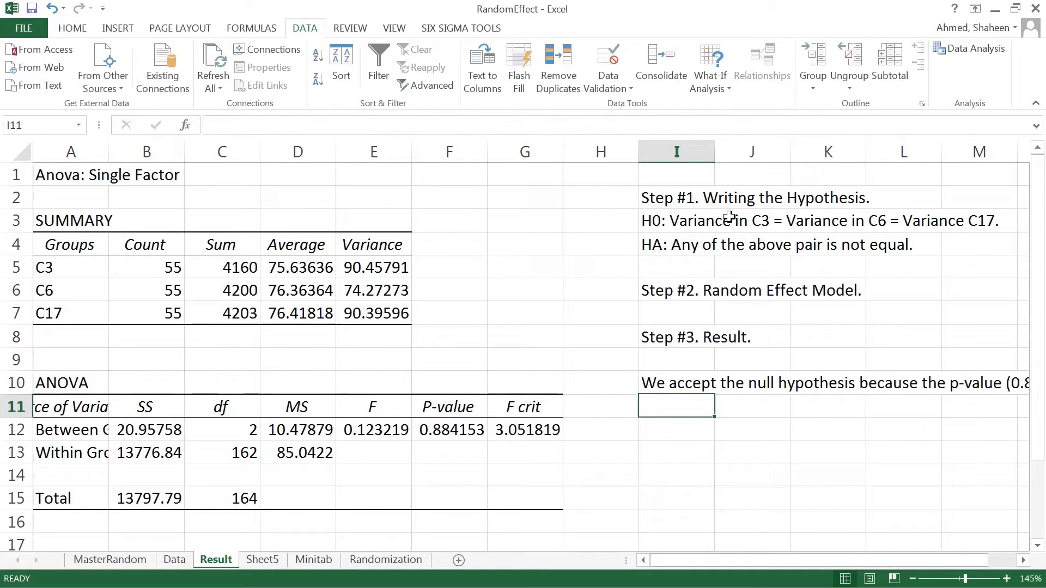
- Two rows down, write the 'Step #4. Contextual Conclusion.' heading
{"action": "left_click", "coordinate": [676, 430]}
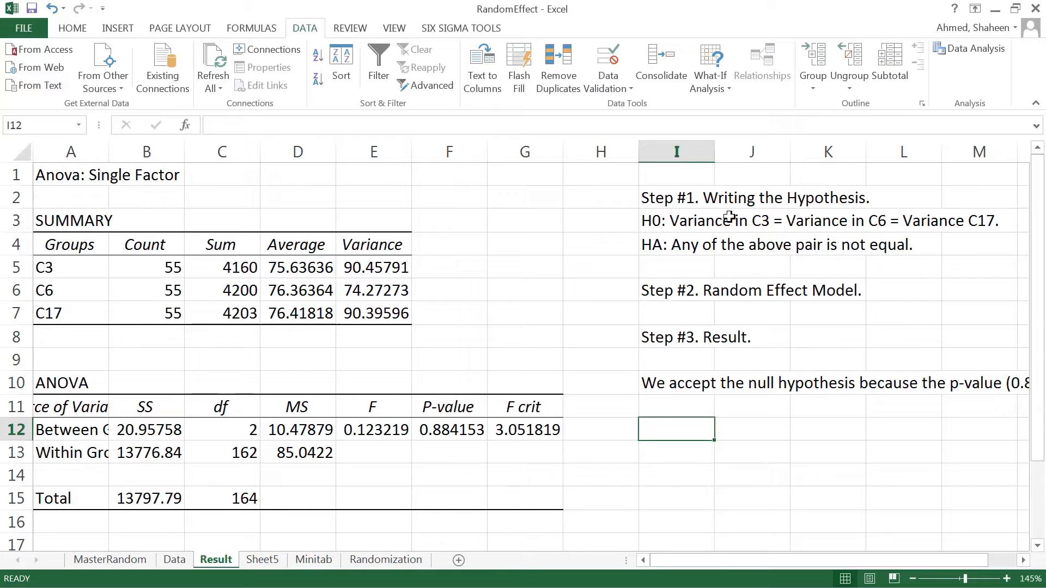
{"action": "type", "text": "Step"}
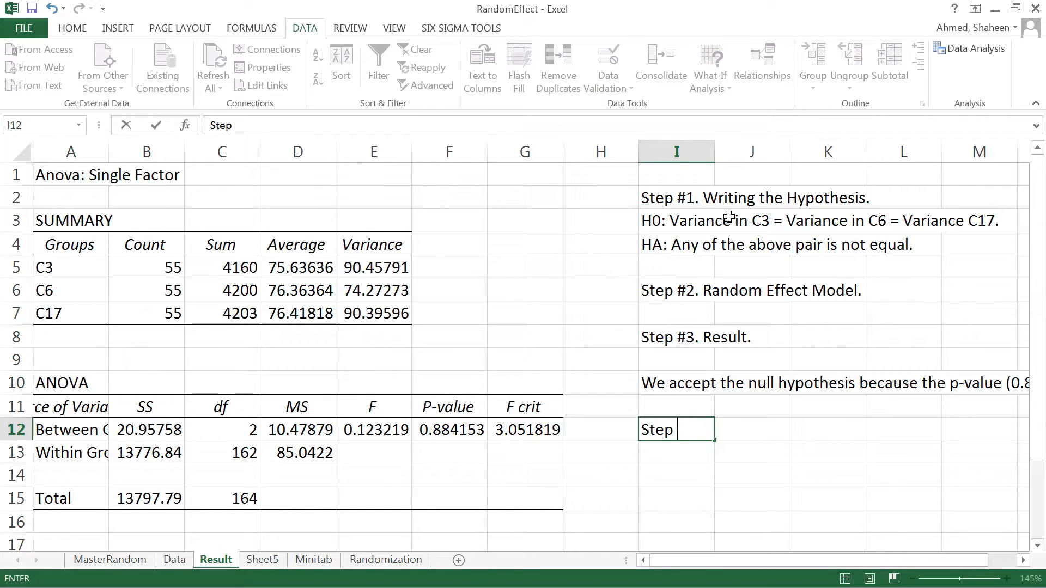
{"action": "type", "text": "#4. Contextual Conclusion."}
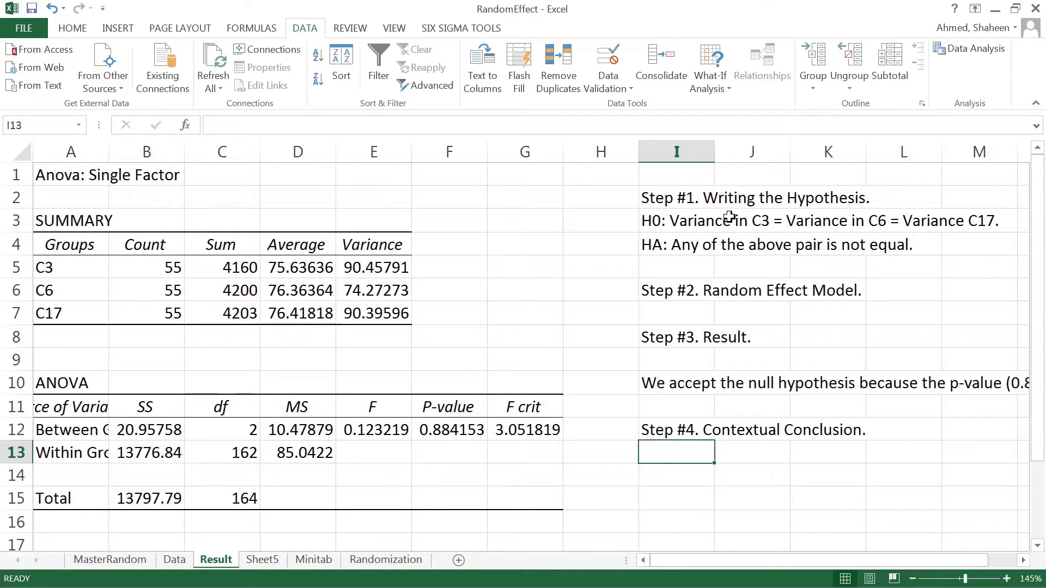
{"action": "mouse_move", "coordinate": [763, 188]}
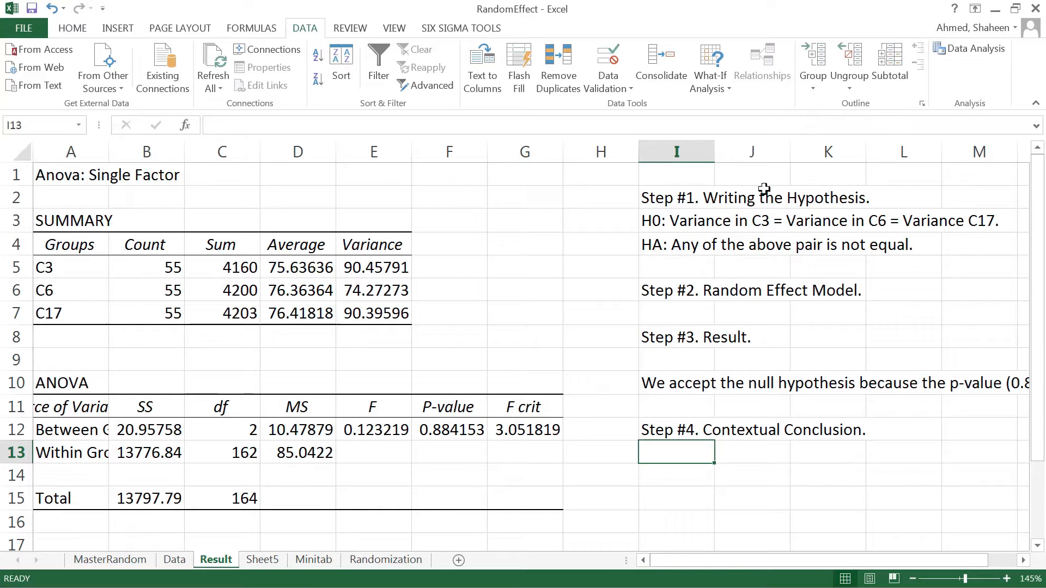
{"action": "mouse_move", "coordinate": [261, 559]}
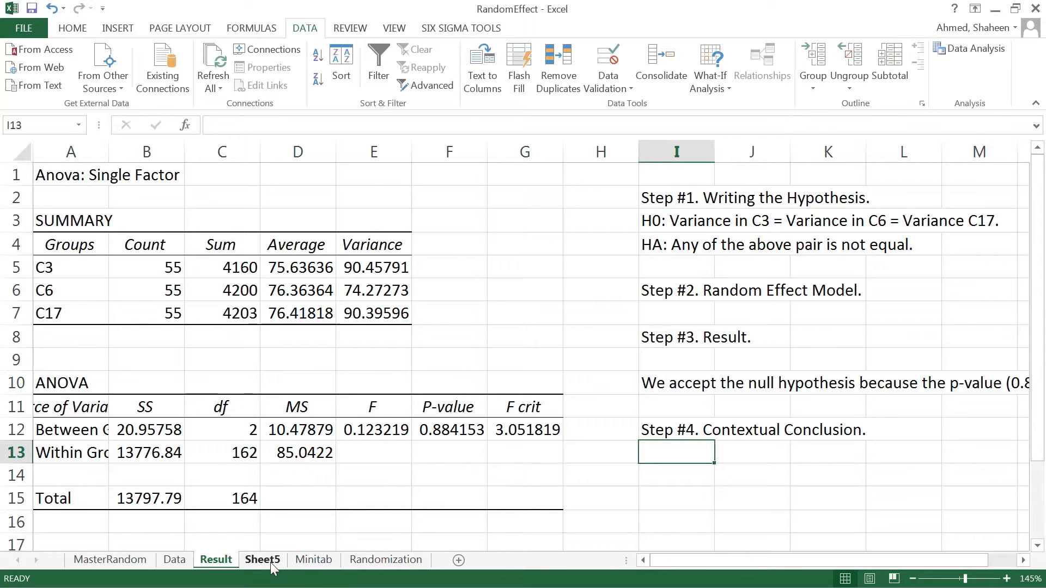
{"action": "left_click", "coordinate": [175, 560]}
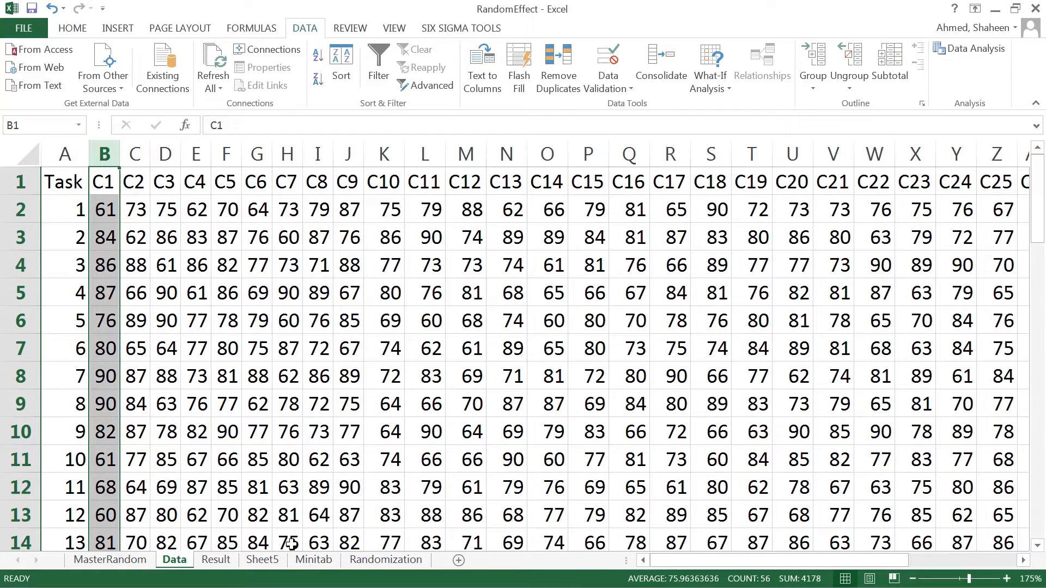
{"action": "left_click", "coordinate": [215, 560]}
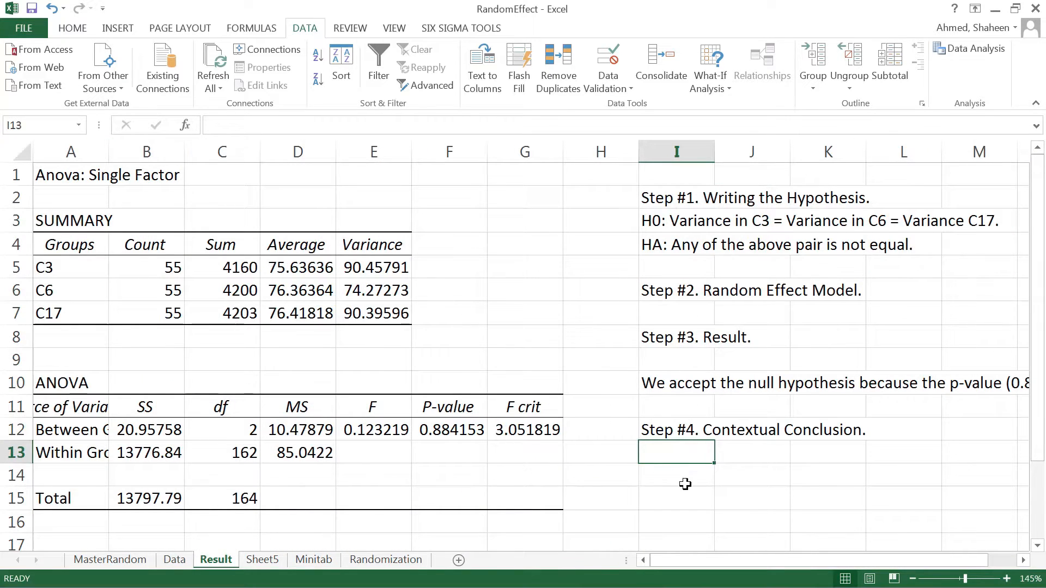
{"action": "mouse_move", "coordinate": [746, 474]}
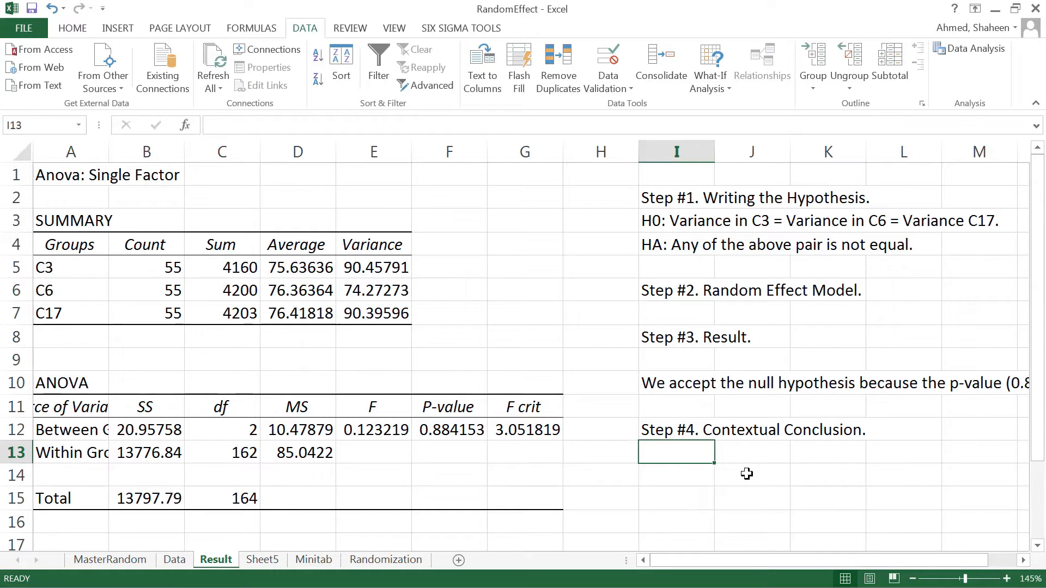
- Write 'Statistically, the variation in the performance of the computers are same.' and commit it
{"action": "type", "text": "The va"}
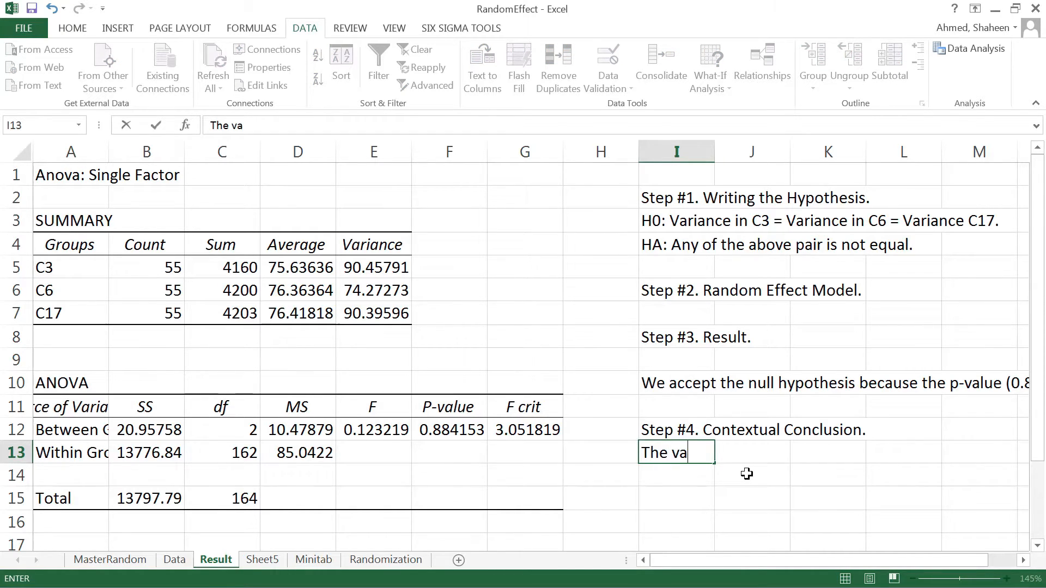
{"action": "type", "text": "ir"}
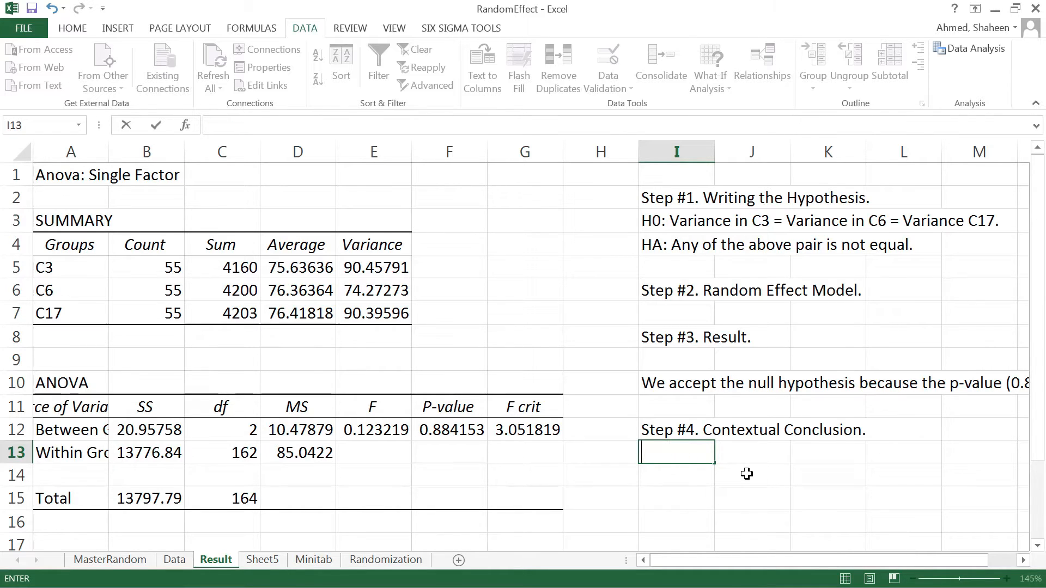
{"action": "type", "text": "Statistical"}
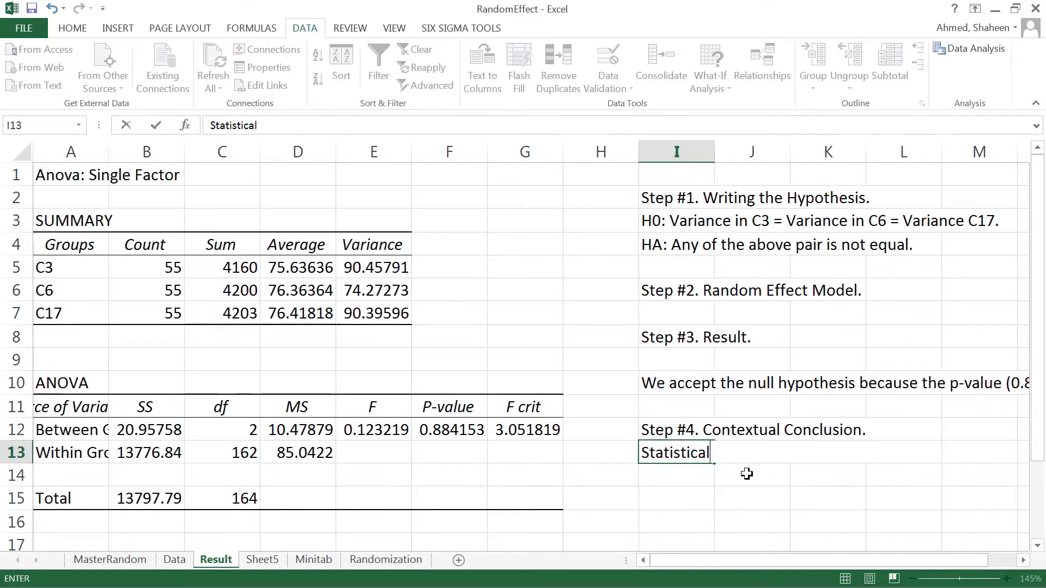
{"action": "type", "text": "ly, the varia"}
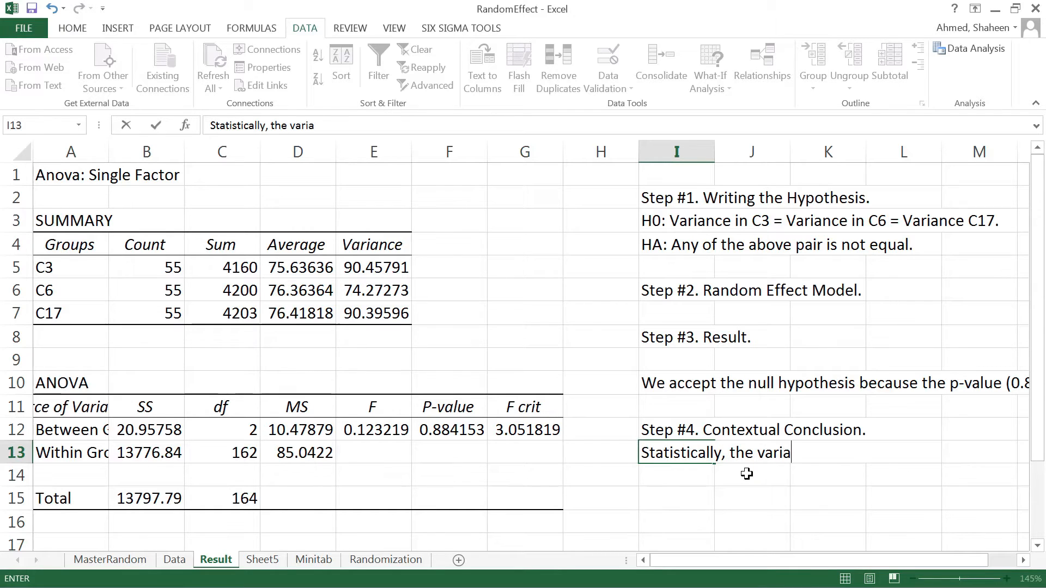
{"action": "type", "text": "tion in the"}
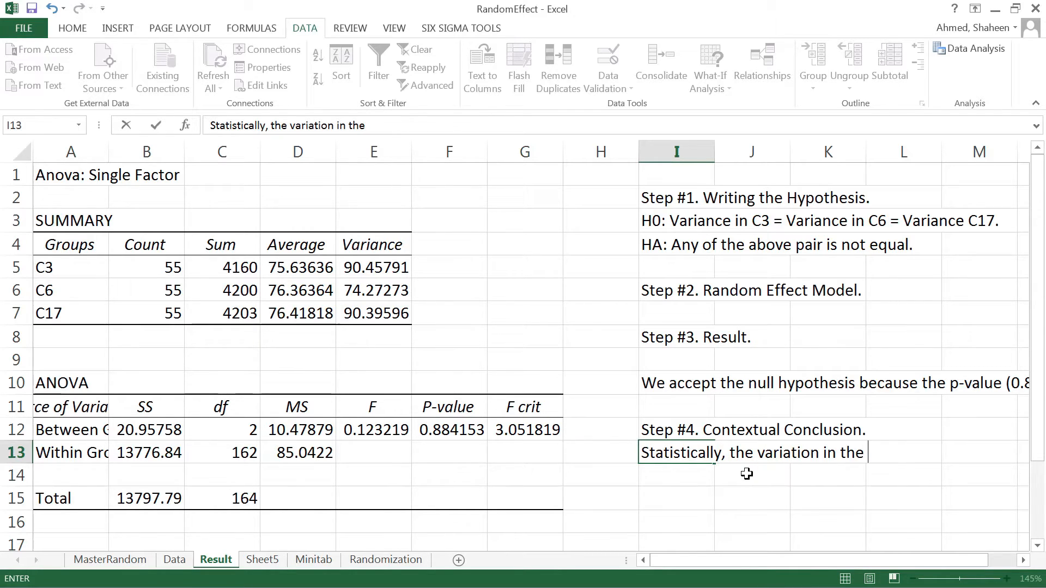
{"action": "type", "text": "performance of the com"}
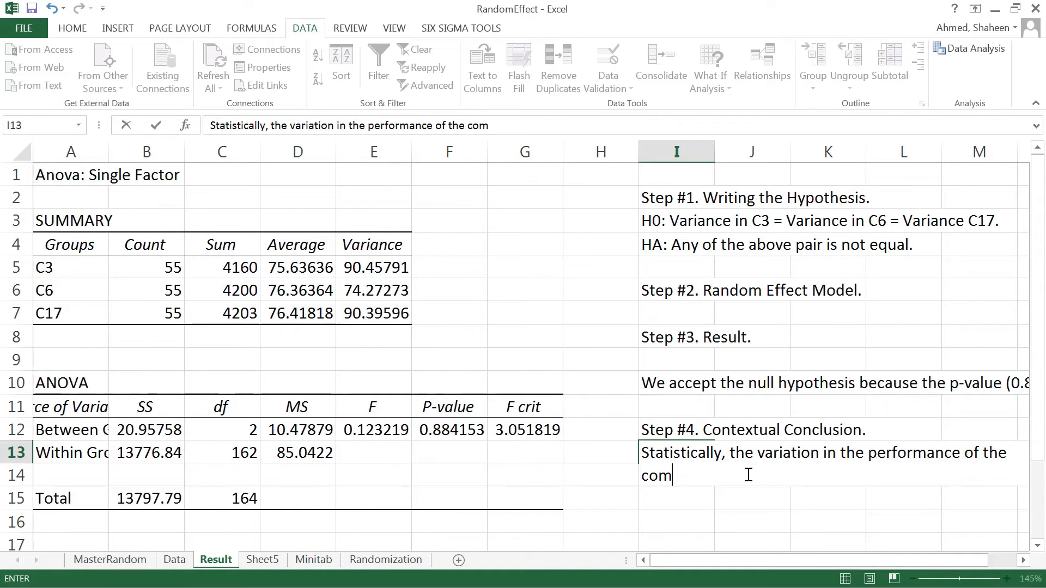
{"action": "type", "text": "puters are"}
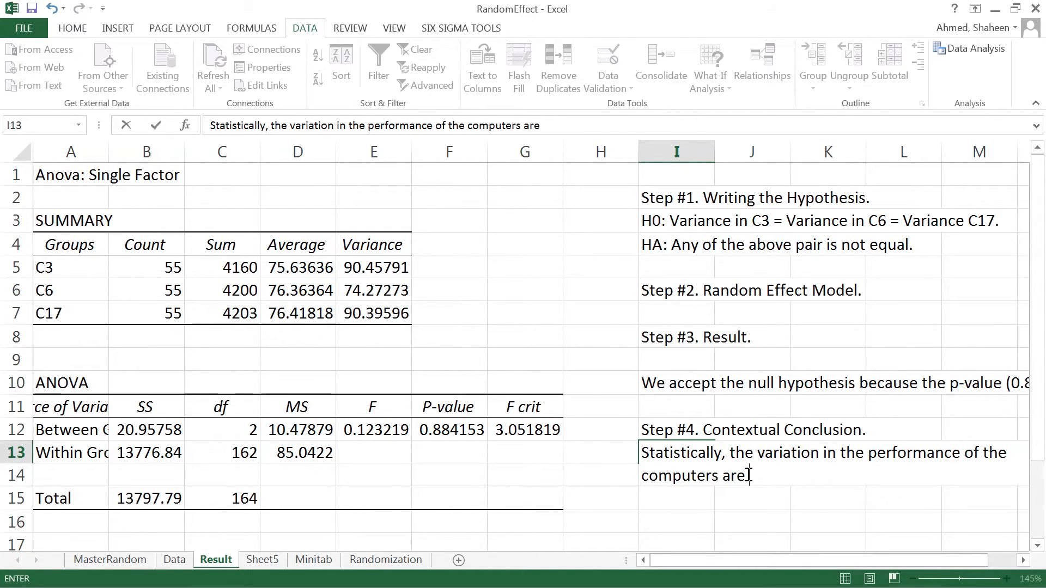
{"action": "type", "text": "in"}
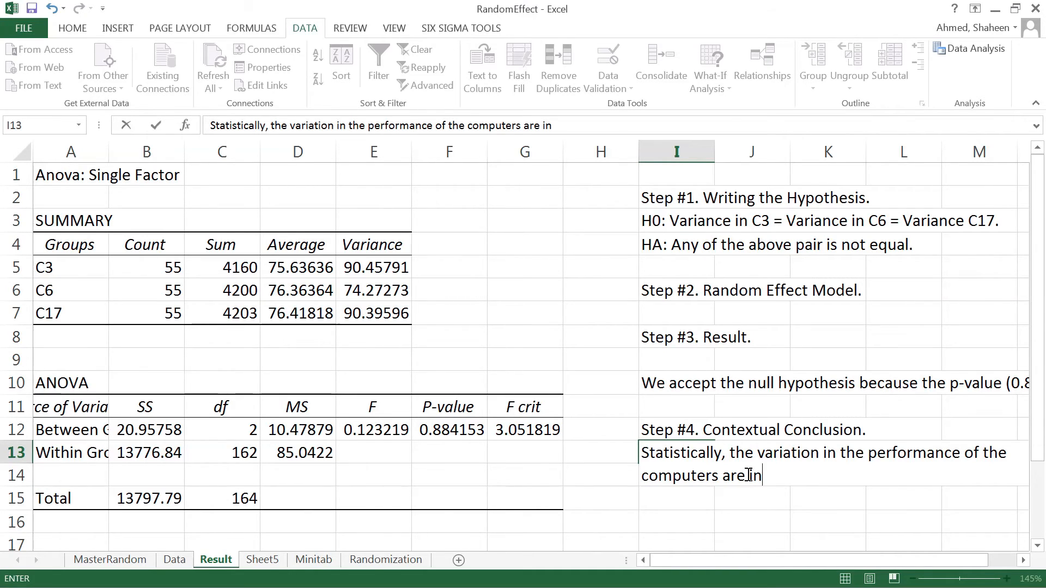
{"action": "type", "text": "same"}
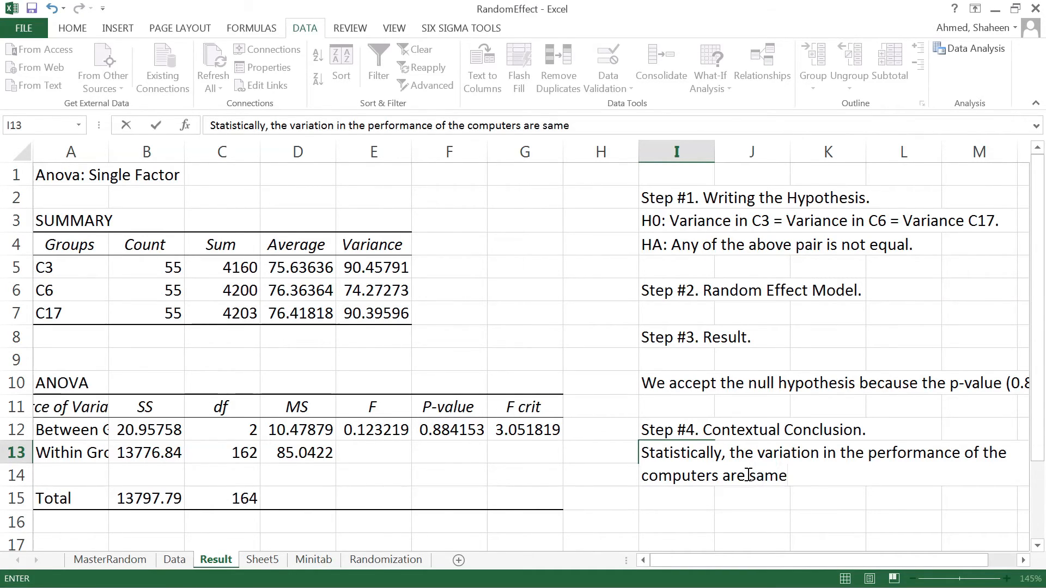
{"action": "type", "text": "."}
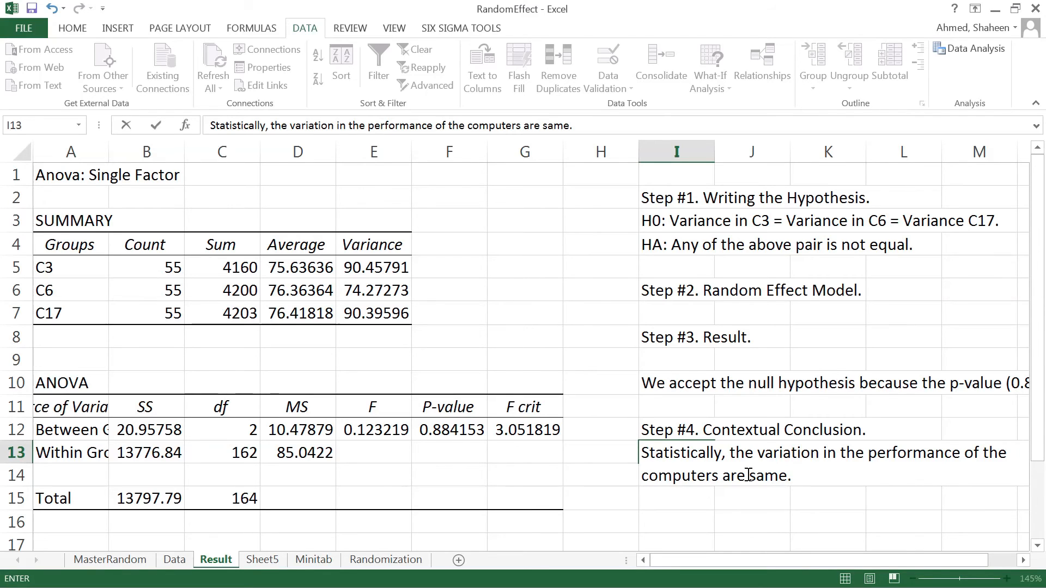
{"action": "key", "text": "Return"}
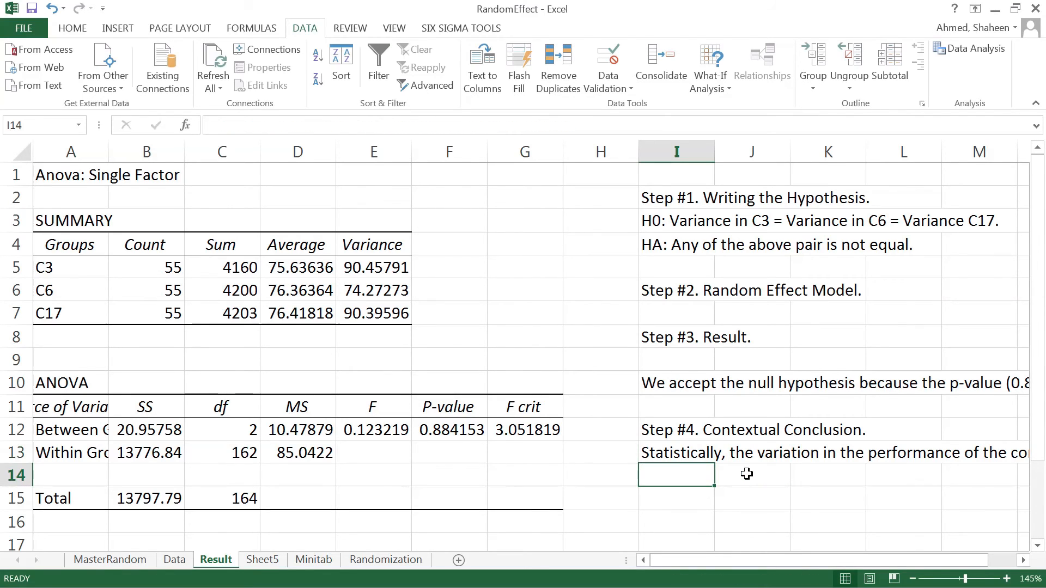
{"action": "mouse_move", "coordinate": [676, 365]}
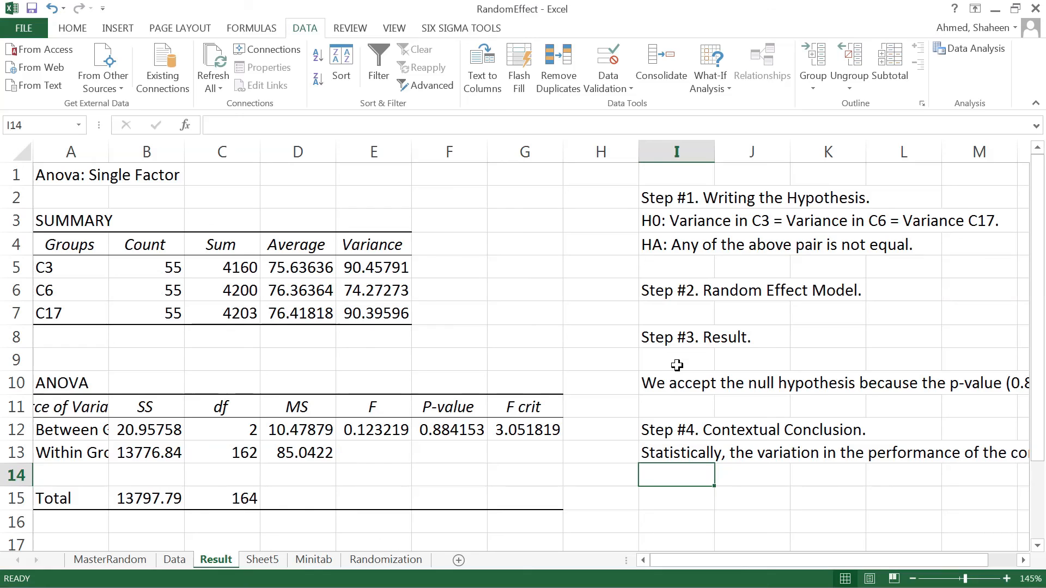